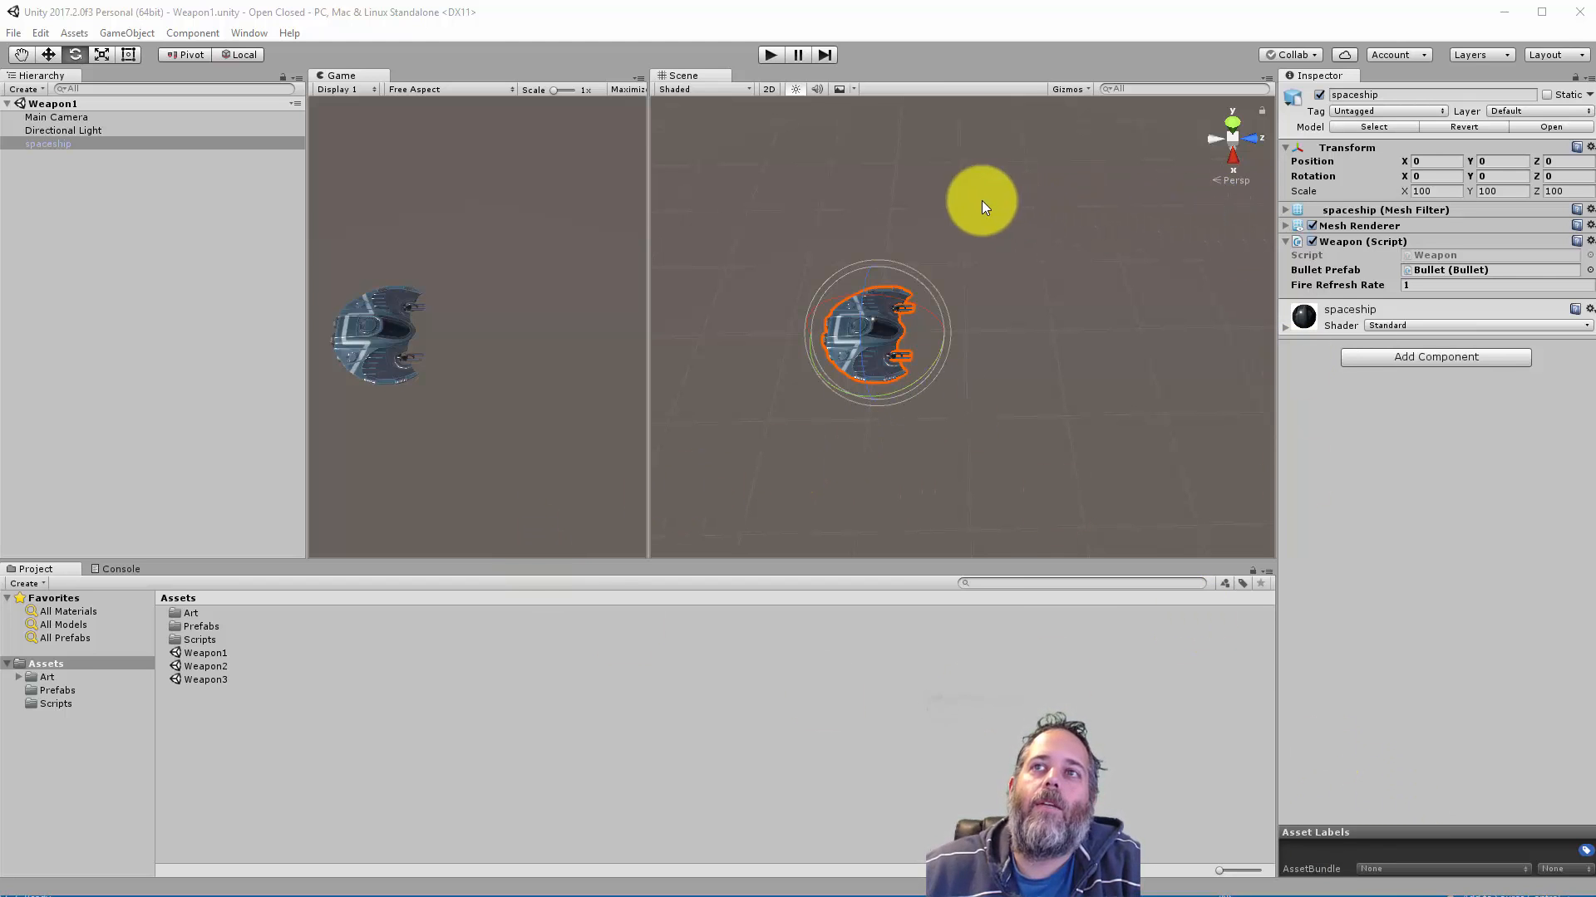
{"action": "mouse_move", "coordinate": [934, 359]}
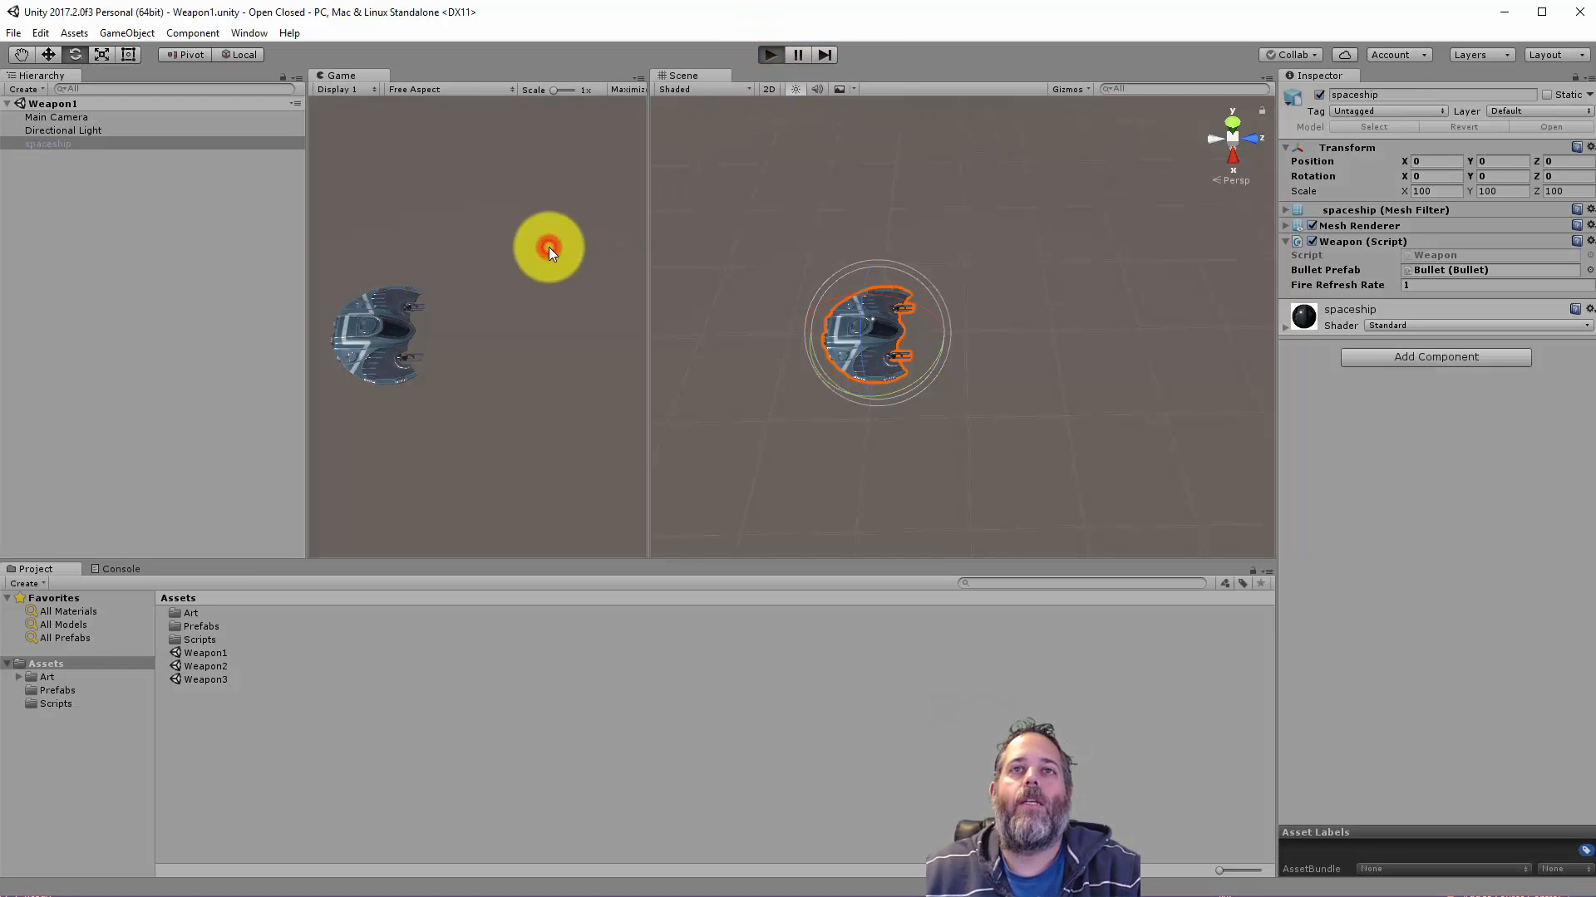
Step: Run and stop the Weapon2 scene, then select the spaceship to inspect its weapon
{"action": "left_click", "coordinate": [770, 54]}
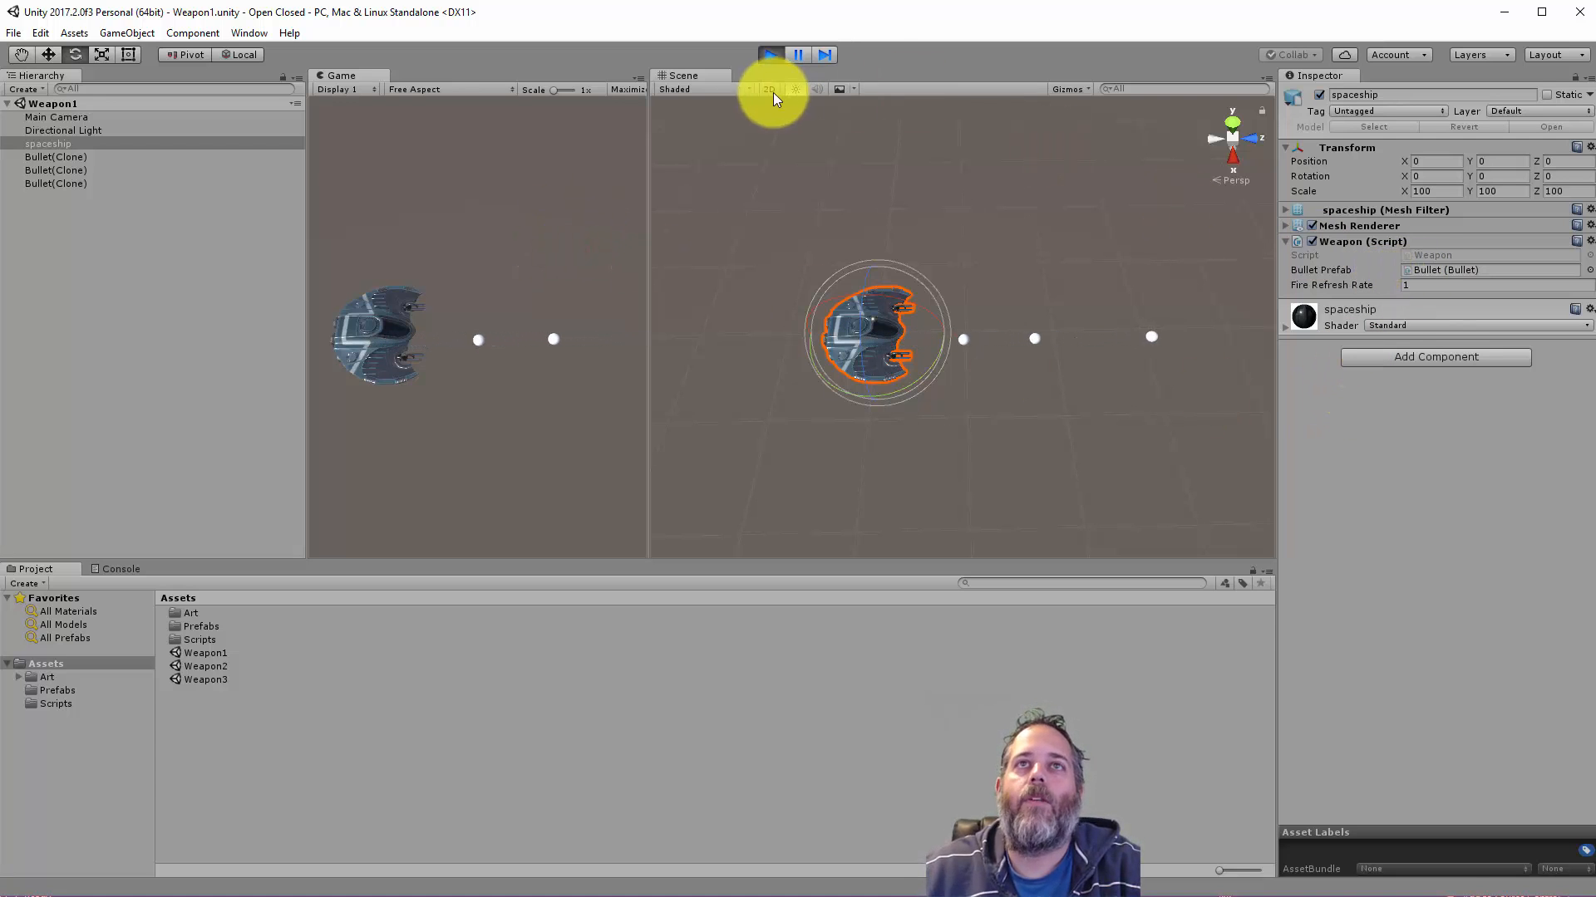
{"action": "left_click", "coordinate": [771, 54]}
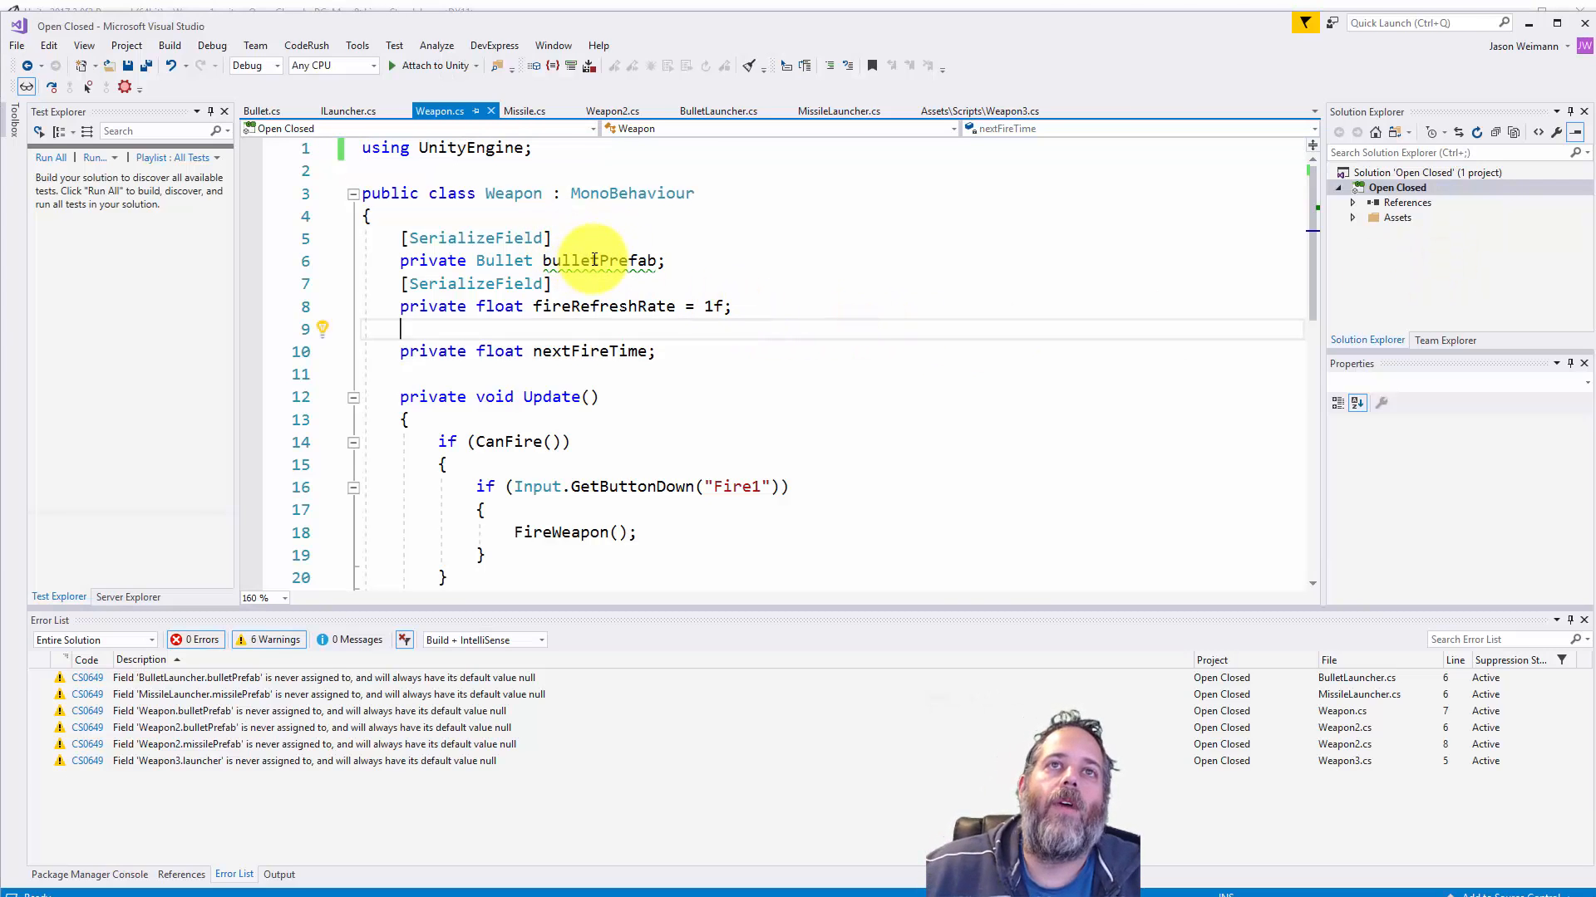
{"action": "mouse_move", "coordinate": [602, 289]}
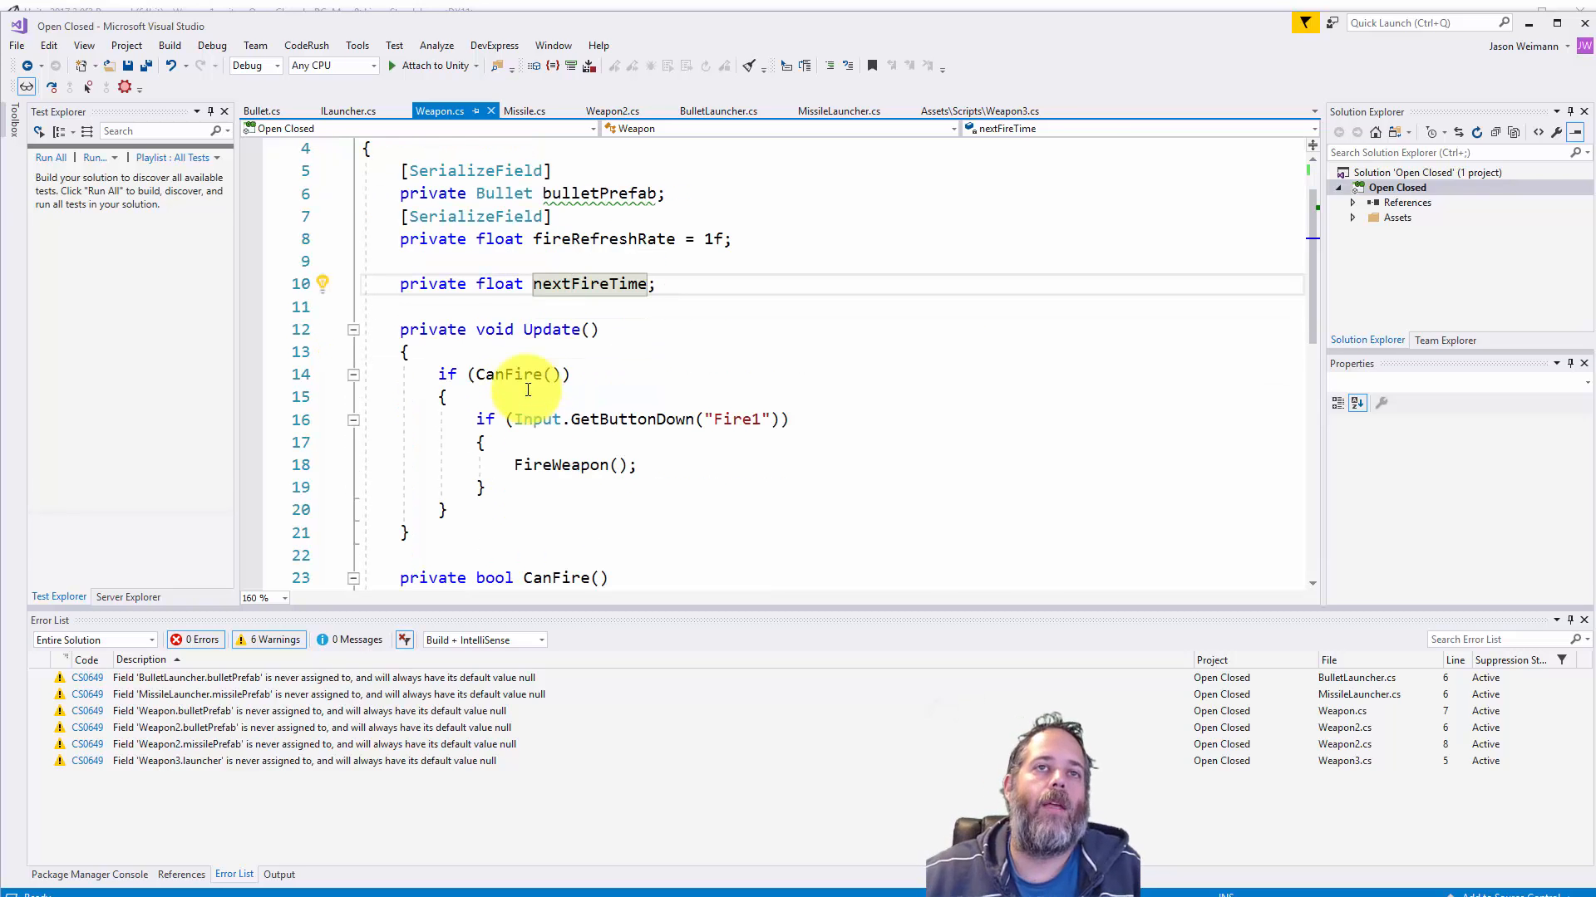
{"action": "scroll", "scroll_direction": "down", "scroll_amount": 3}
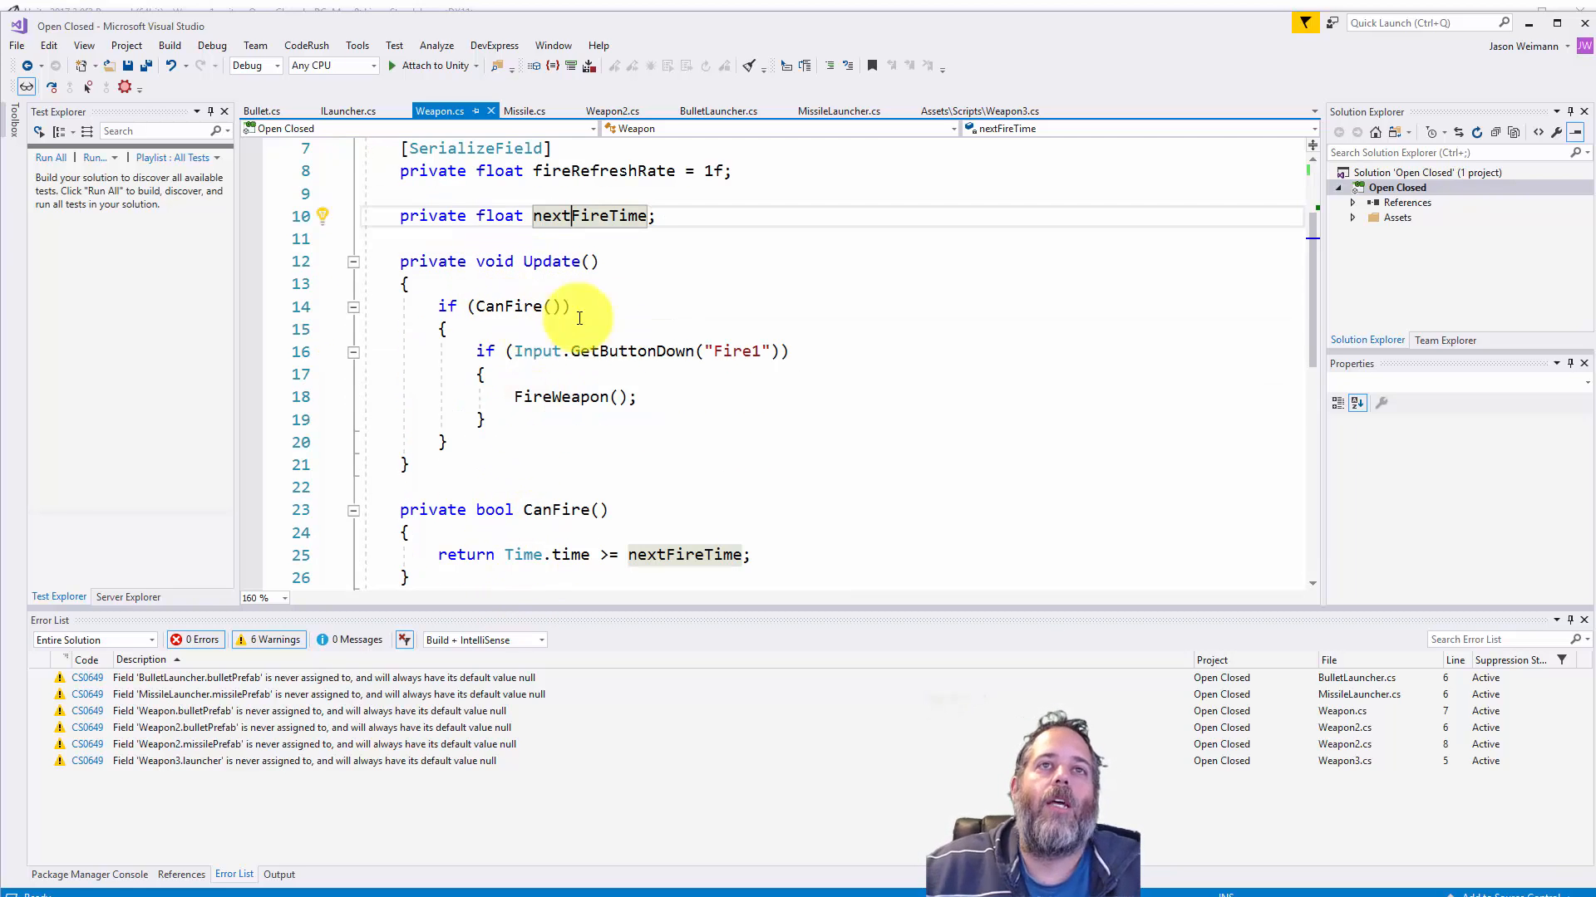
{"action": "mouse_move", "coordinate": [671, 351]}
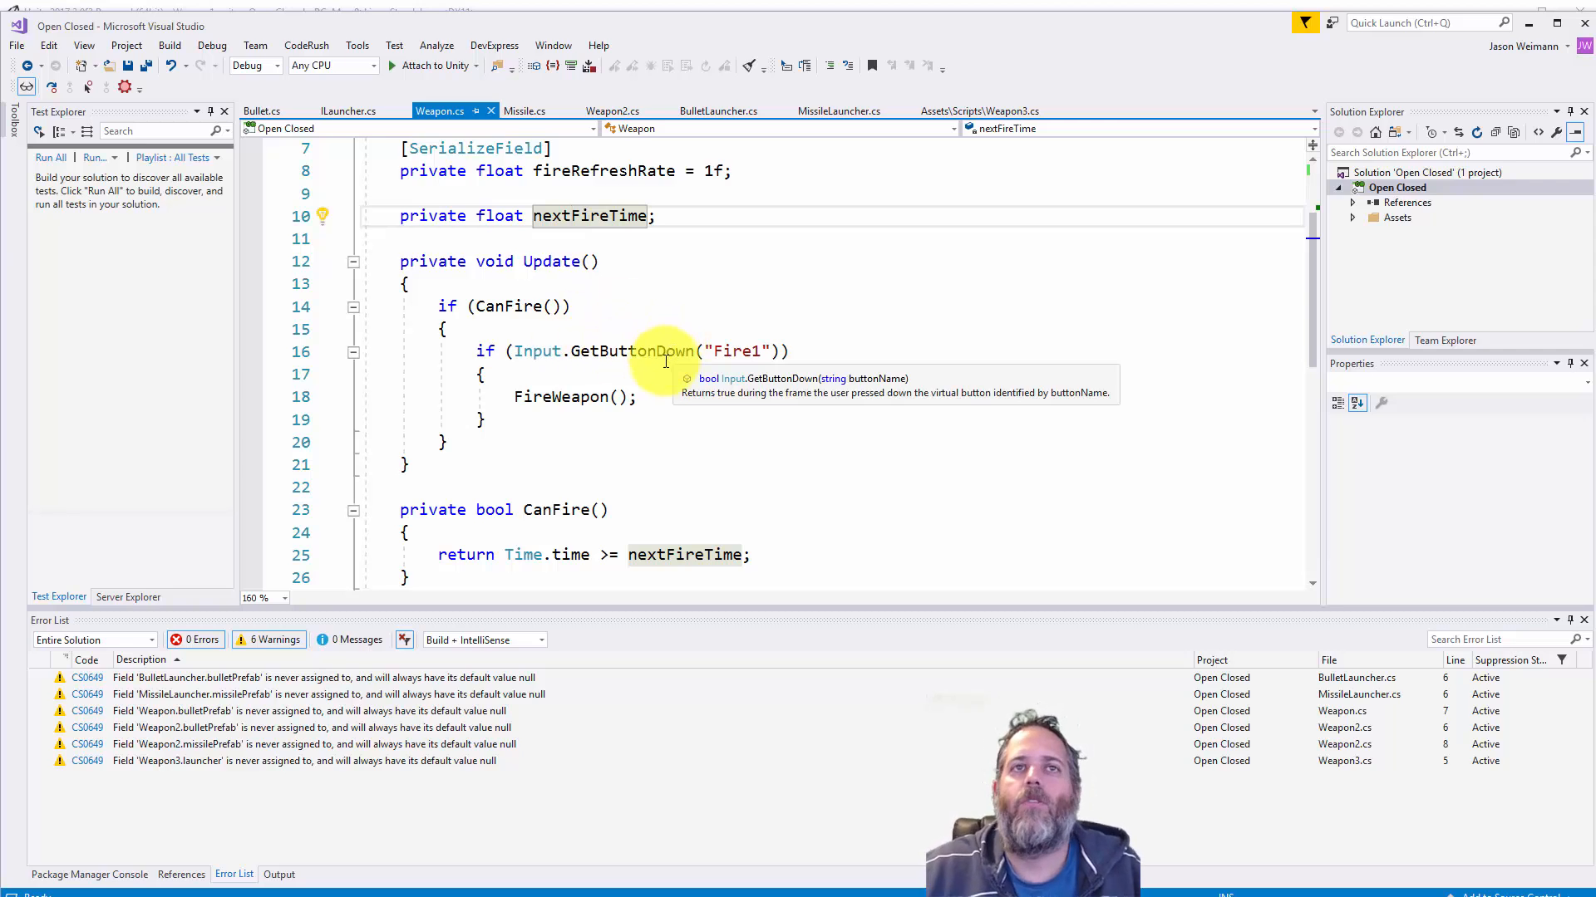
{"action": "scroll", "scroll_direction": "down", "scroll_amount": 3}
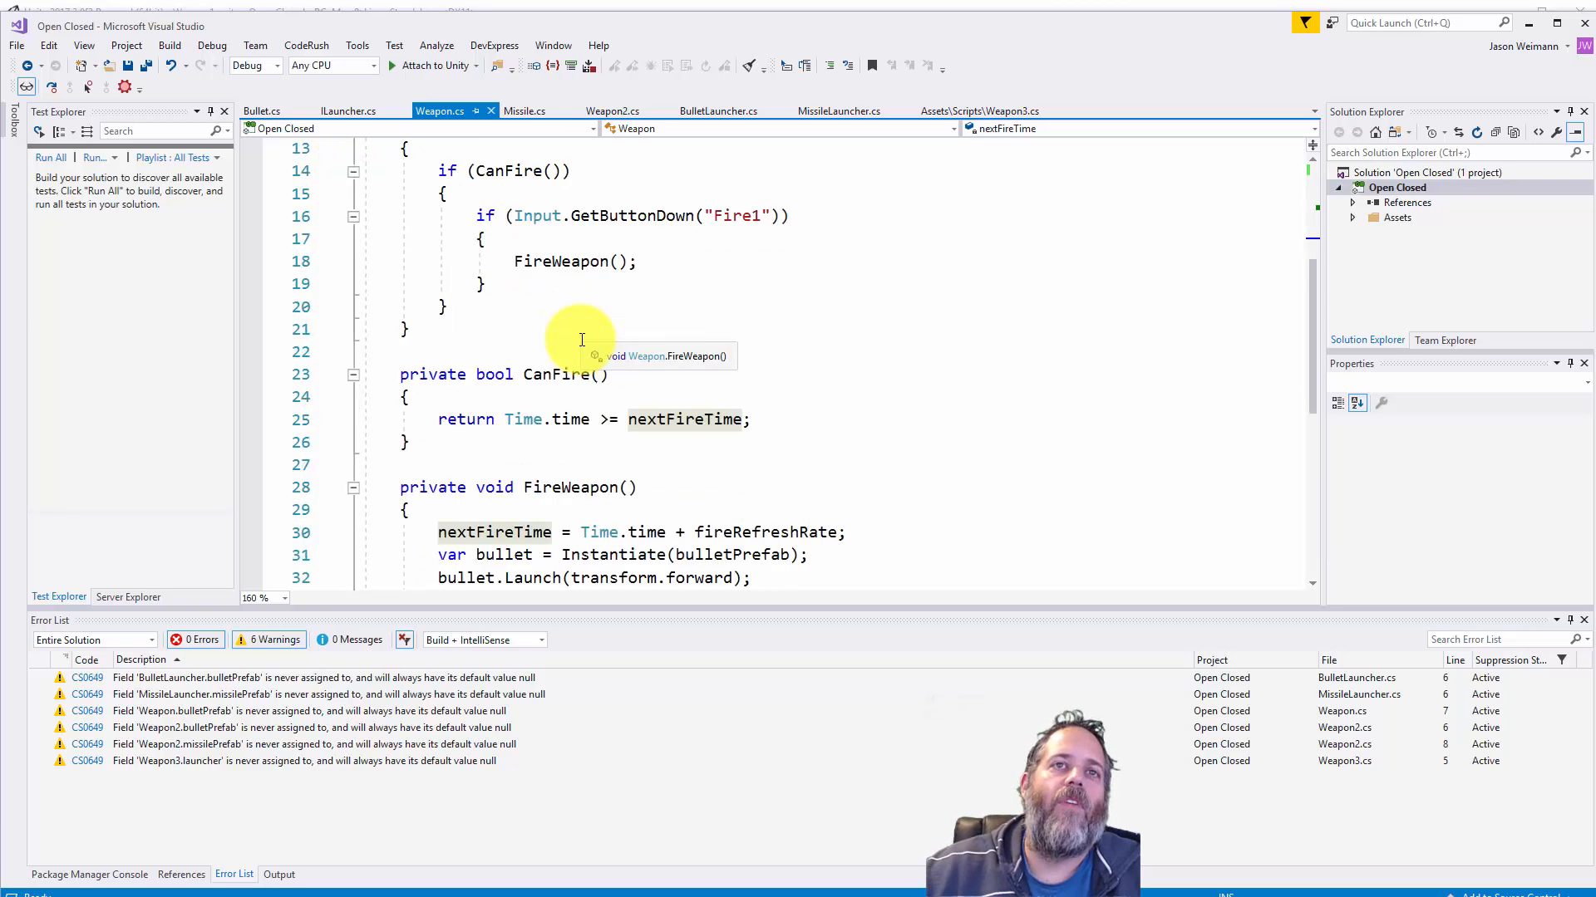
{"action": "scroll", "scroll_direction": "down", "scroll_amount": 3}
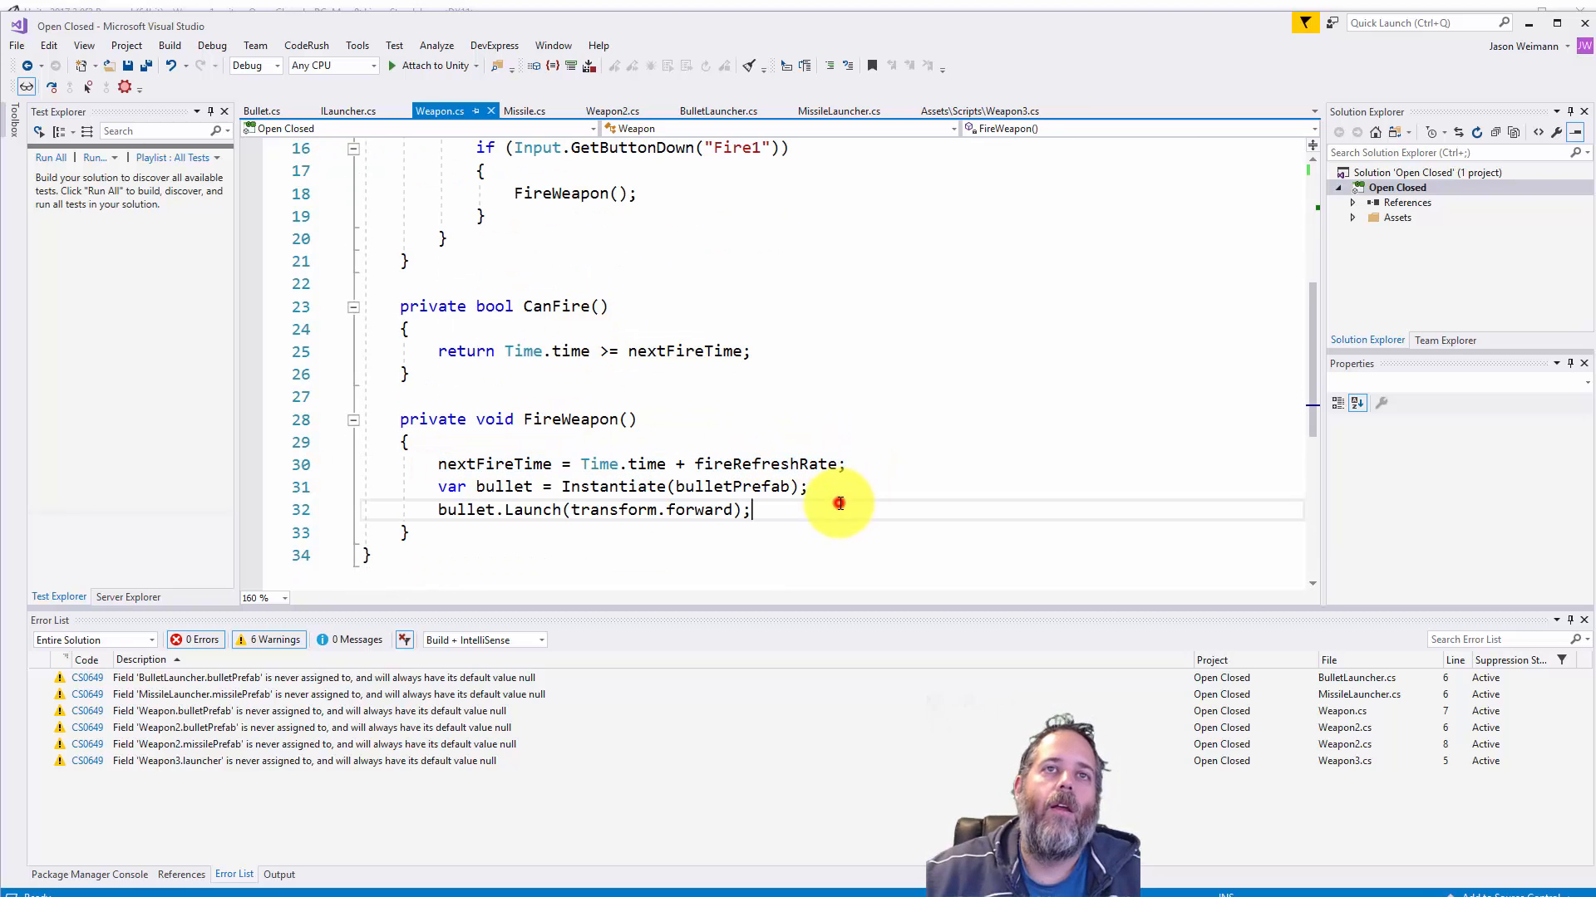
{"action": "mouse_move", "coordinate": [530, 509]}
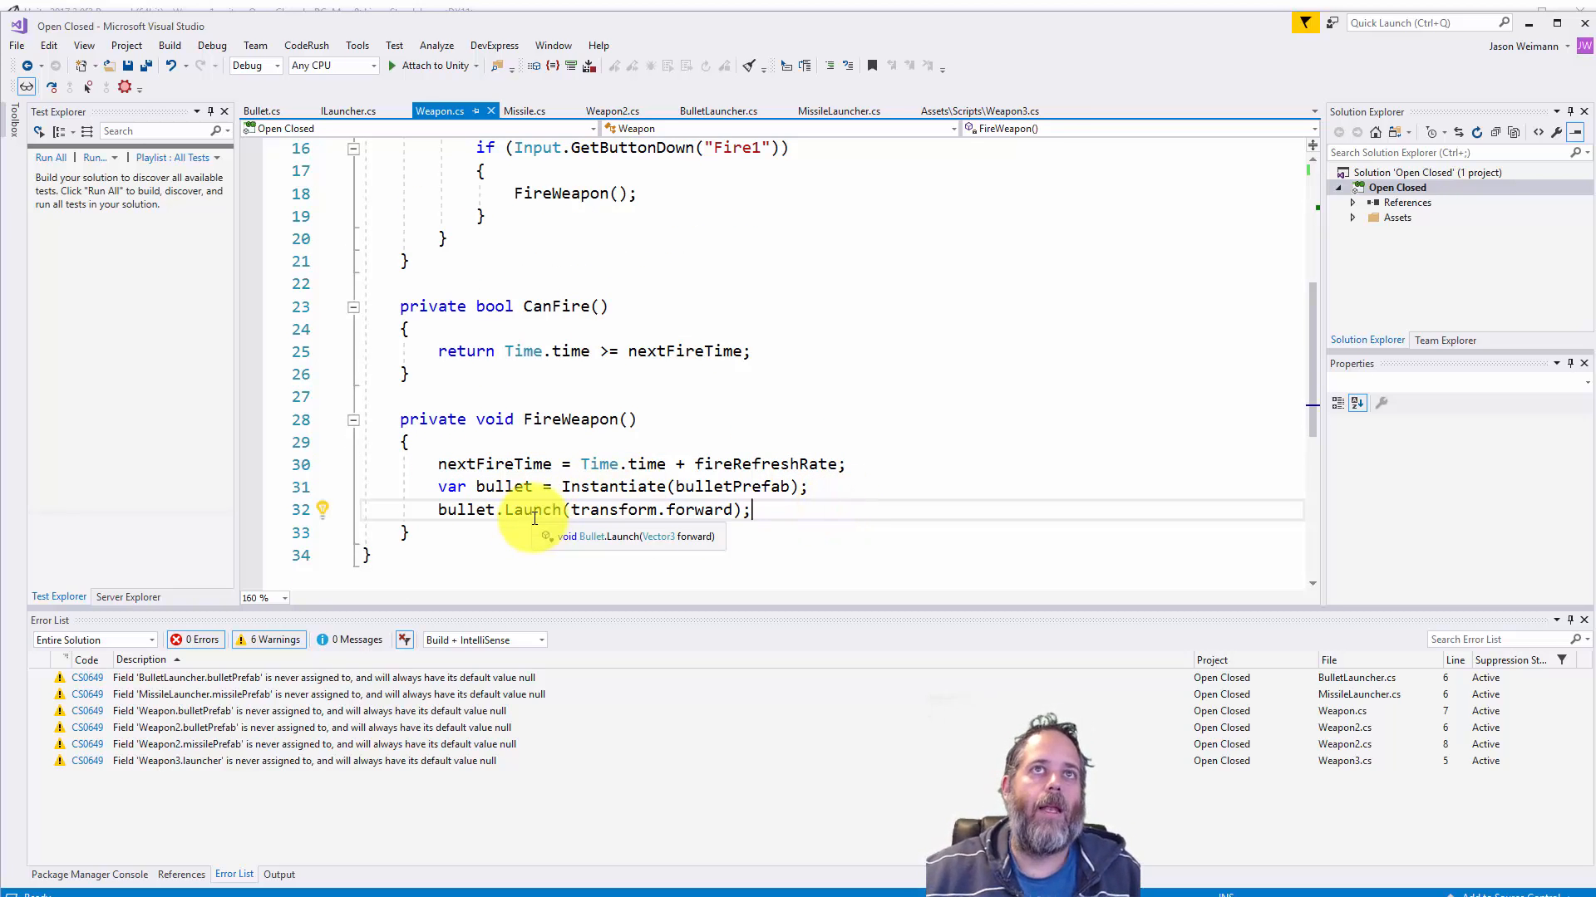
{"action": "mouse_move", "coordinate": [493, 537]}
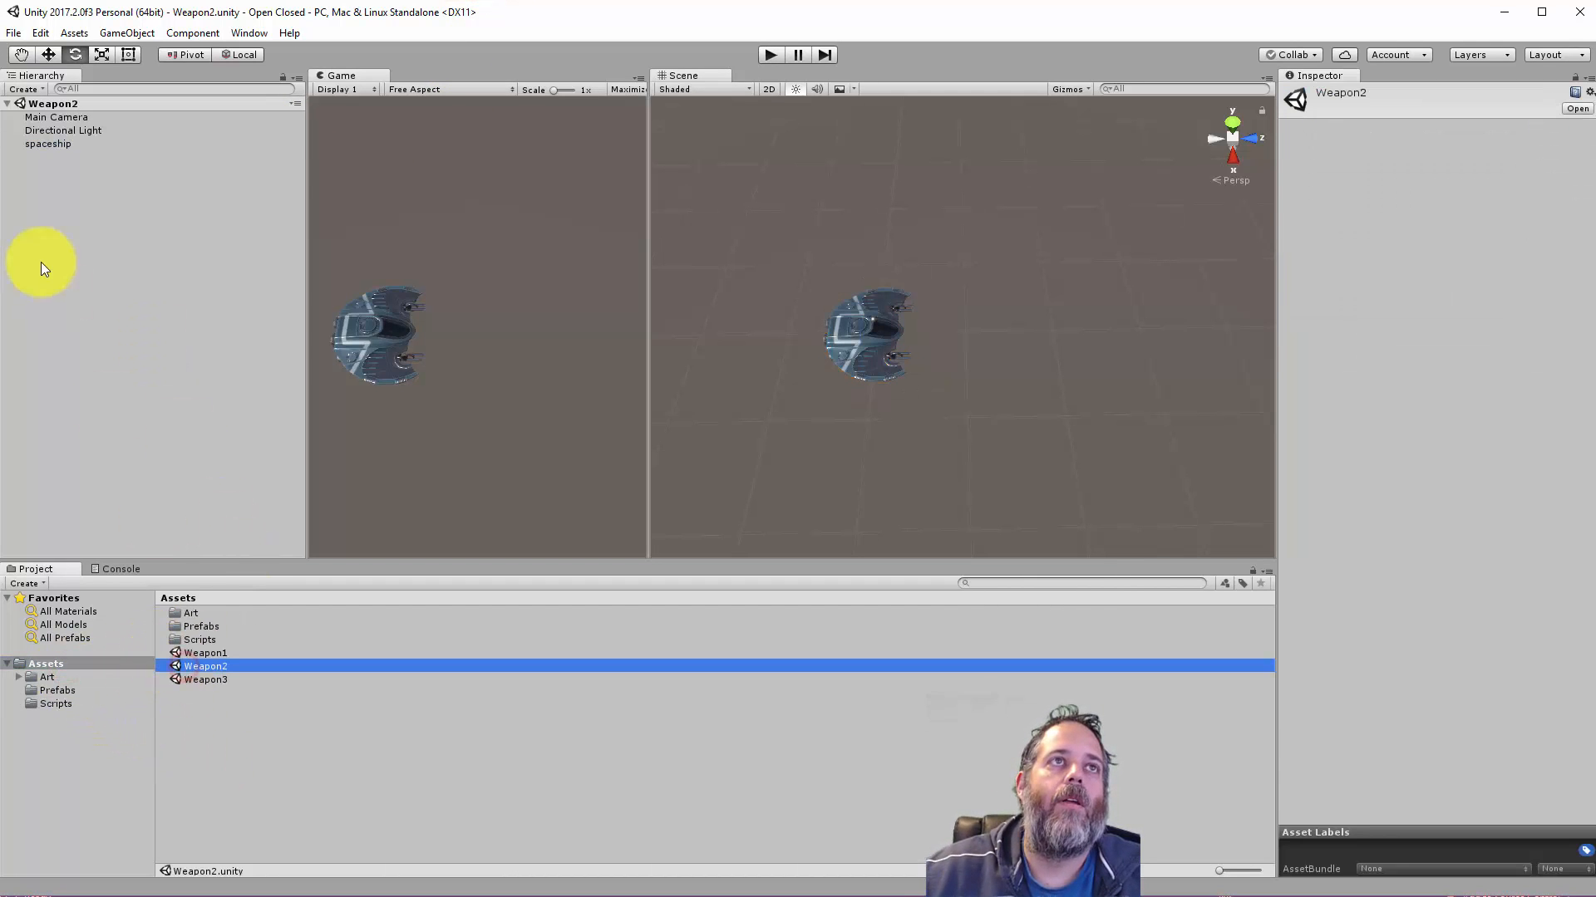
{"action": "left_click", "coordinate": [46, 143]}
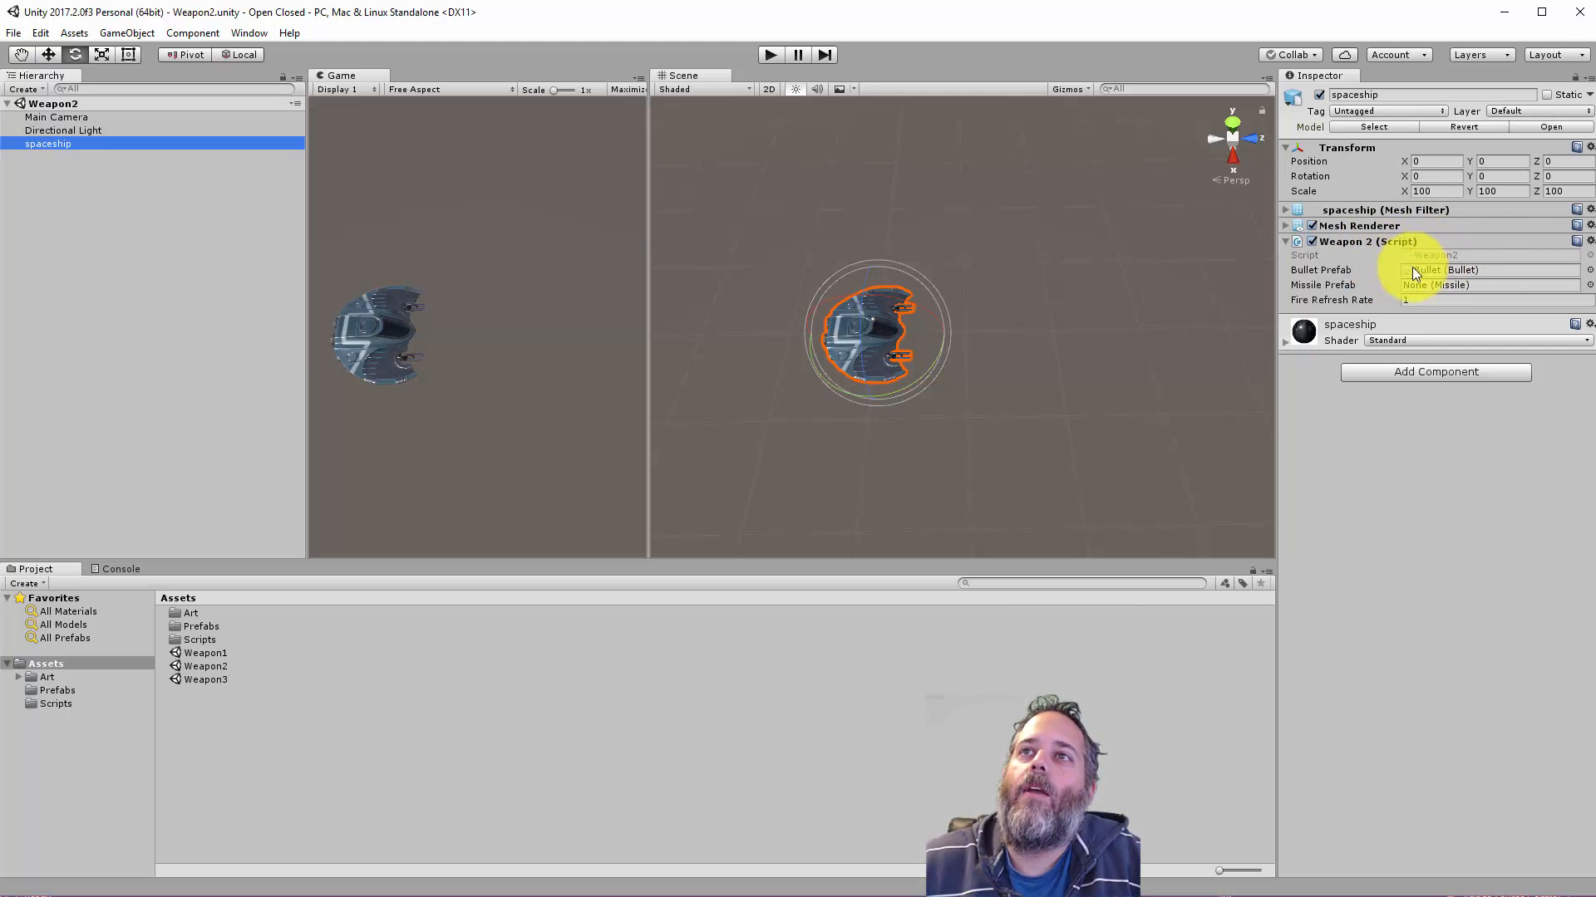
{"action": "mouse_move", "coordinate": [906, 130]}
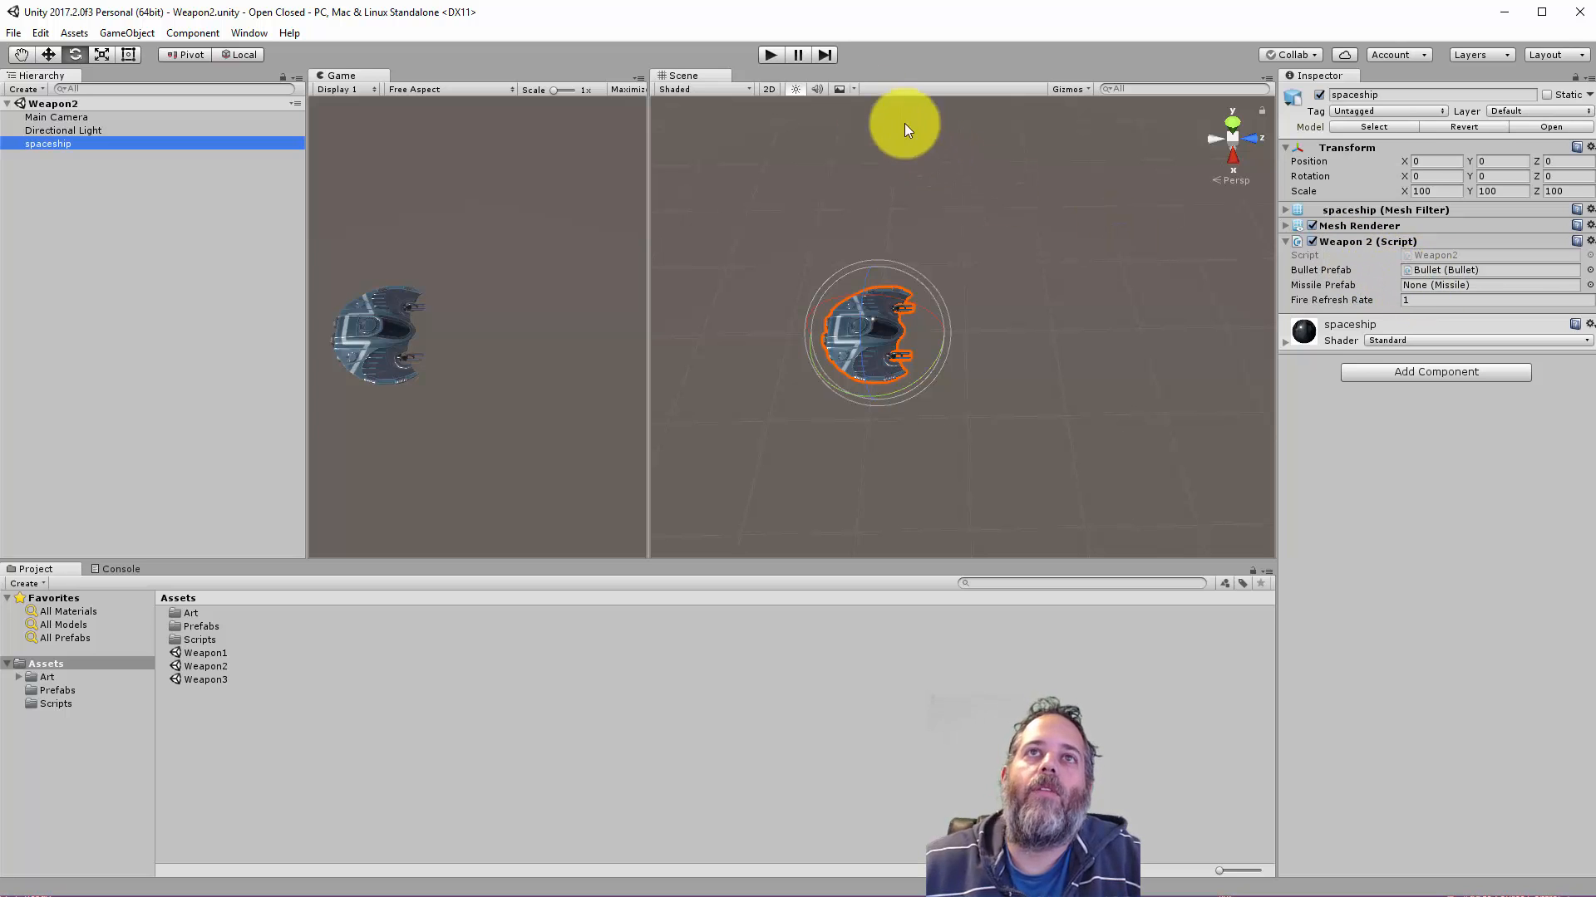
{"action": "mouse_move", "coordinate": [613, 242]}
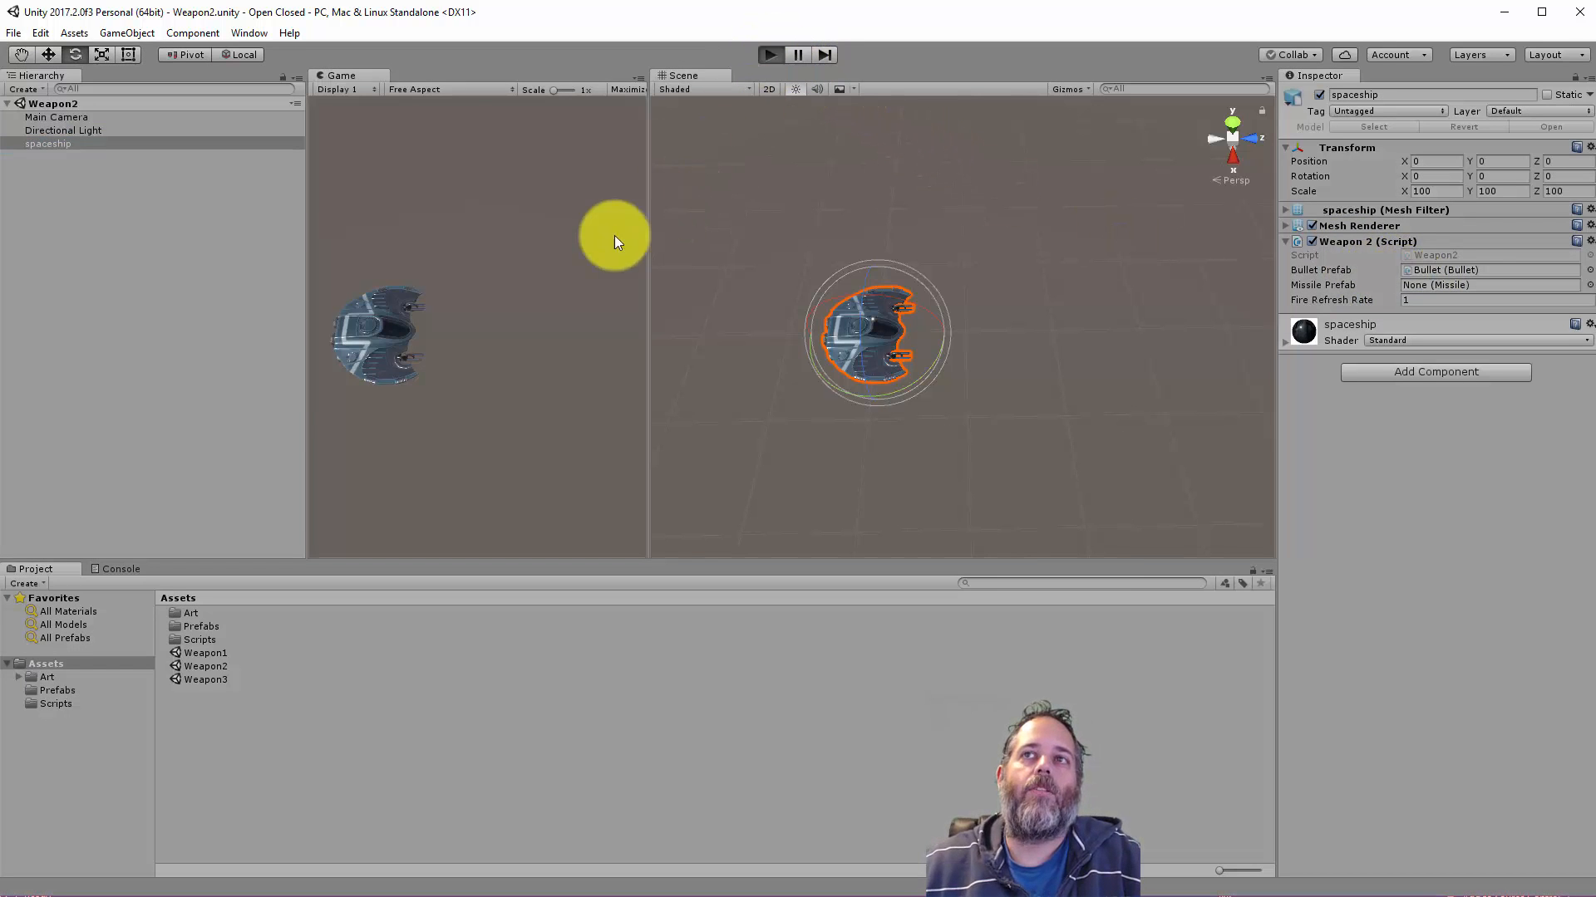
Step: Fire bullets, then clear Bullet Prefab and assign the Missile prefab from Prefabs
{"action": "left_click", "coordinate": [769, 54]}
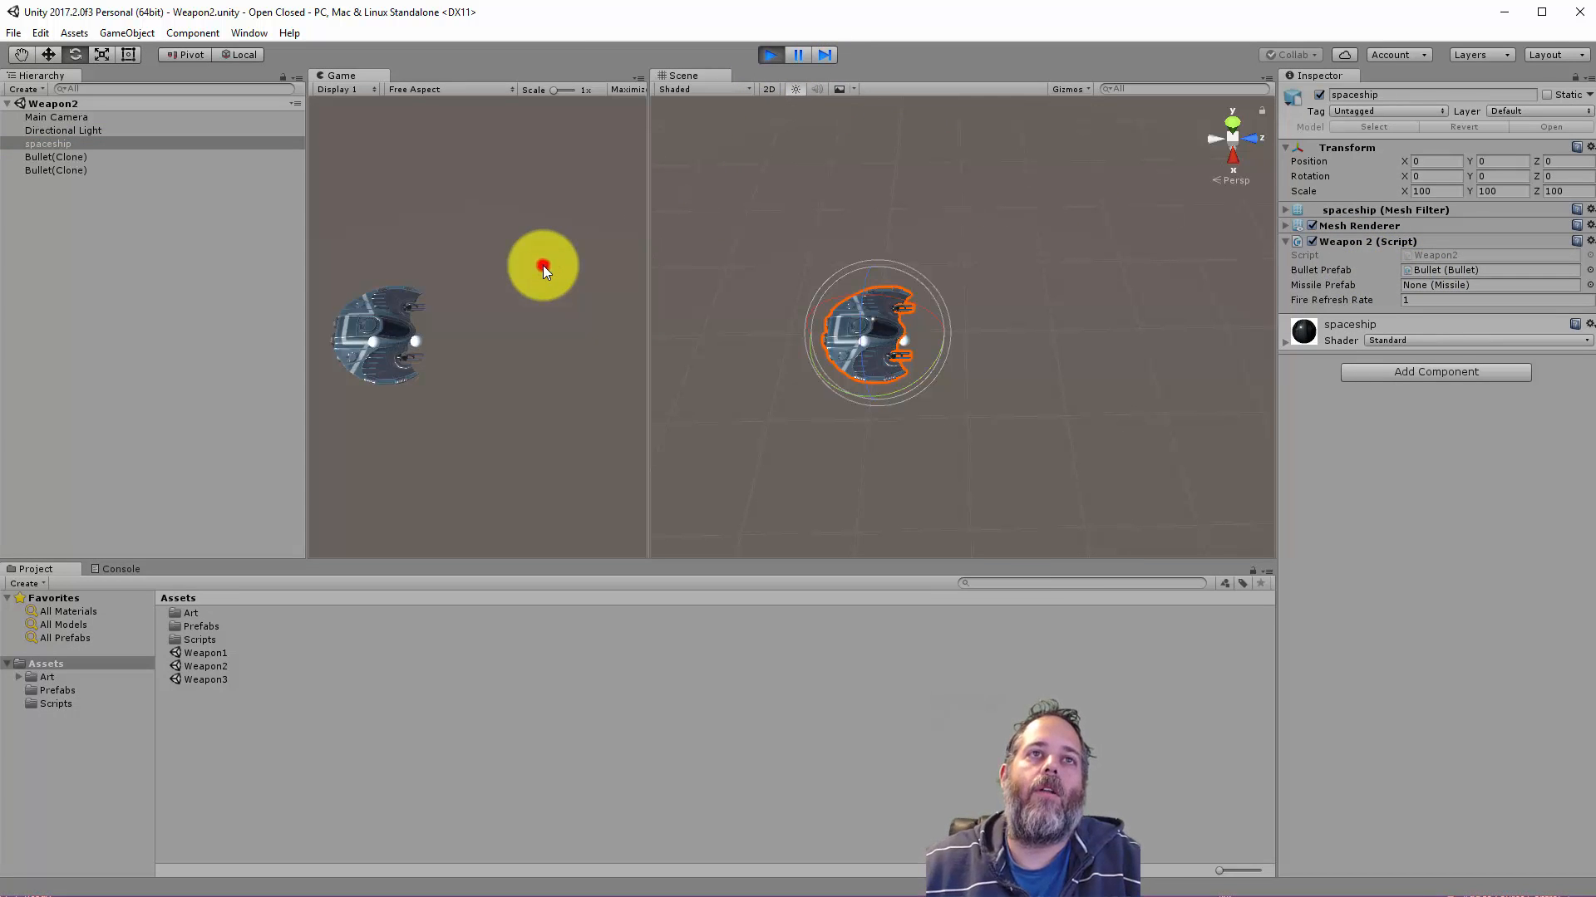
{"action": "left_click", "coordinate": [770, 55]}
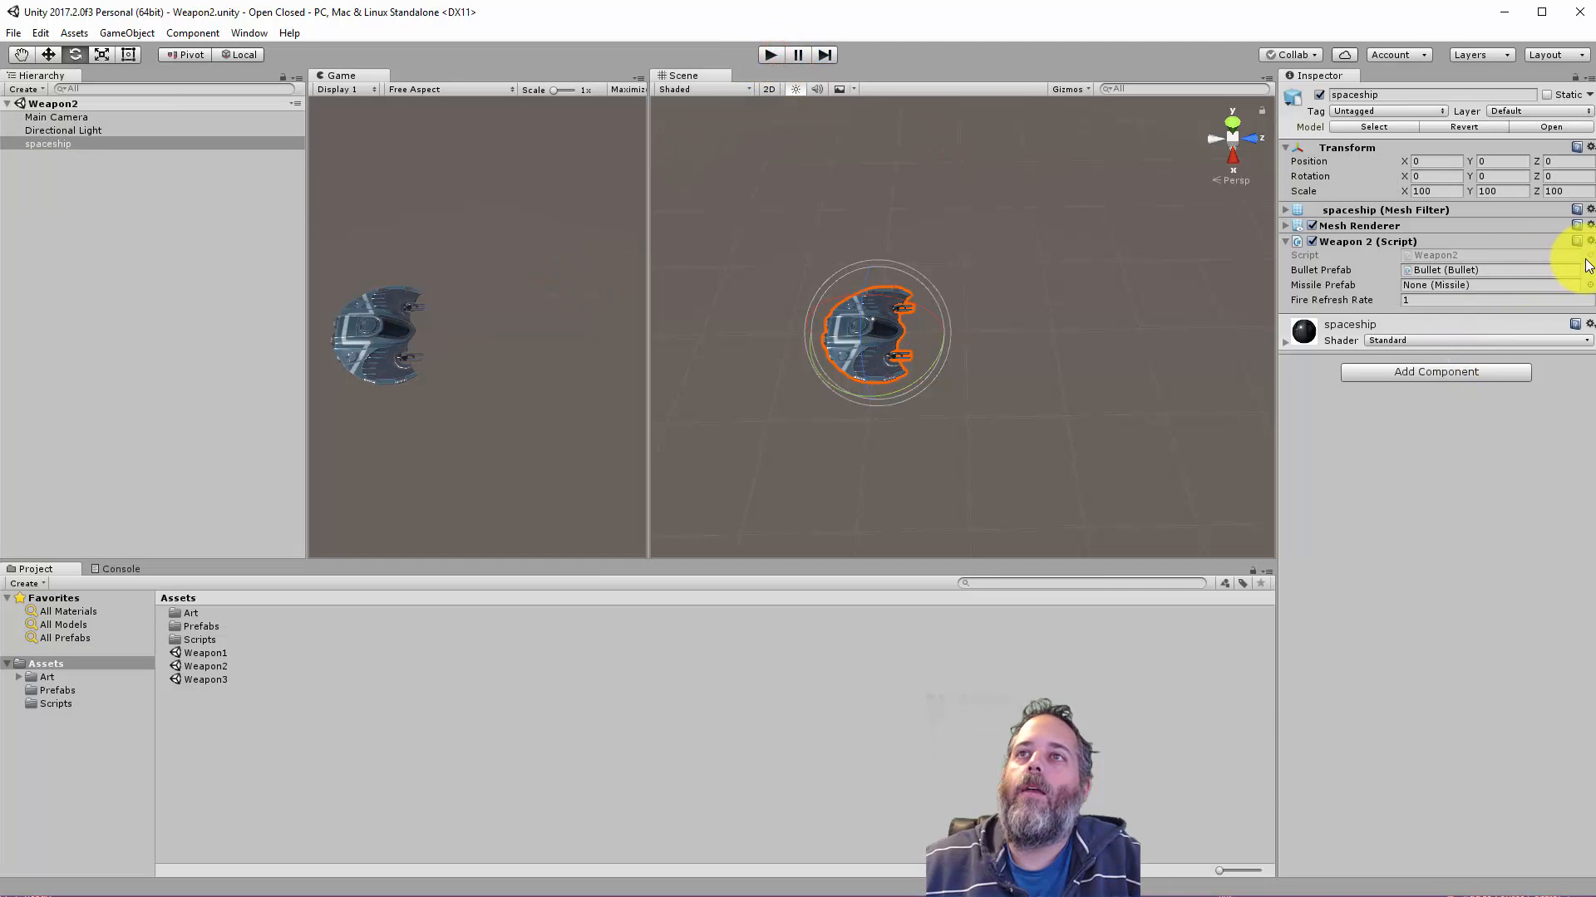
{"action": "left_click", "coordinate": [1586, 264]}
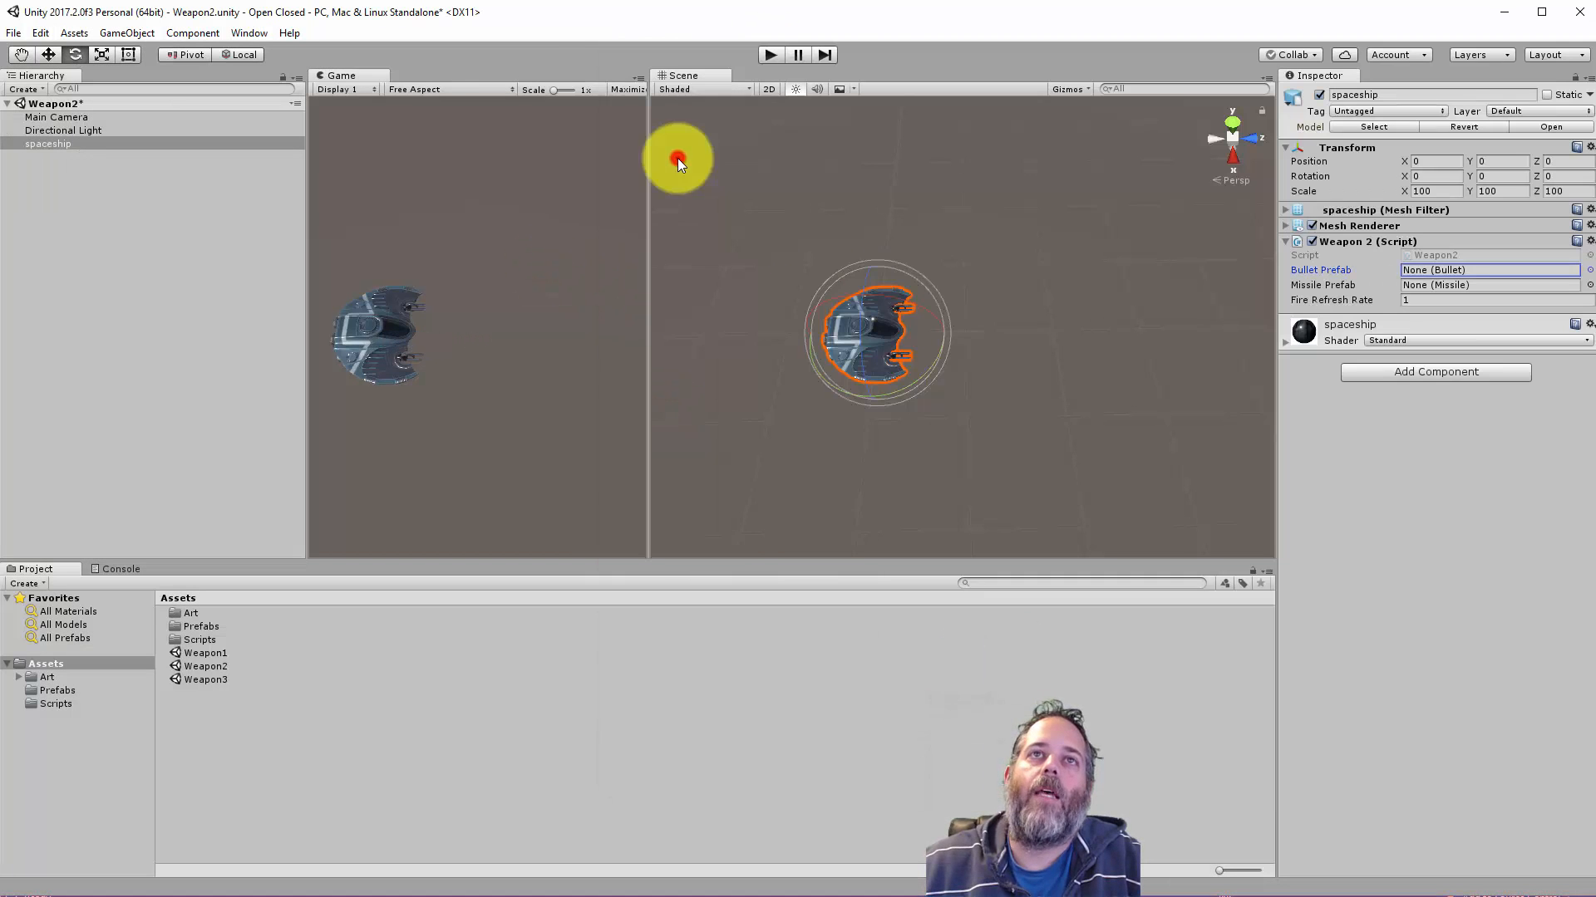
{"action": "left_click", "coordinate": [58, 689]}
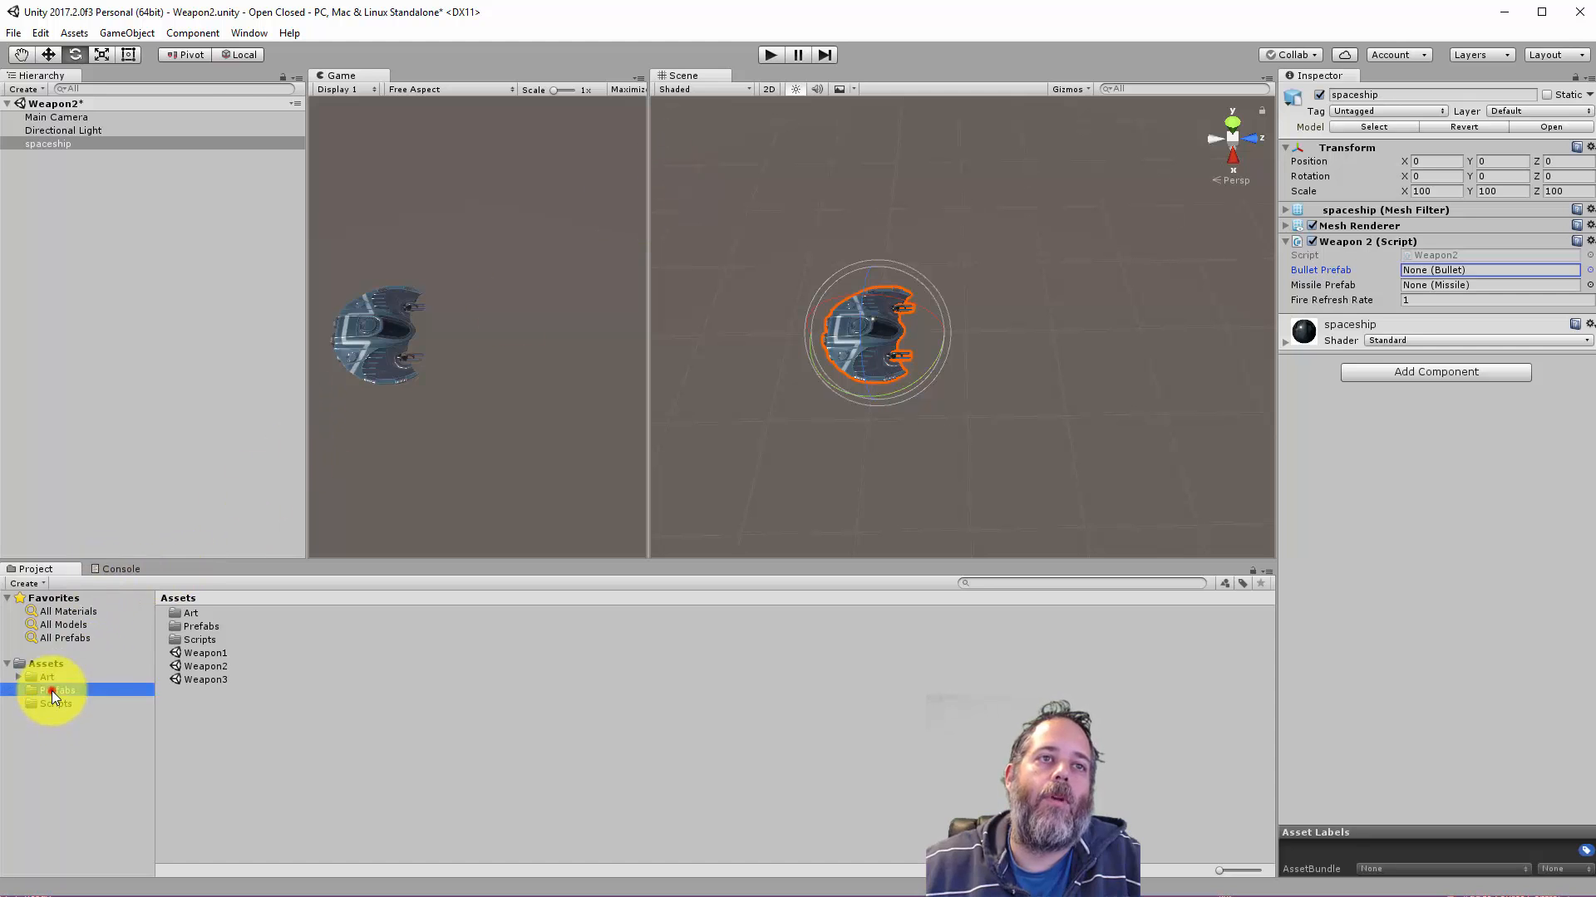
{"action": "left_click", "coordinate": [56, 689]}
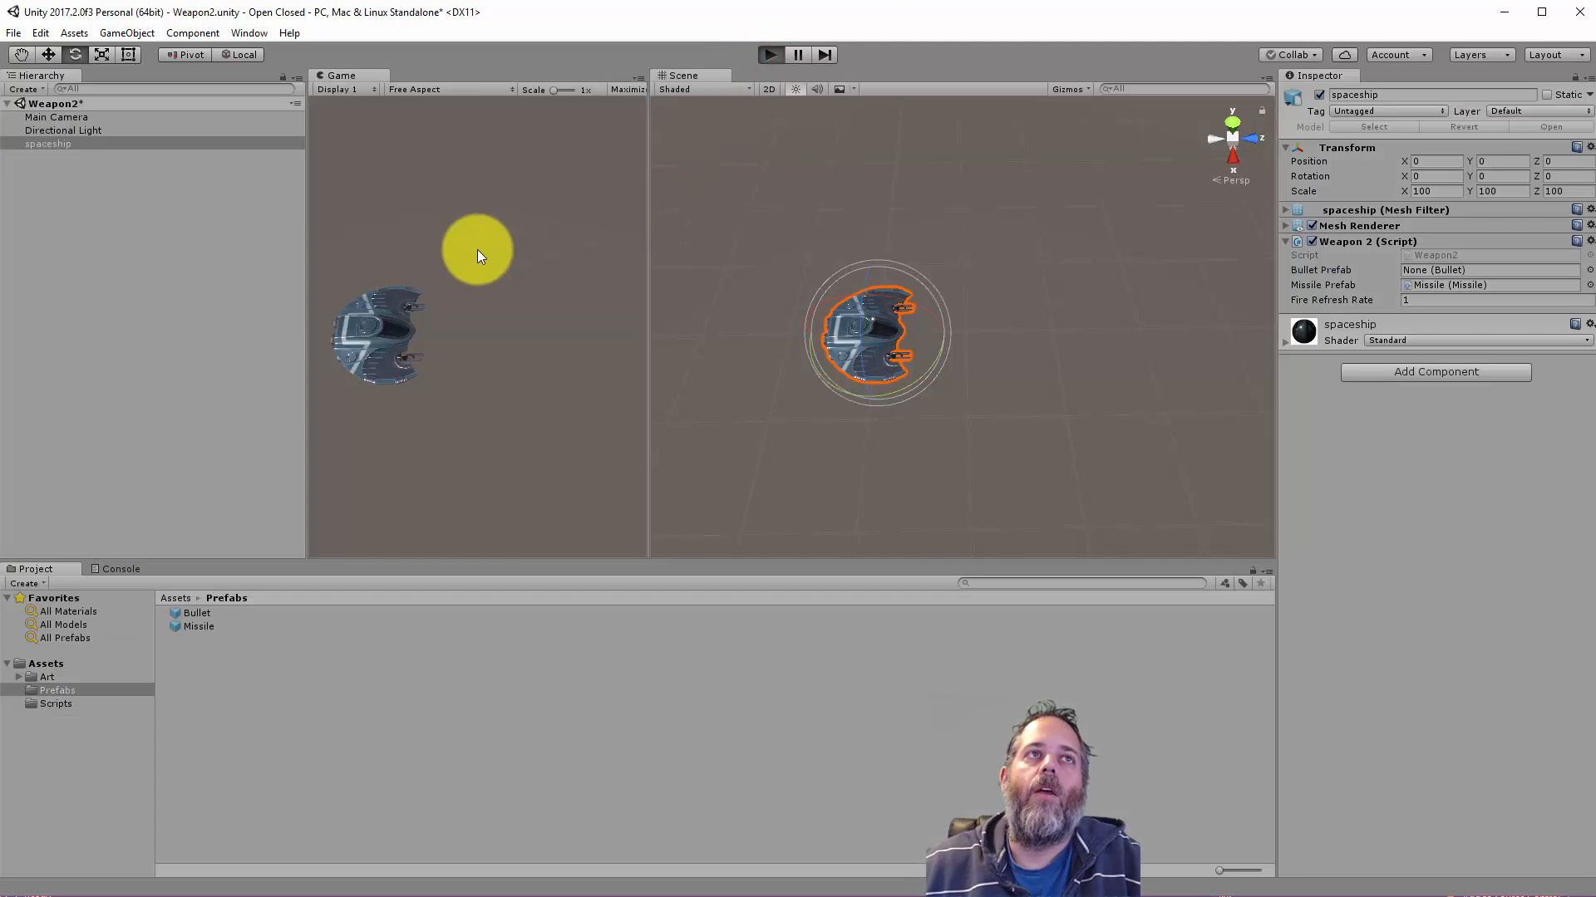
Step: Play and fire missiles from the spaceship, then stop the game
{"action": "left_click", "coordinate": [769, 54]}
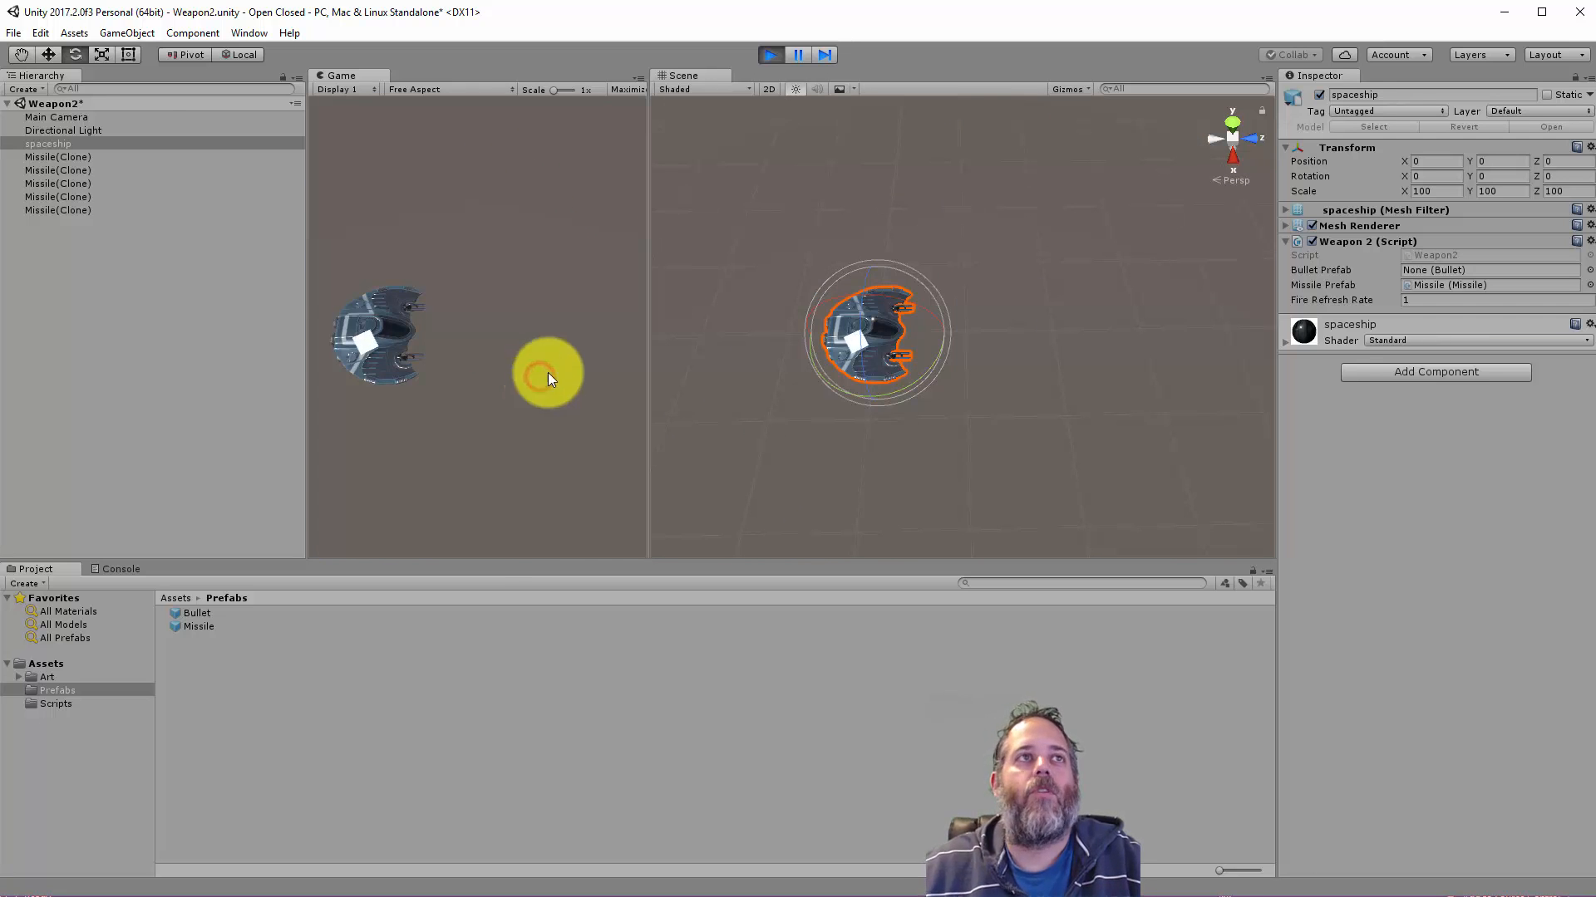
{"action": "left_click", "coordinate": [771, 55]}
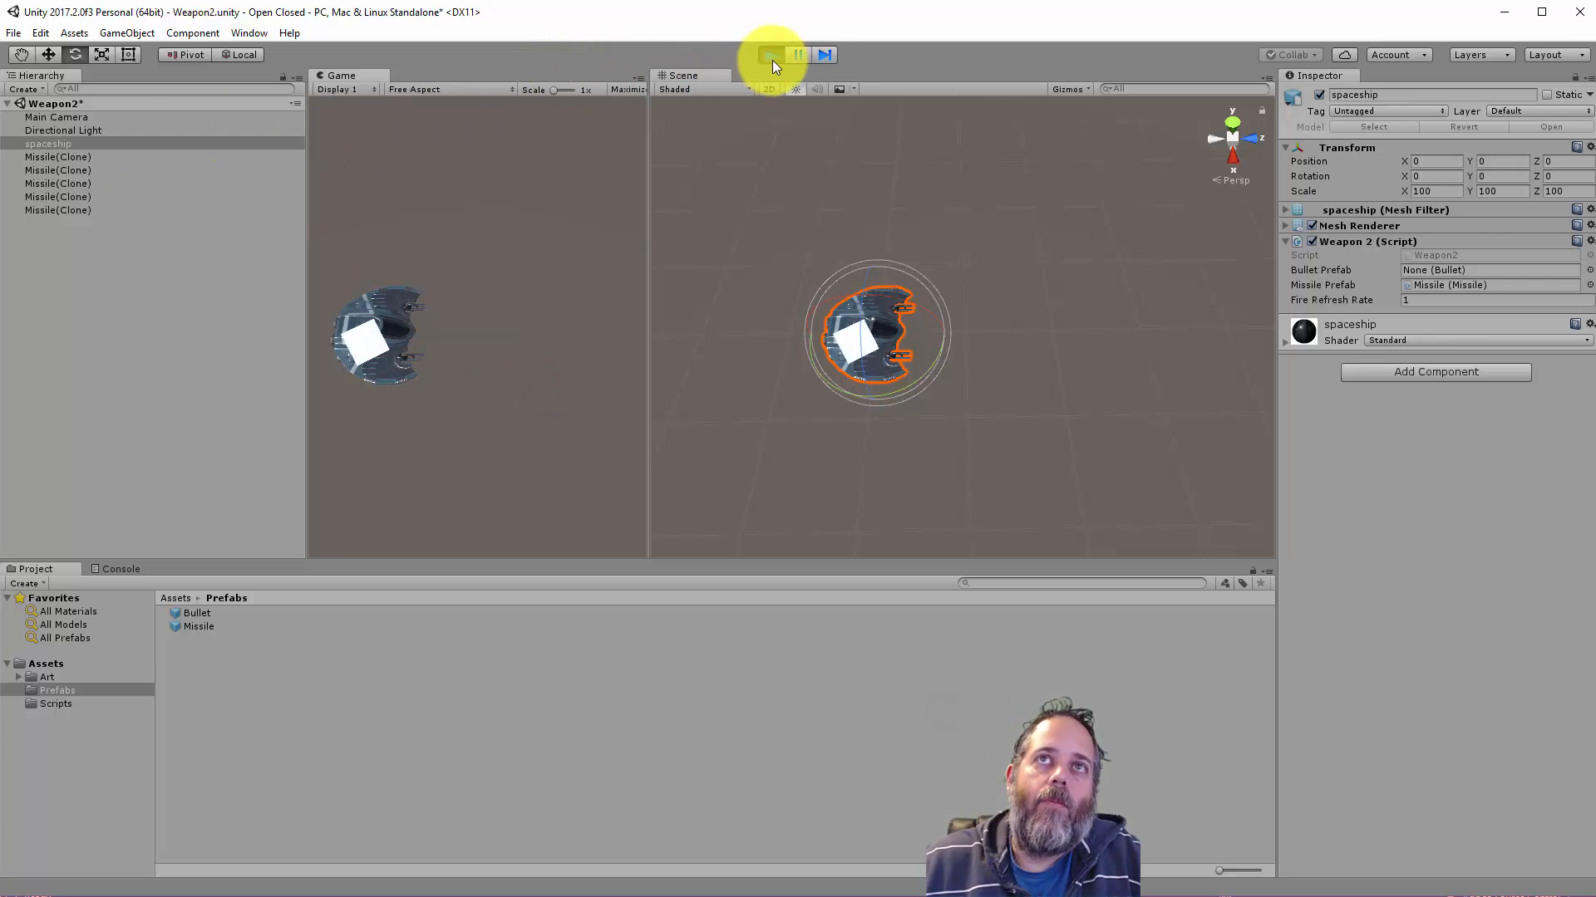
{"action": "left_click", "coordinate": [770, 55]}
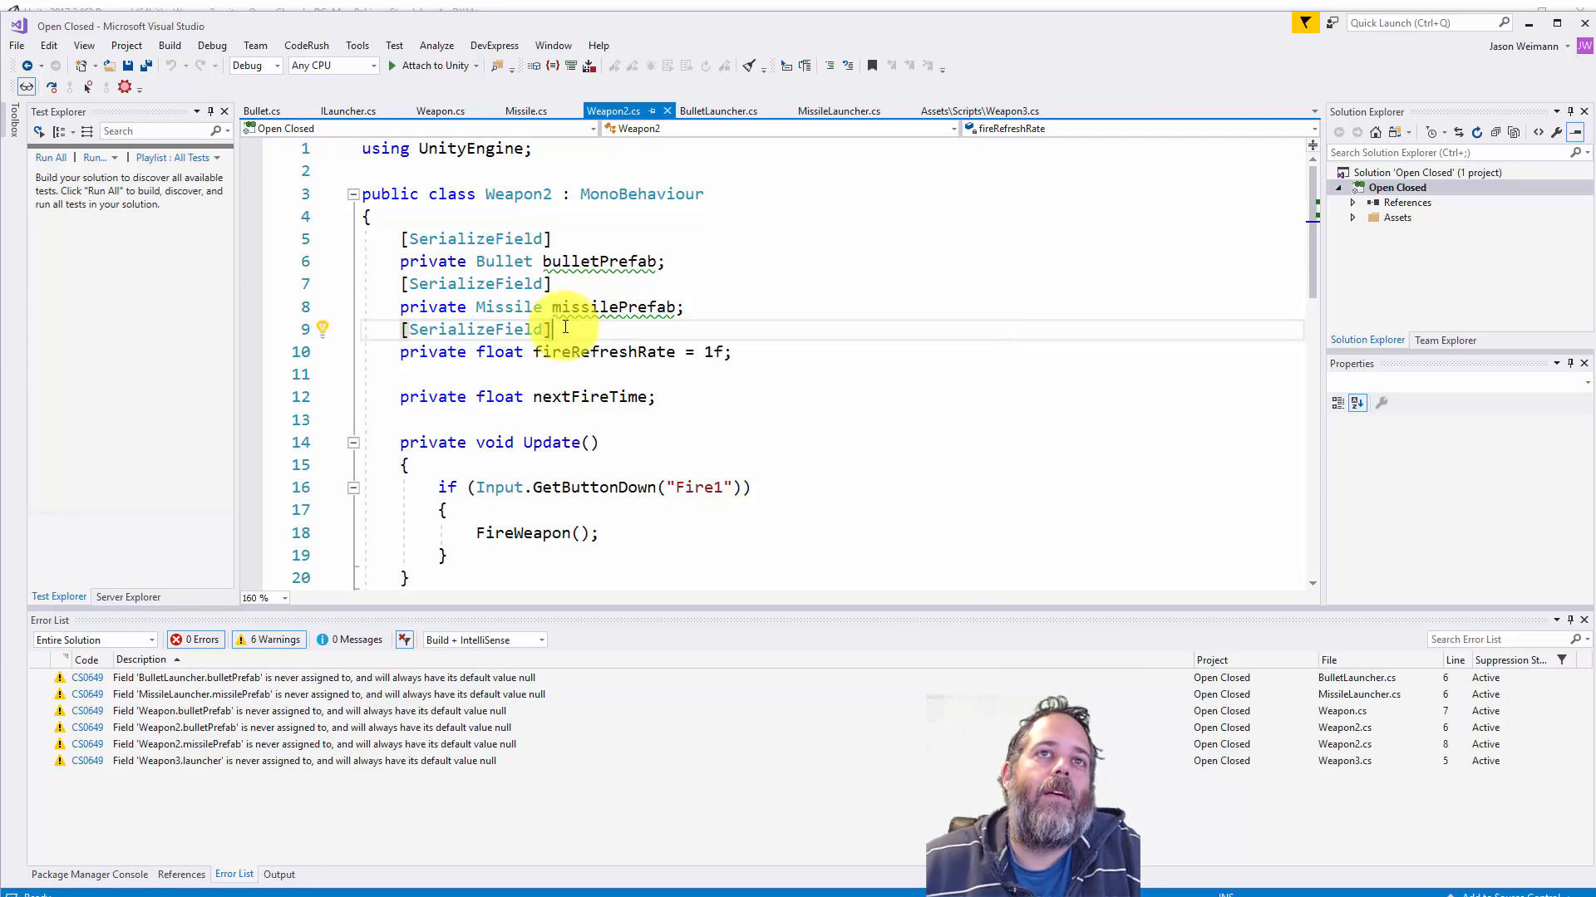
{"action": "mouse_move", "coordinate": [499, 397]}
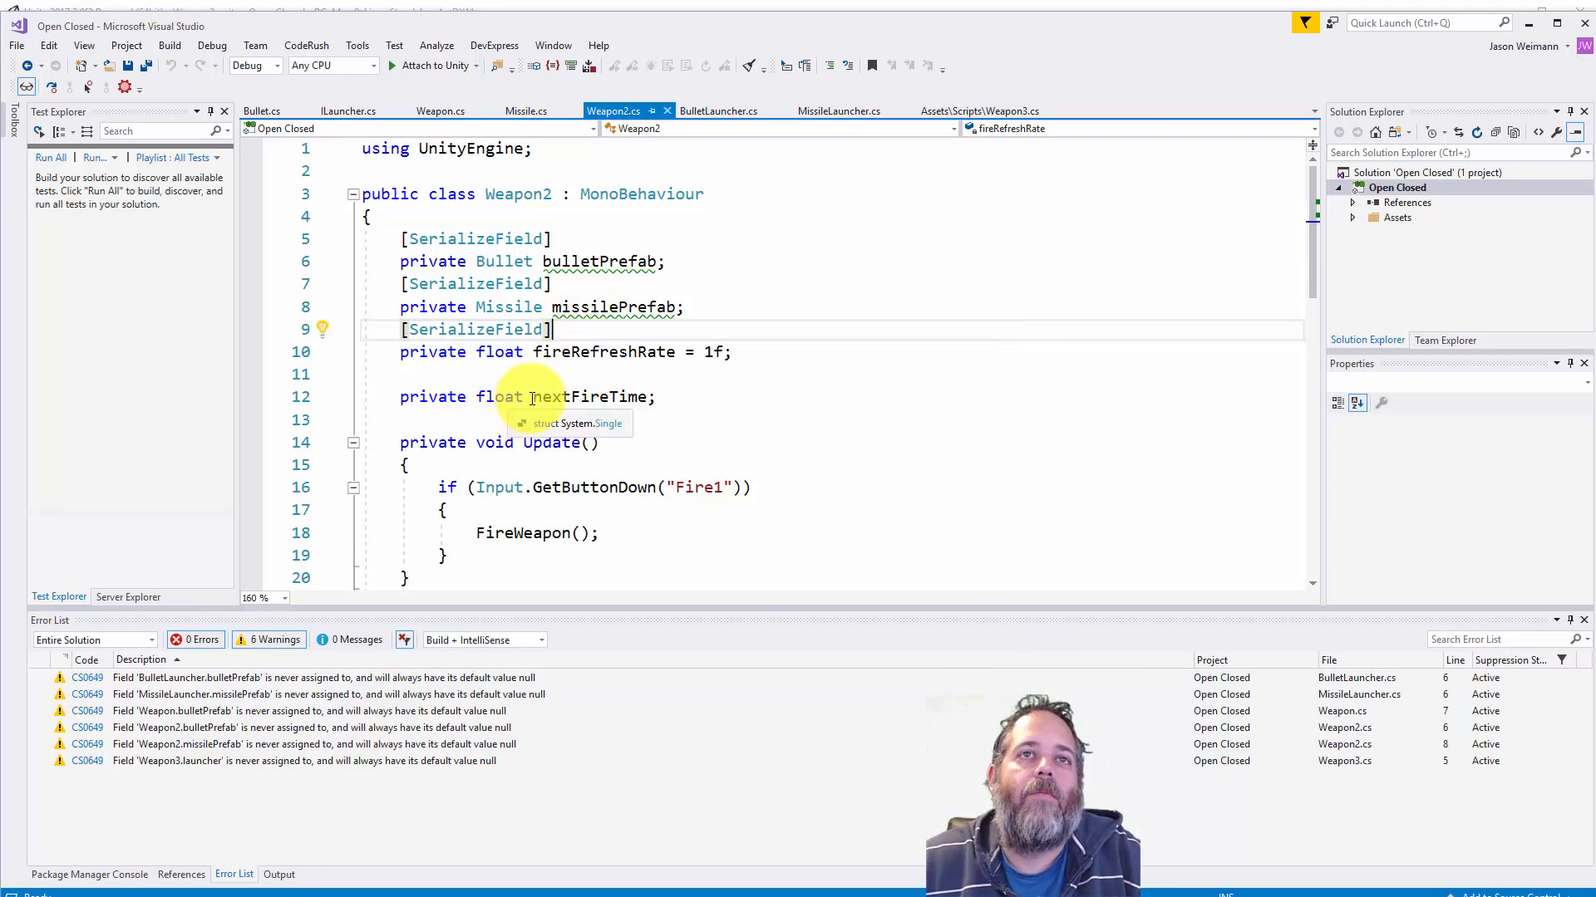
{"action": "scroll", "scroll_direction": "down", "scroll_amount": 3}
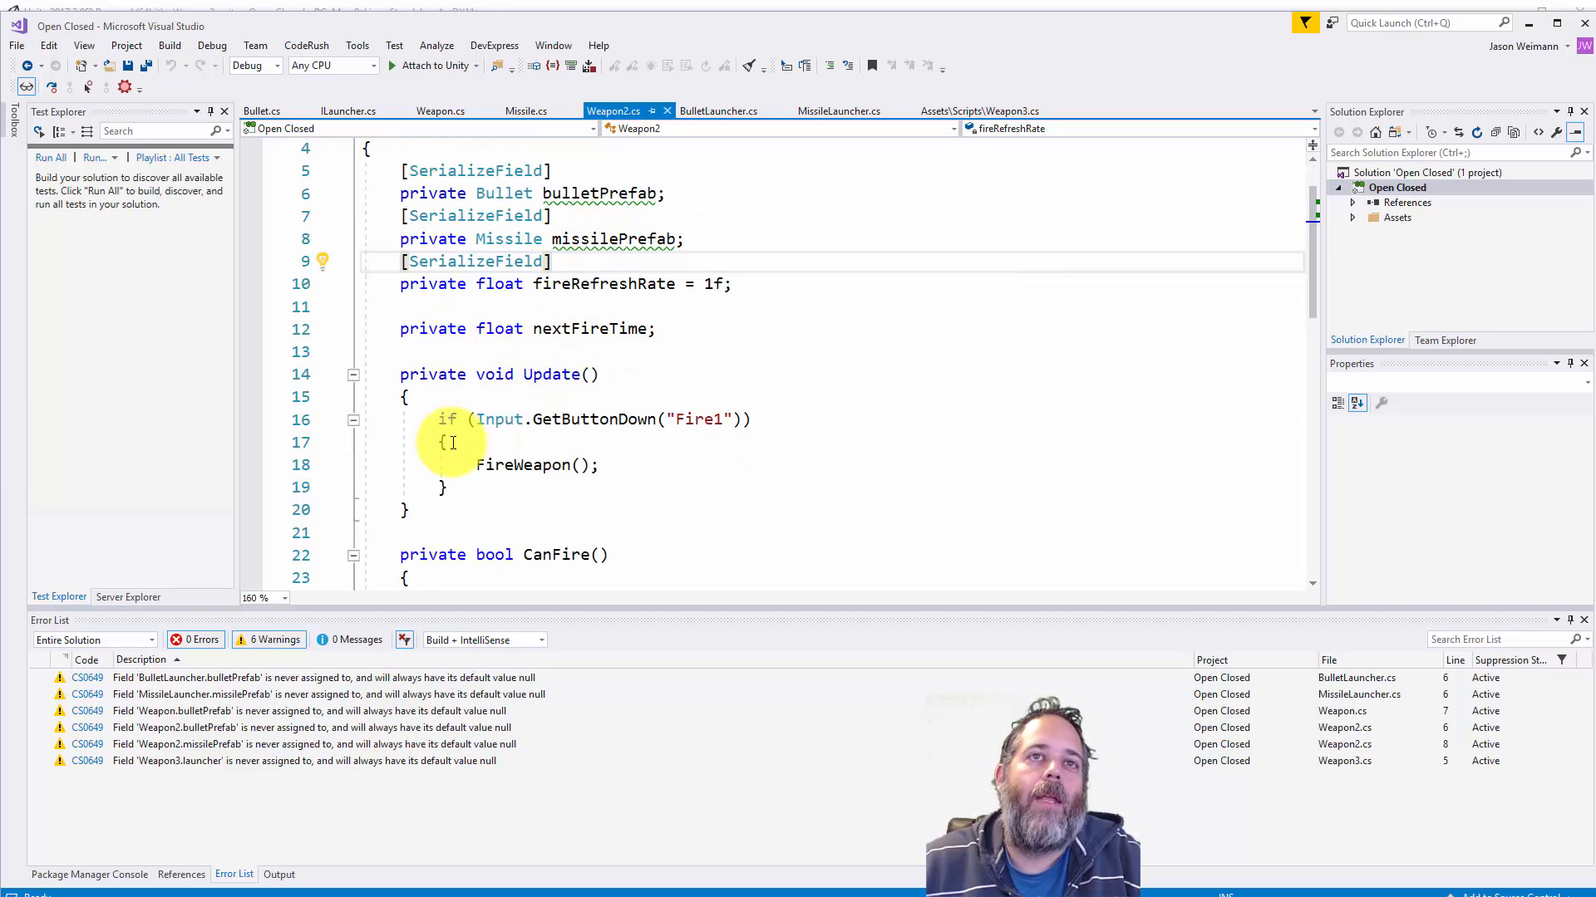
{"action": "scroll", "scroll_direction": "down", "scroll_amount": 3}
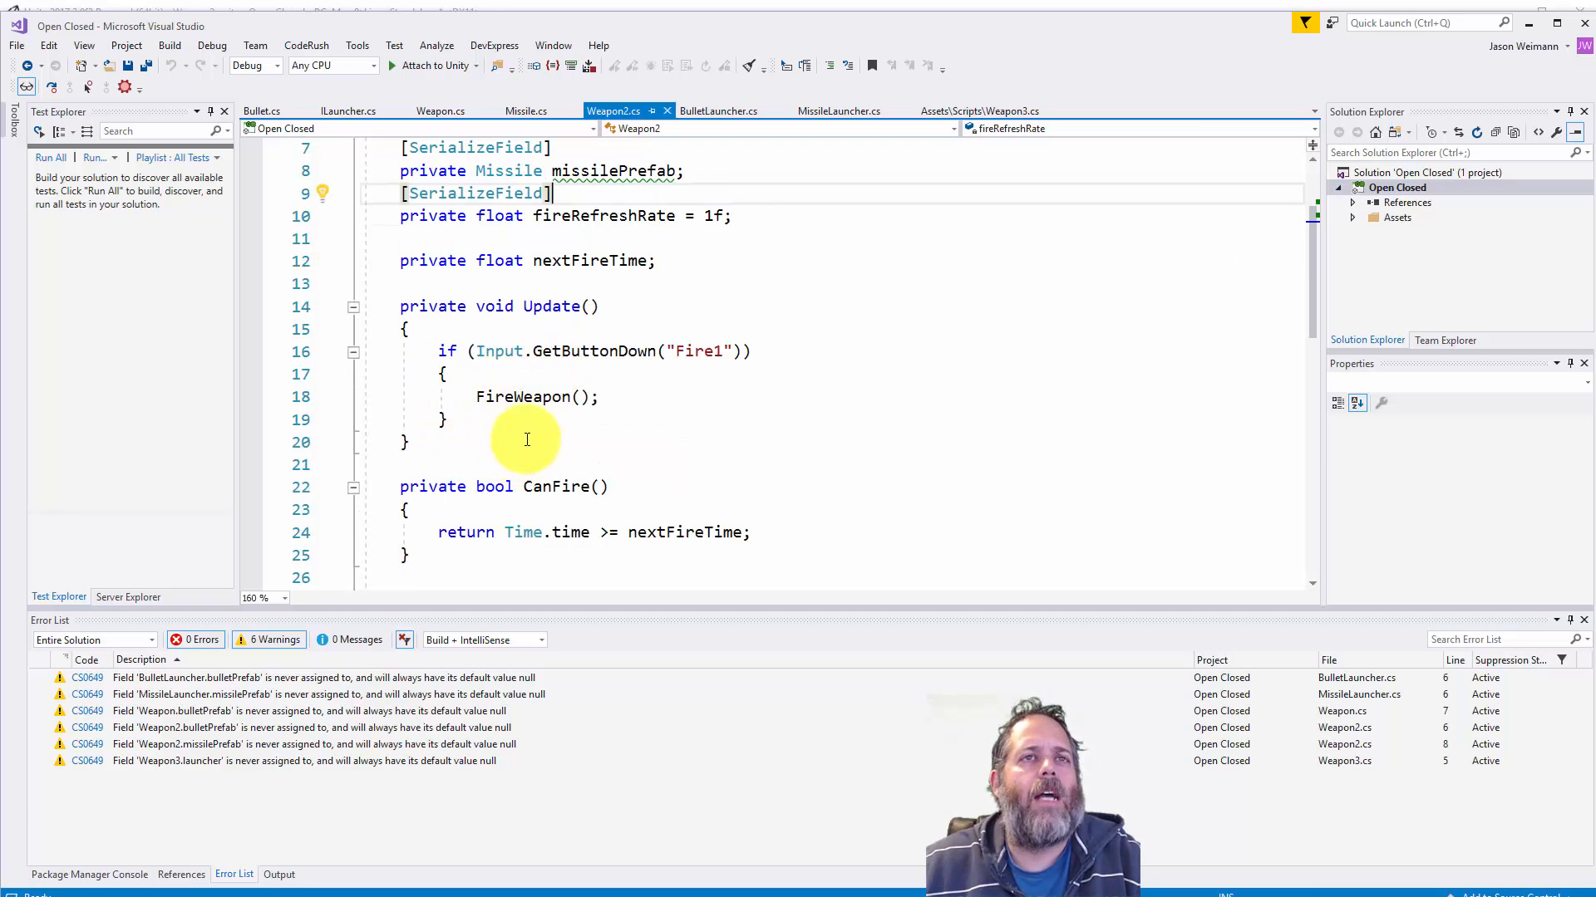
{"action": "left_click", "coordinate": [488, 351]}
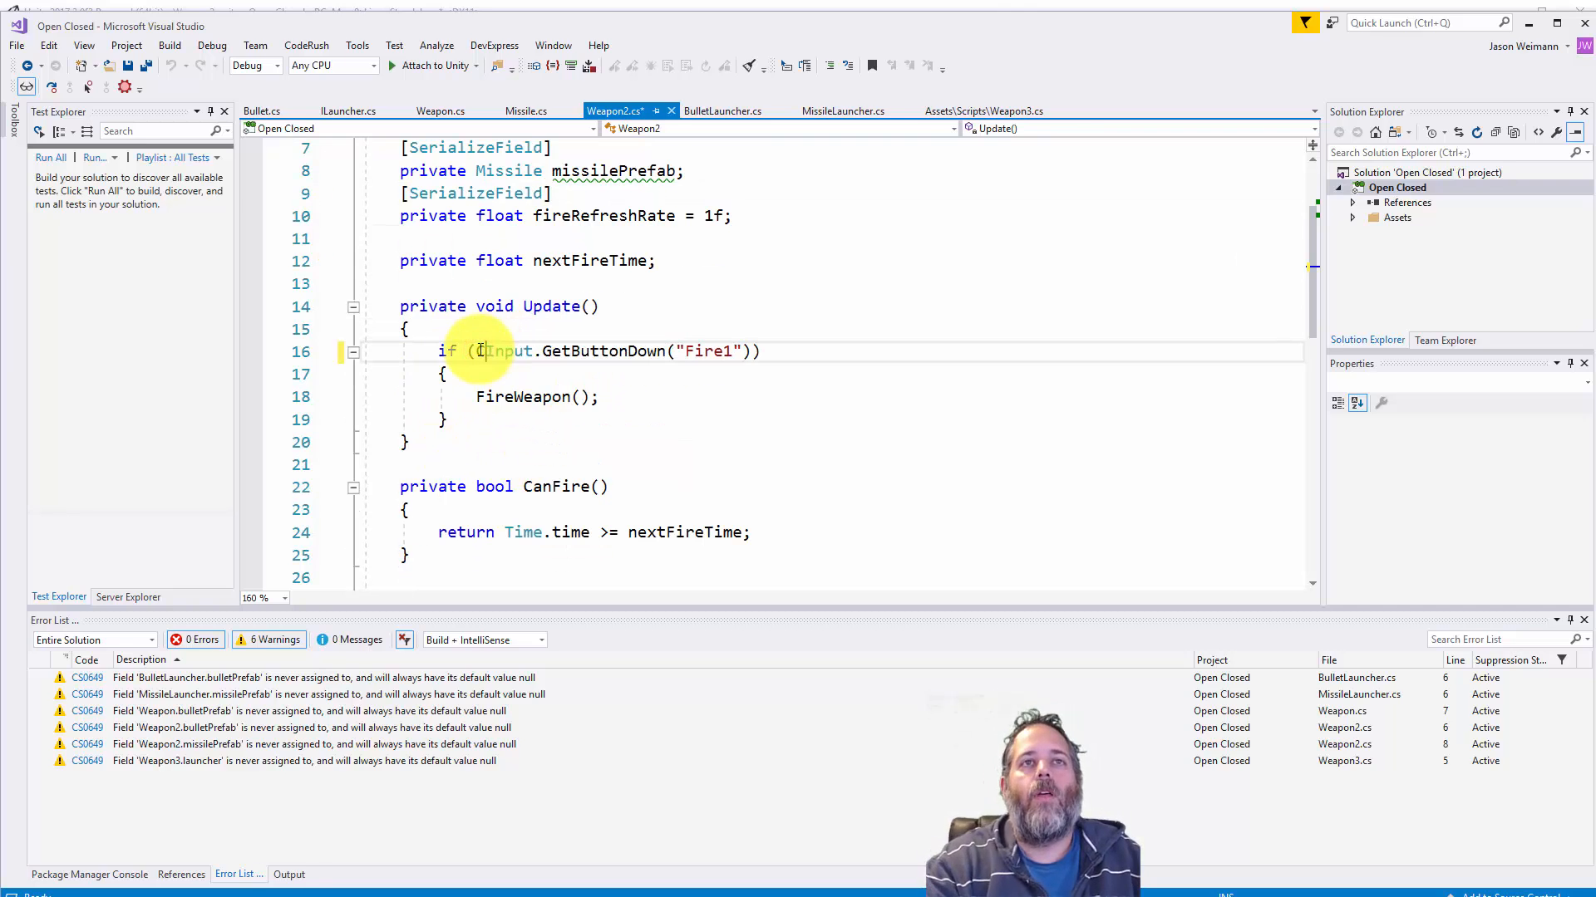
{"action": "type", "text": "CanFire() &&"}
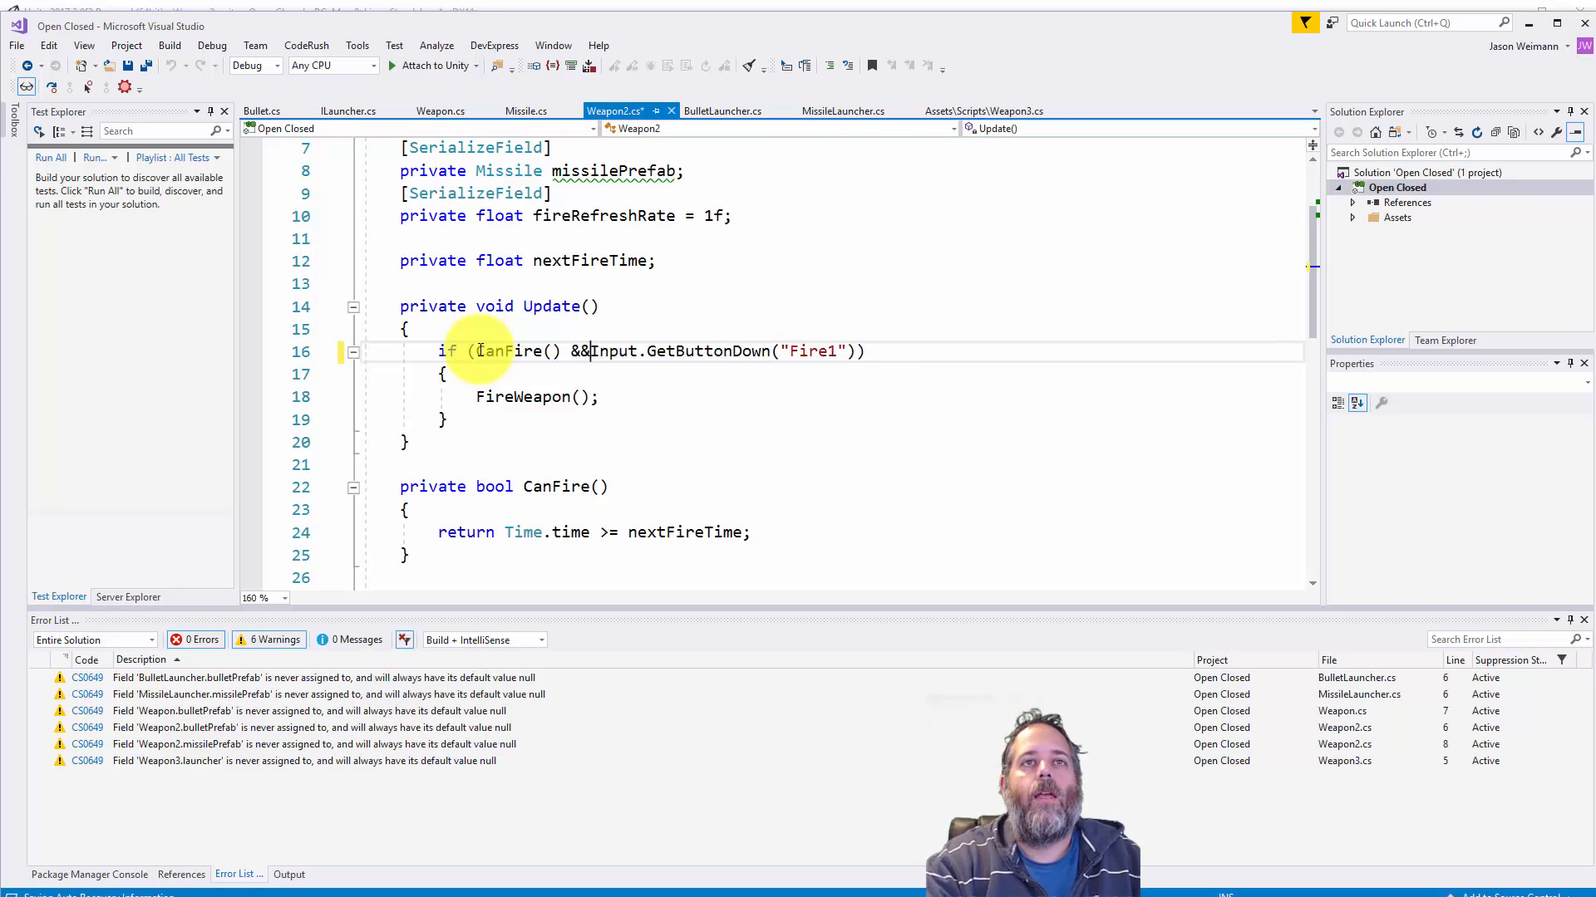
{"action": "scroll", "scroll_direction": "down", "scroll_amount": 3}
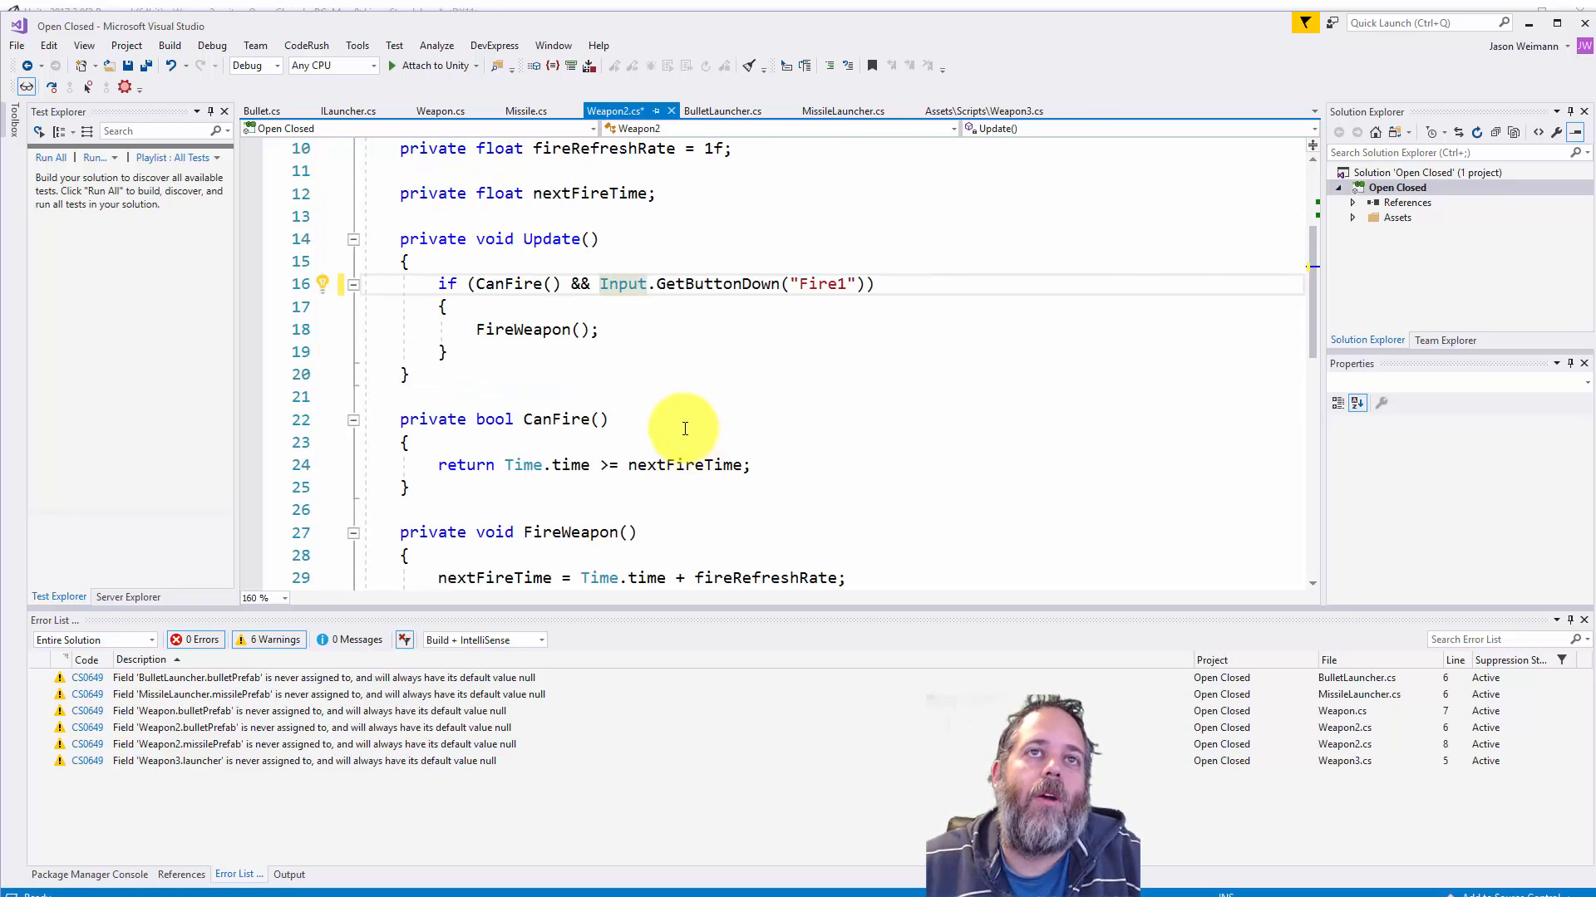
{"action": "scroll", "scroll_direction": "down", "scroll_amount": 3}
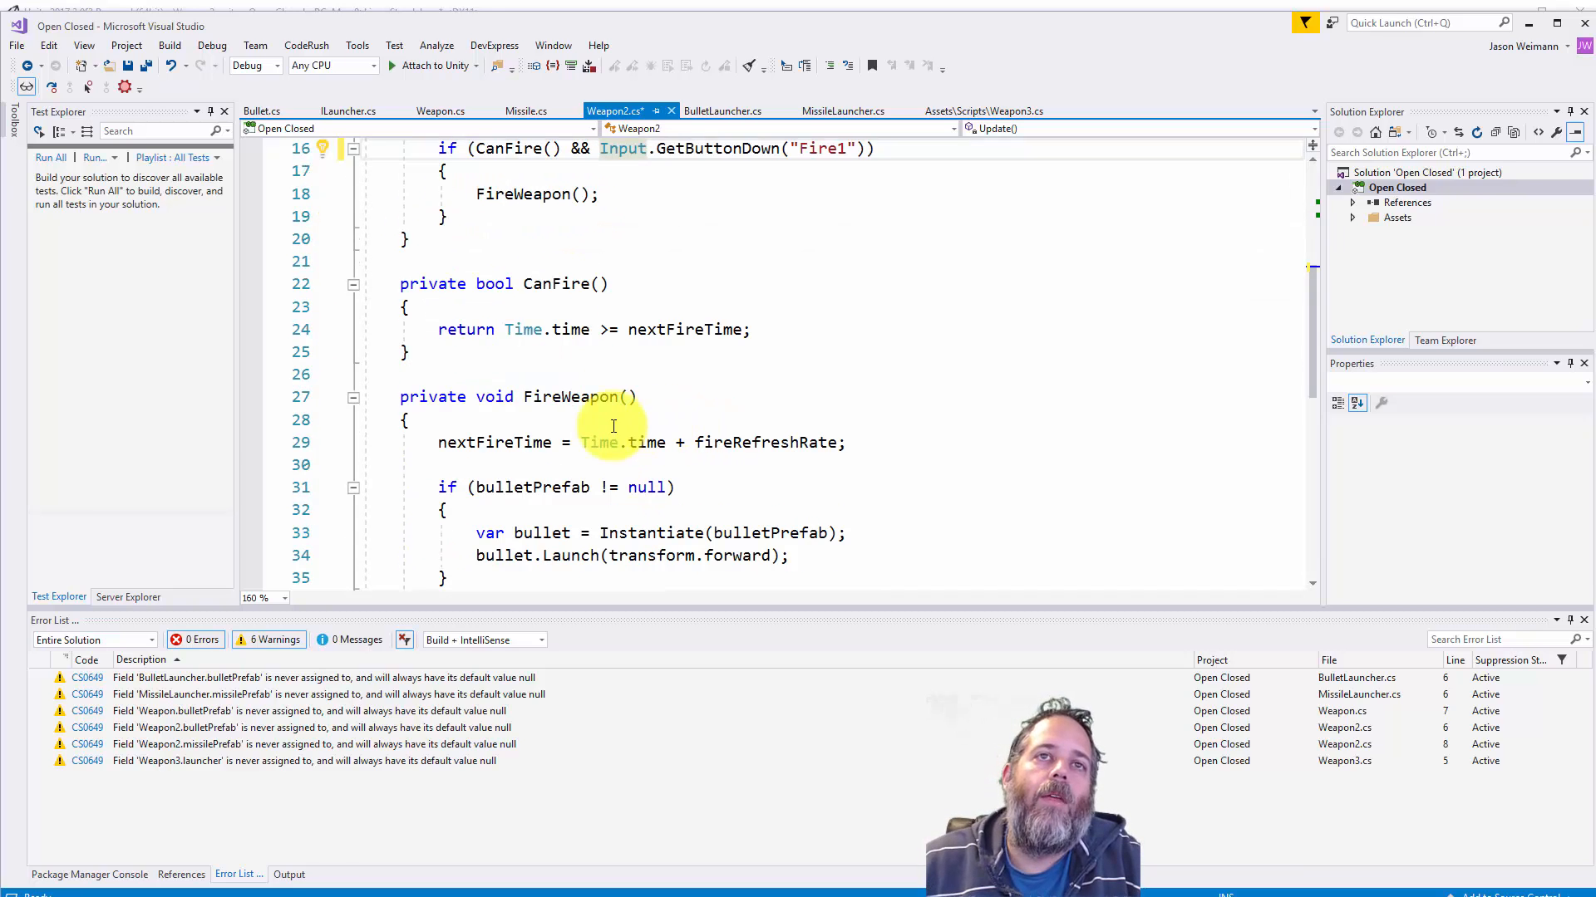
Step: Review Weapon2.cs FireWeapon's bullet-or-missile branching and save the file with Ctrl+S
{"action": "scroll", "scroll_direction": "down", "scroll_amount": 3}
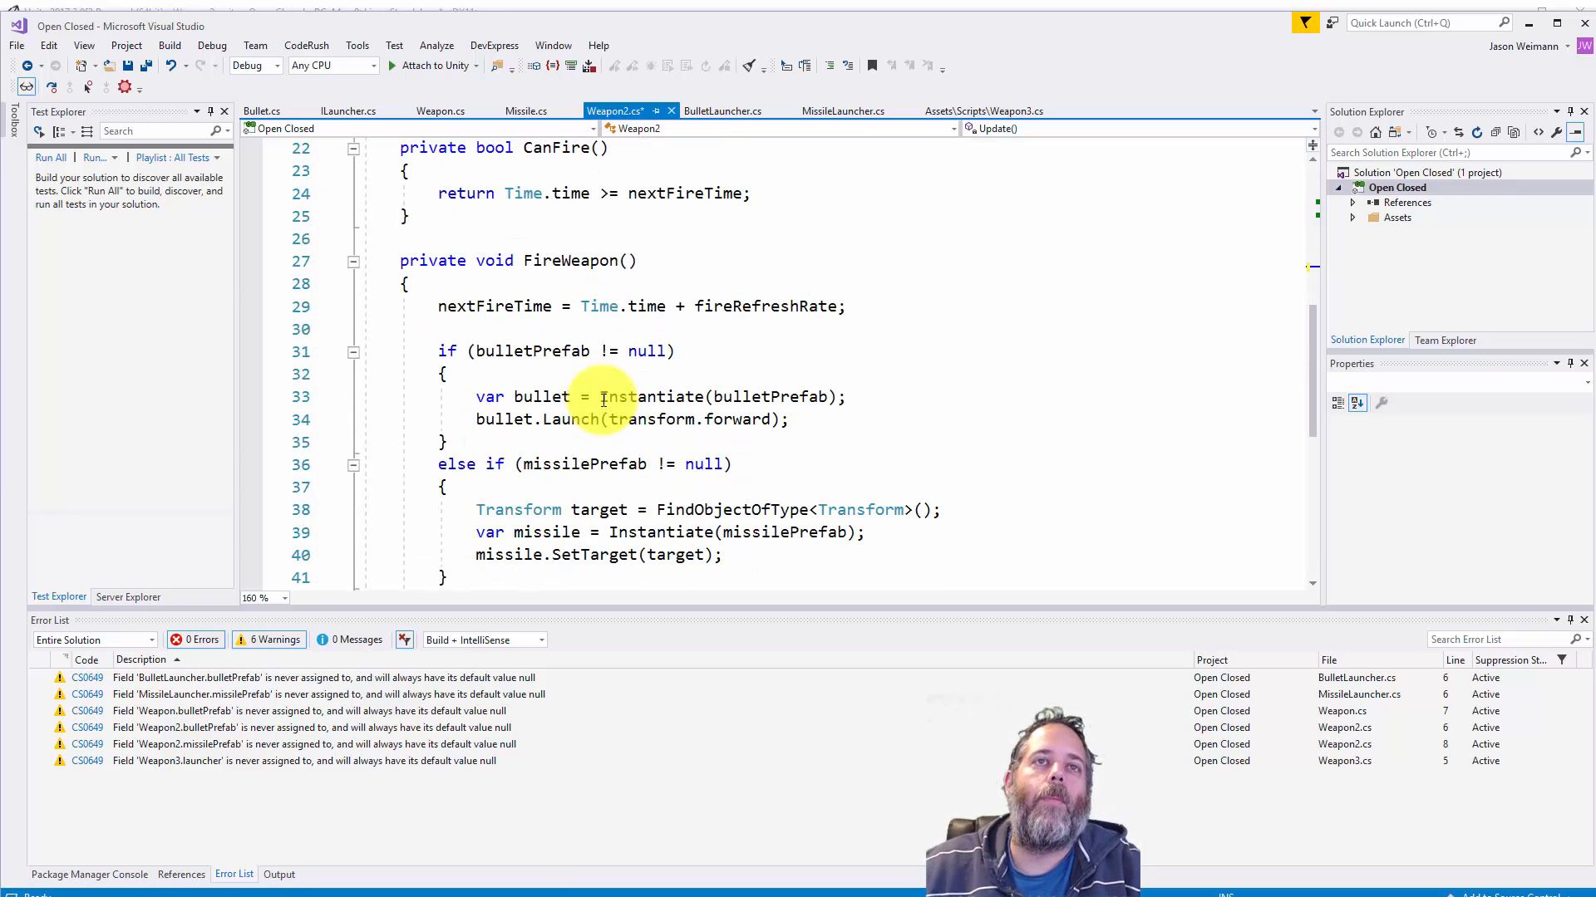
{"action": "mouse_move", "coordinate": [529, 350]}
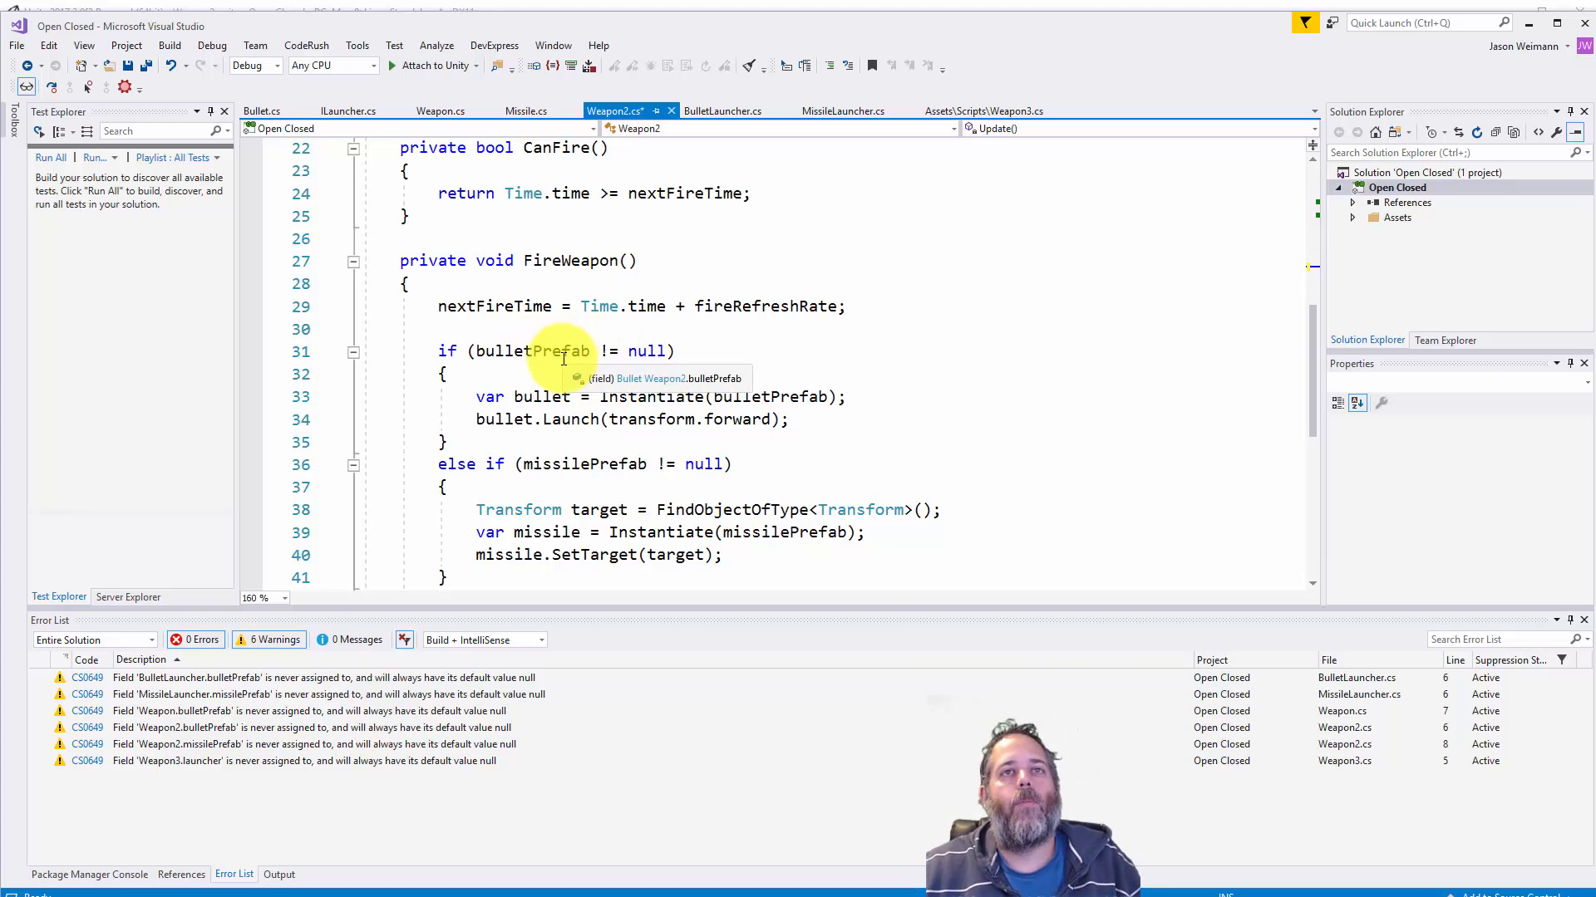
{"action": "mouse_move", "coordinate": [572, 418]}
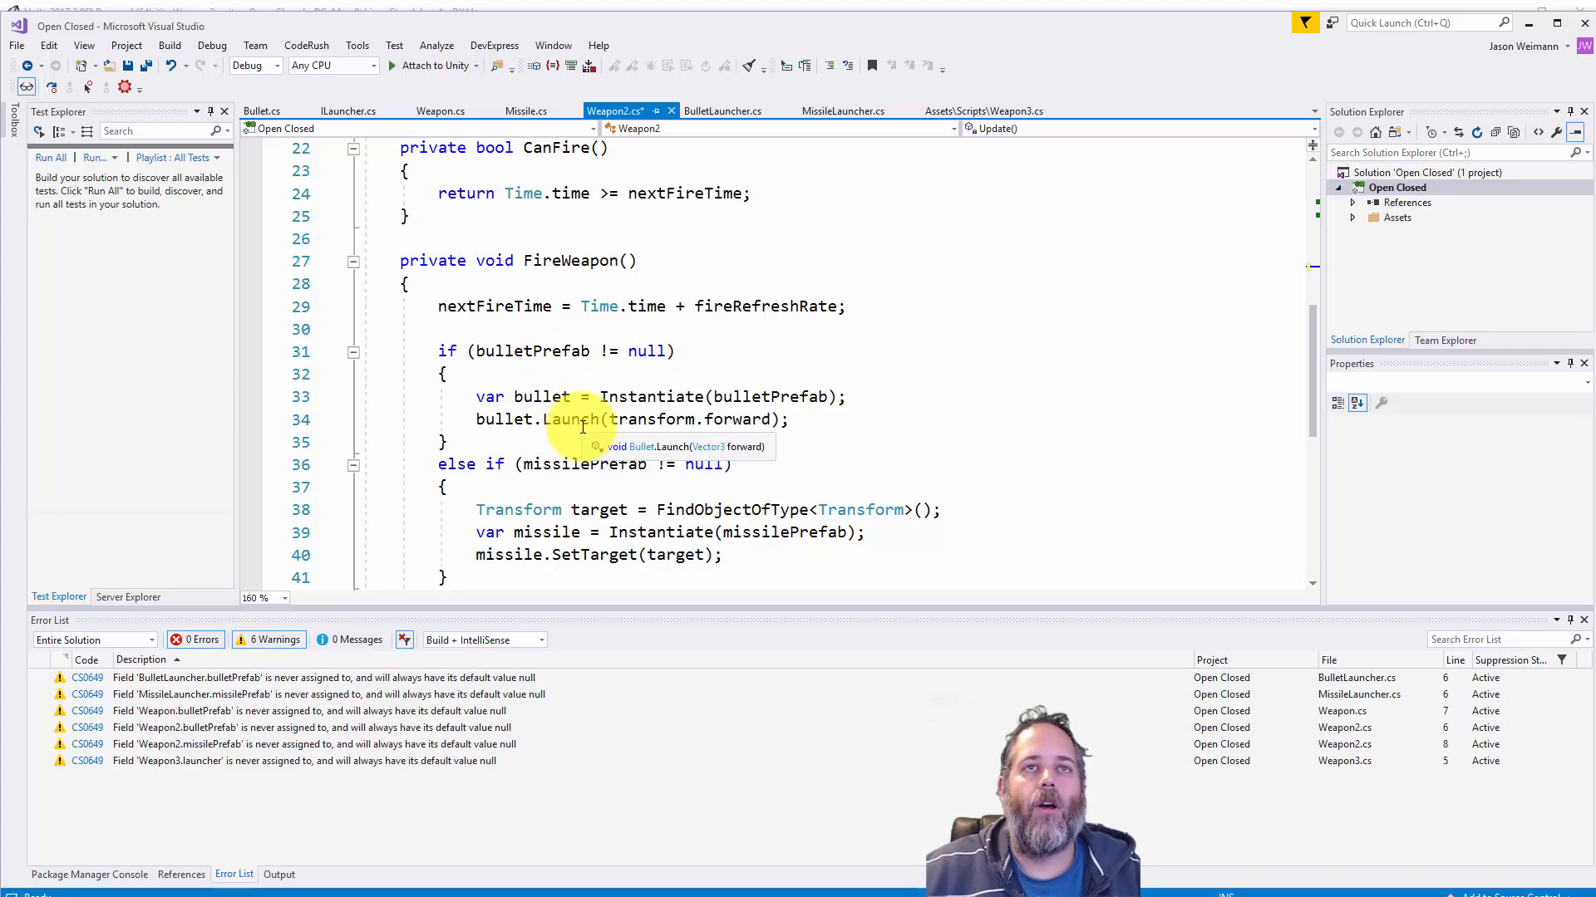
{"action": "scroll", "scroll_direction": "down", "scroll_amount": 3}
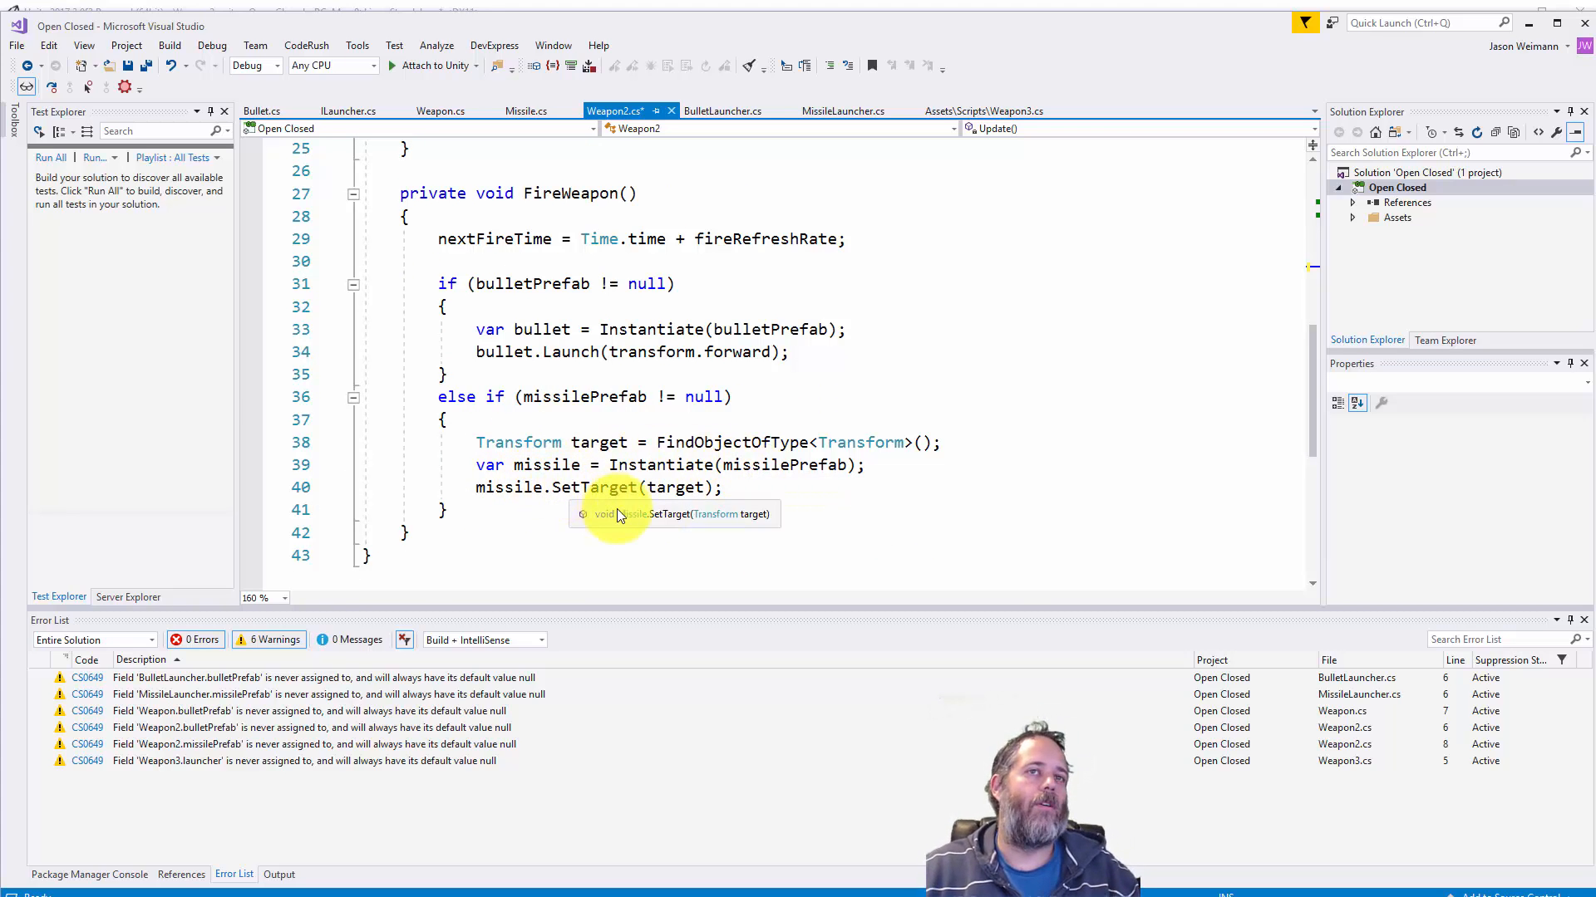
{"action": "left_click", "coordinate": [547, 534]}
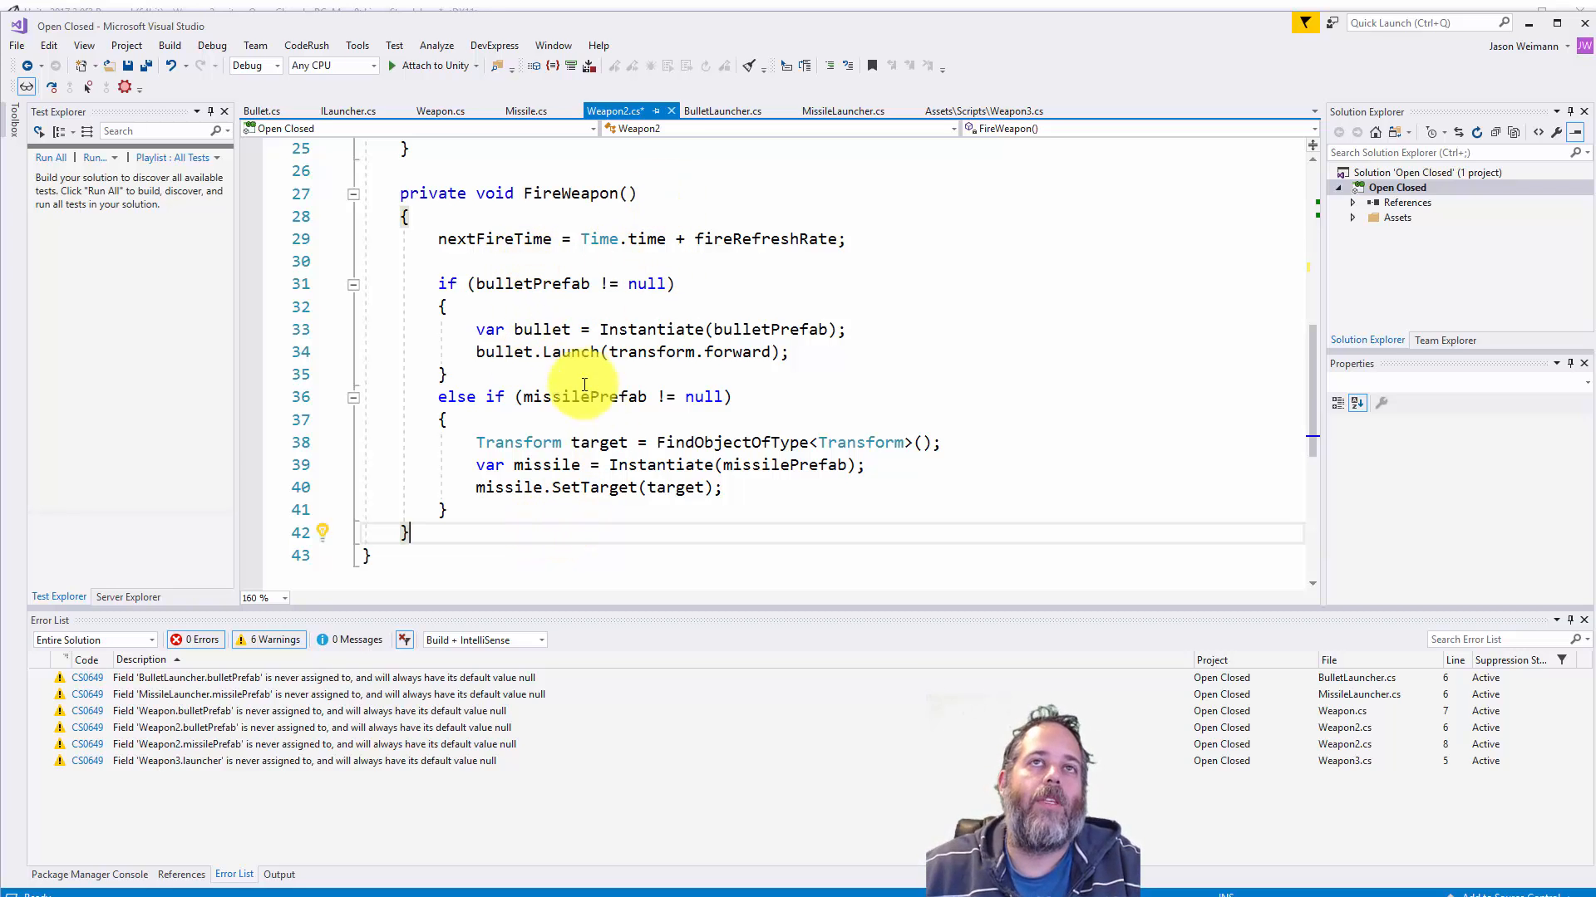
{"action": "mouse_move", "coordinate": [578, 397]}
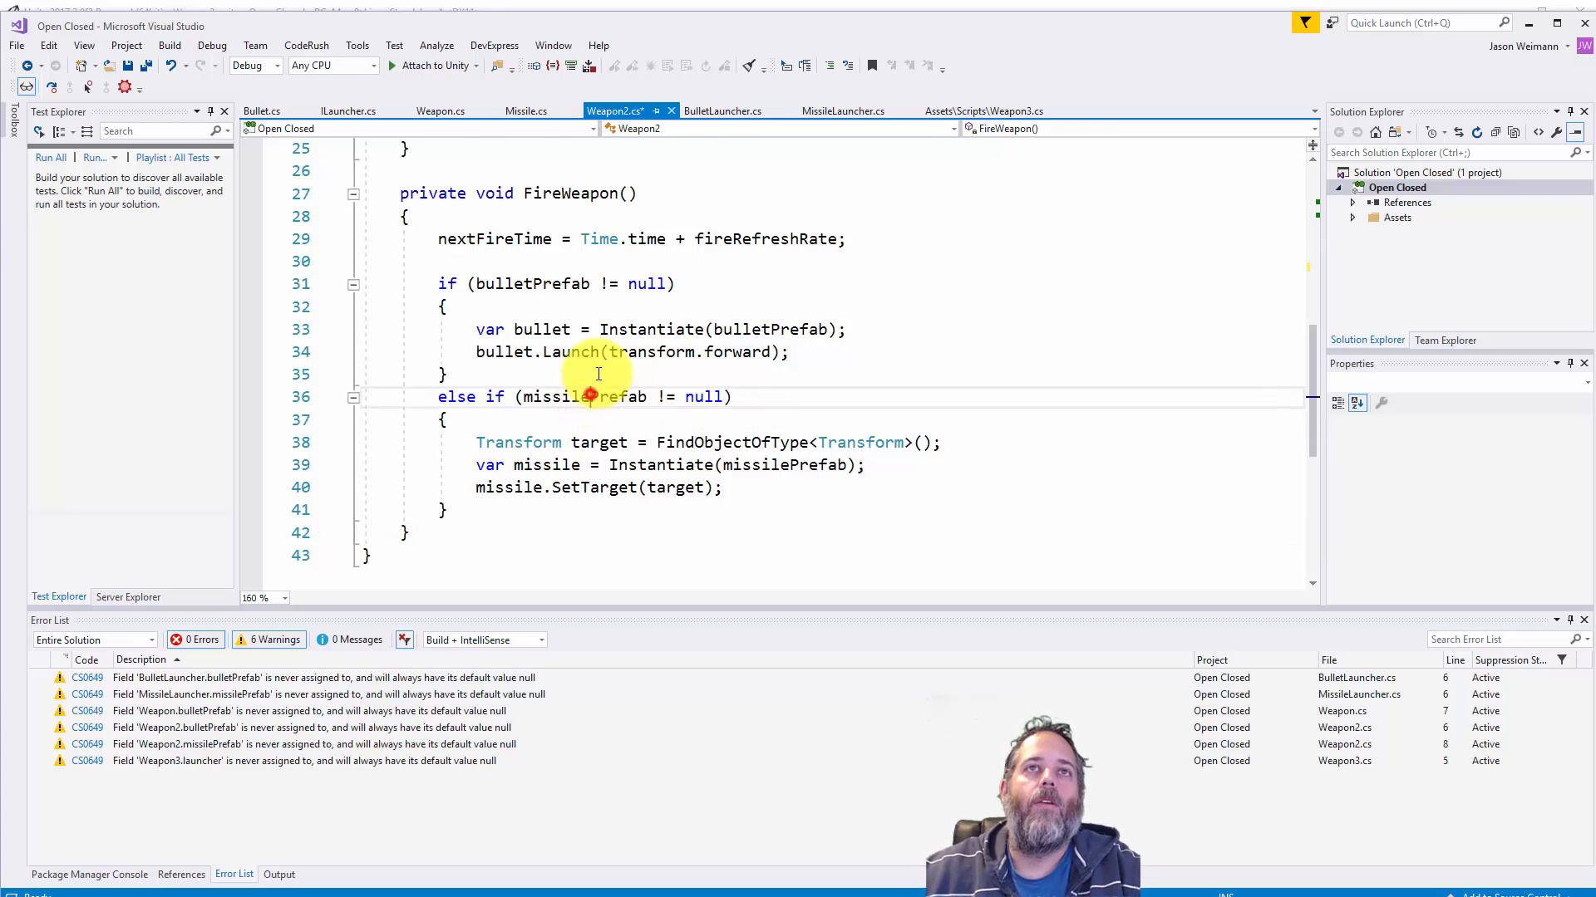
{"action": "scroll", "scroll_direction": "up", "scroll_amount": 3}
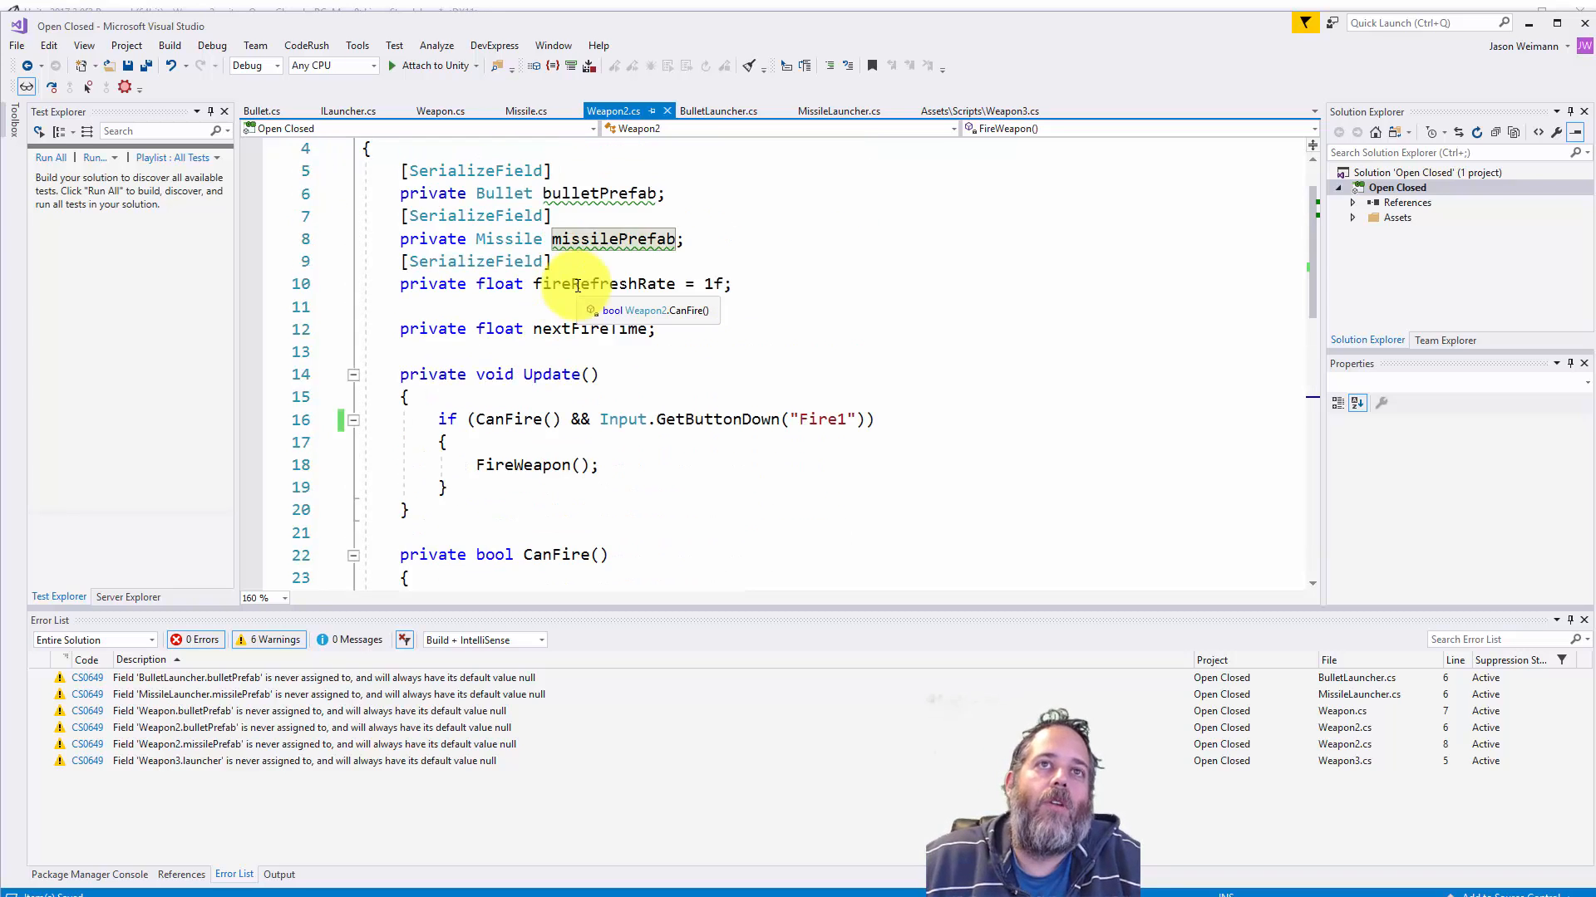
{"action": "scroll", "scroll_direction": "up", "scroll_amount": 3}
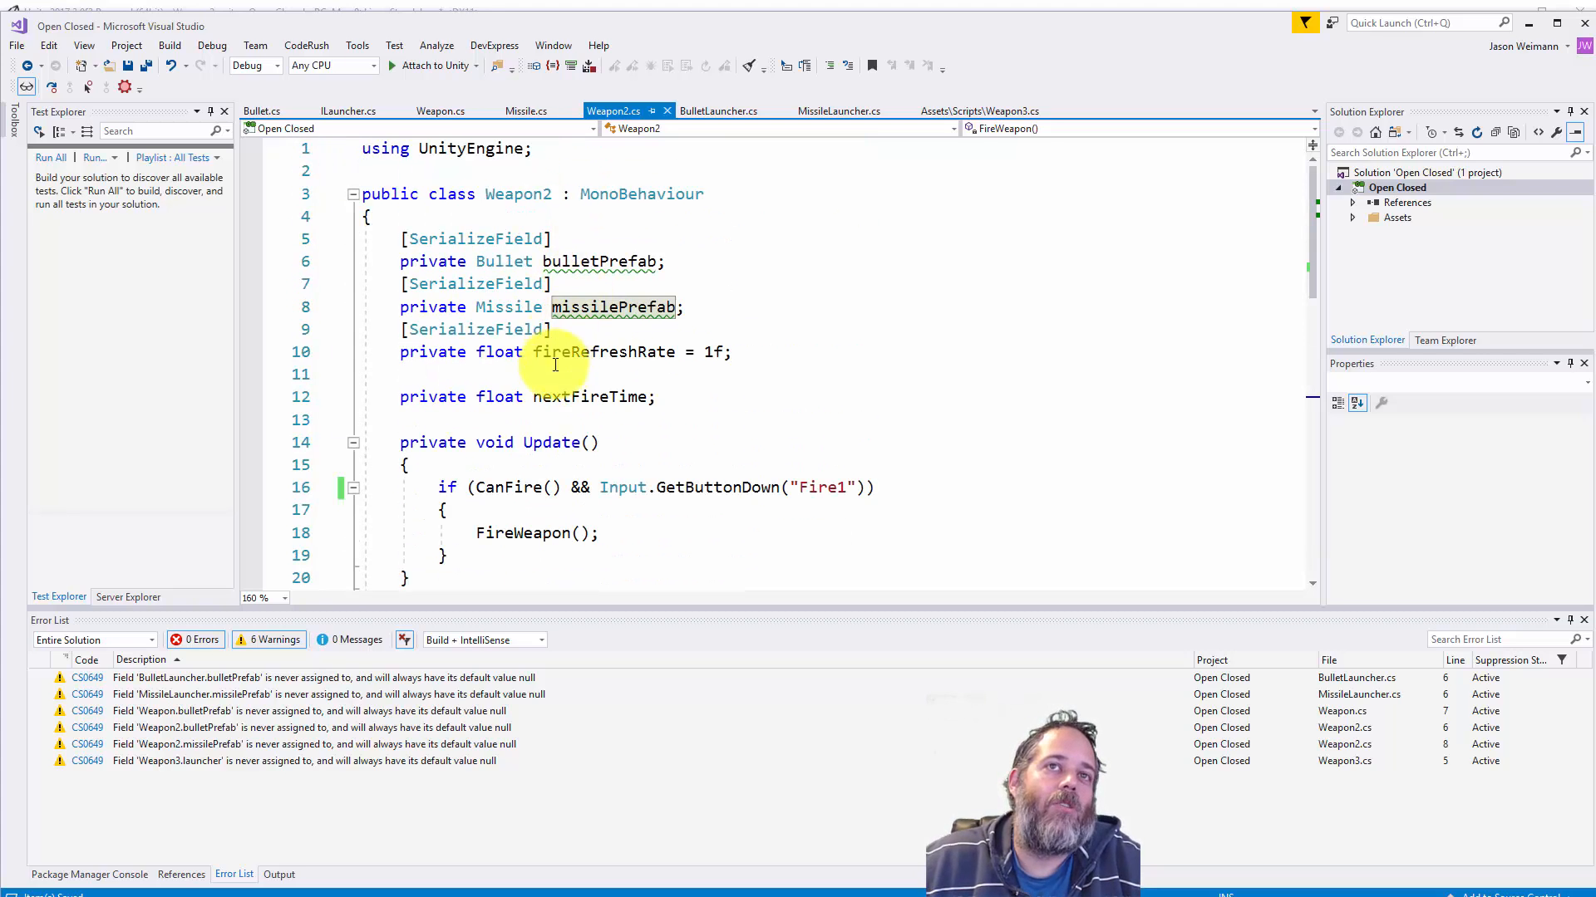
{"action": "mouse_move", "coordinate": [499, 352]}
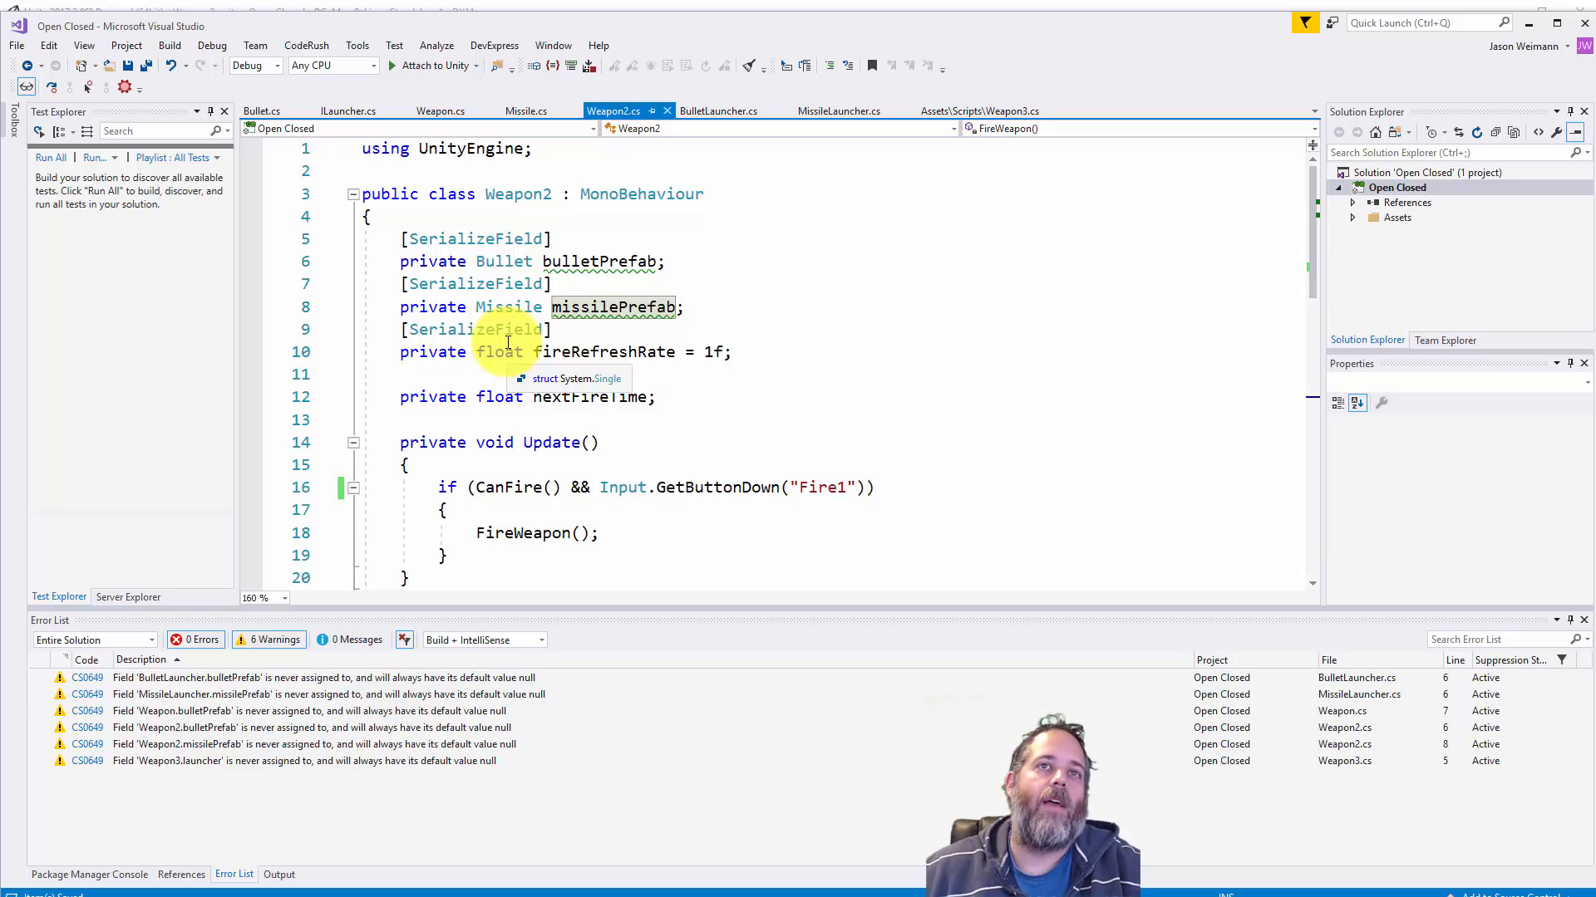
{"action": "scroll", "scroll_direction": "down", "scroll_amount": 3}
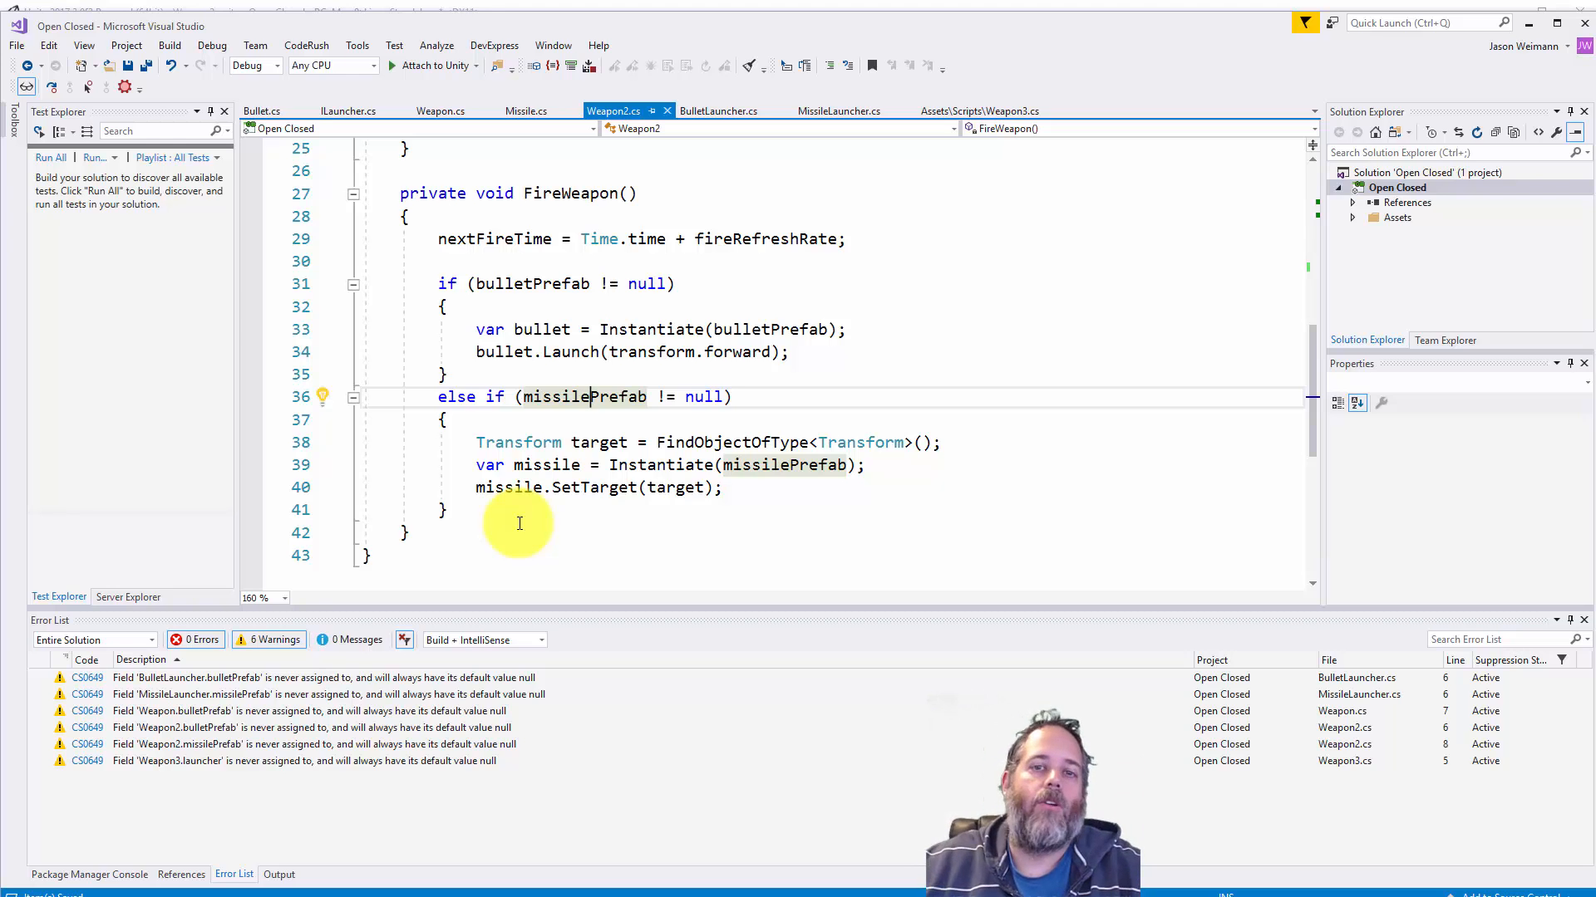
{"action": "mouse_move", "coordinate": [601, 543]}
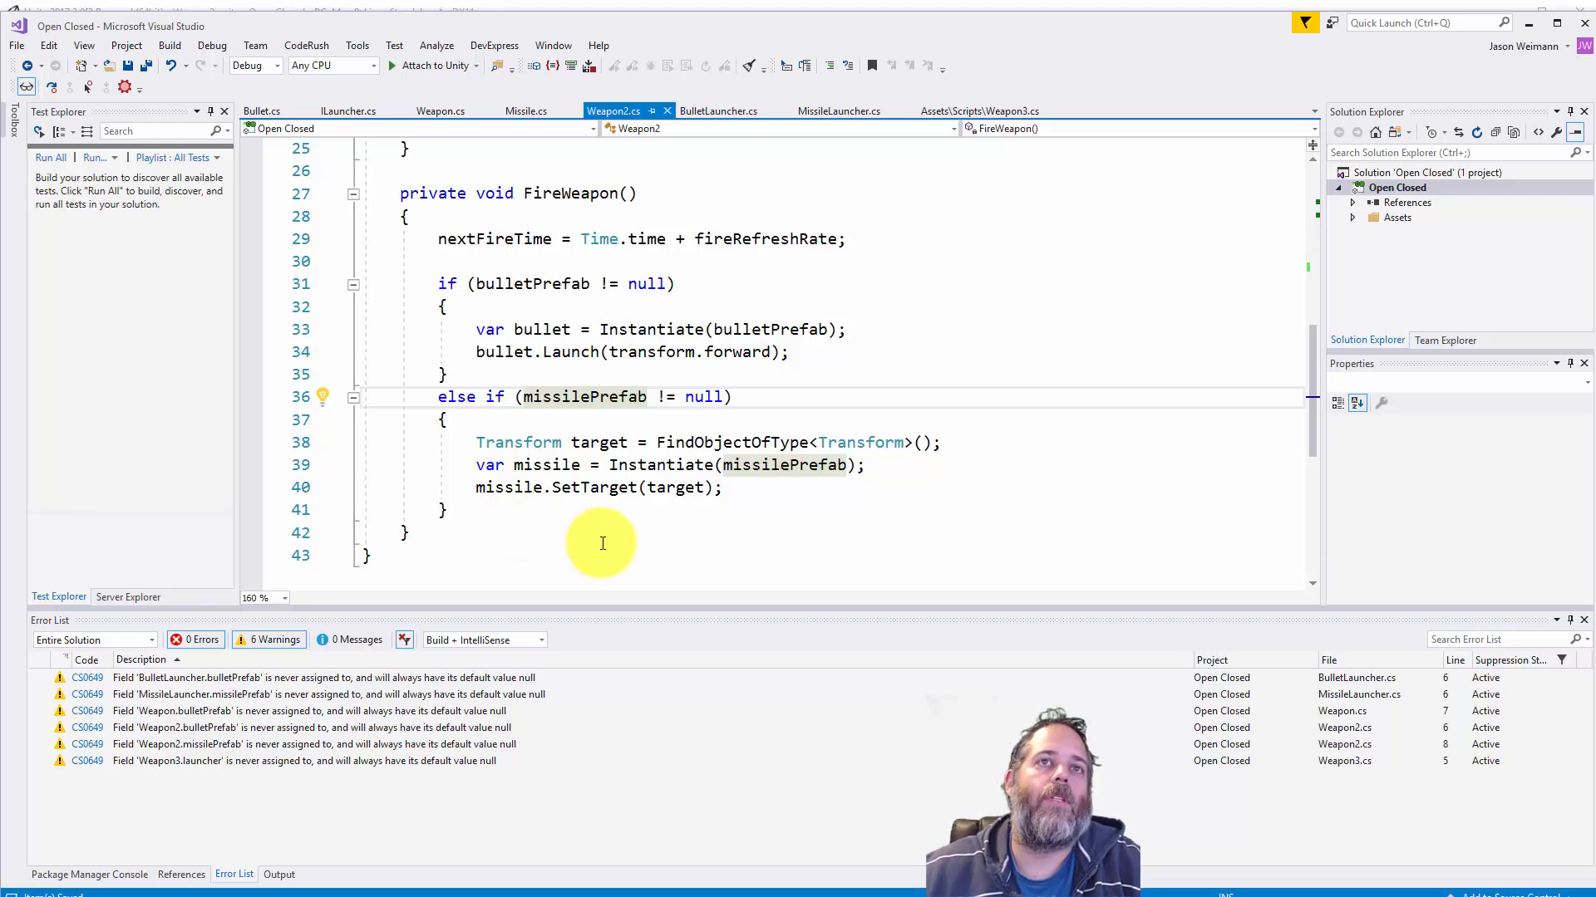
{"action": "mouse_move", "coordinate": [619, 487]}
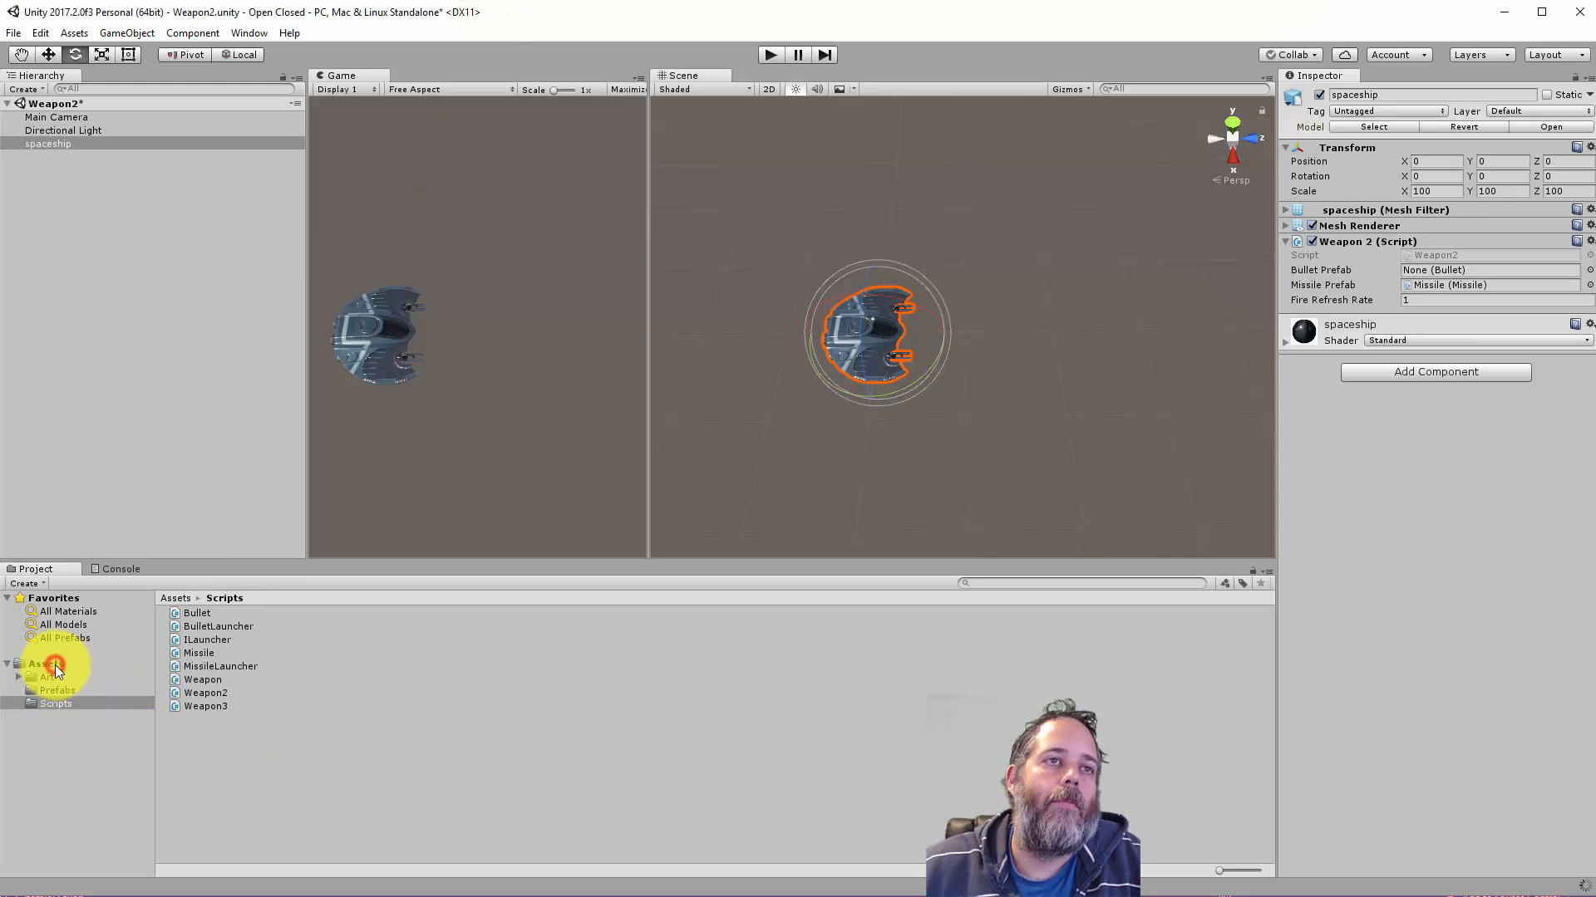
Step: Open the Weapon3 scene from Assets, discarding Weapon2's unsaved changes
{"action": "left_click", "coordinate": [45, 663]}
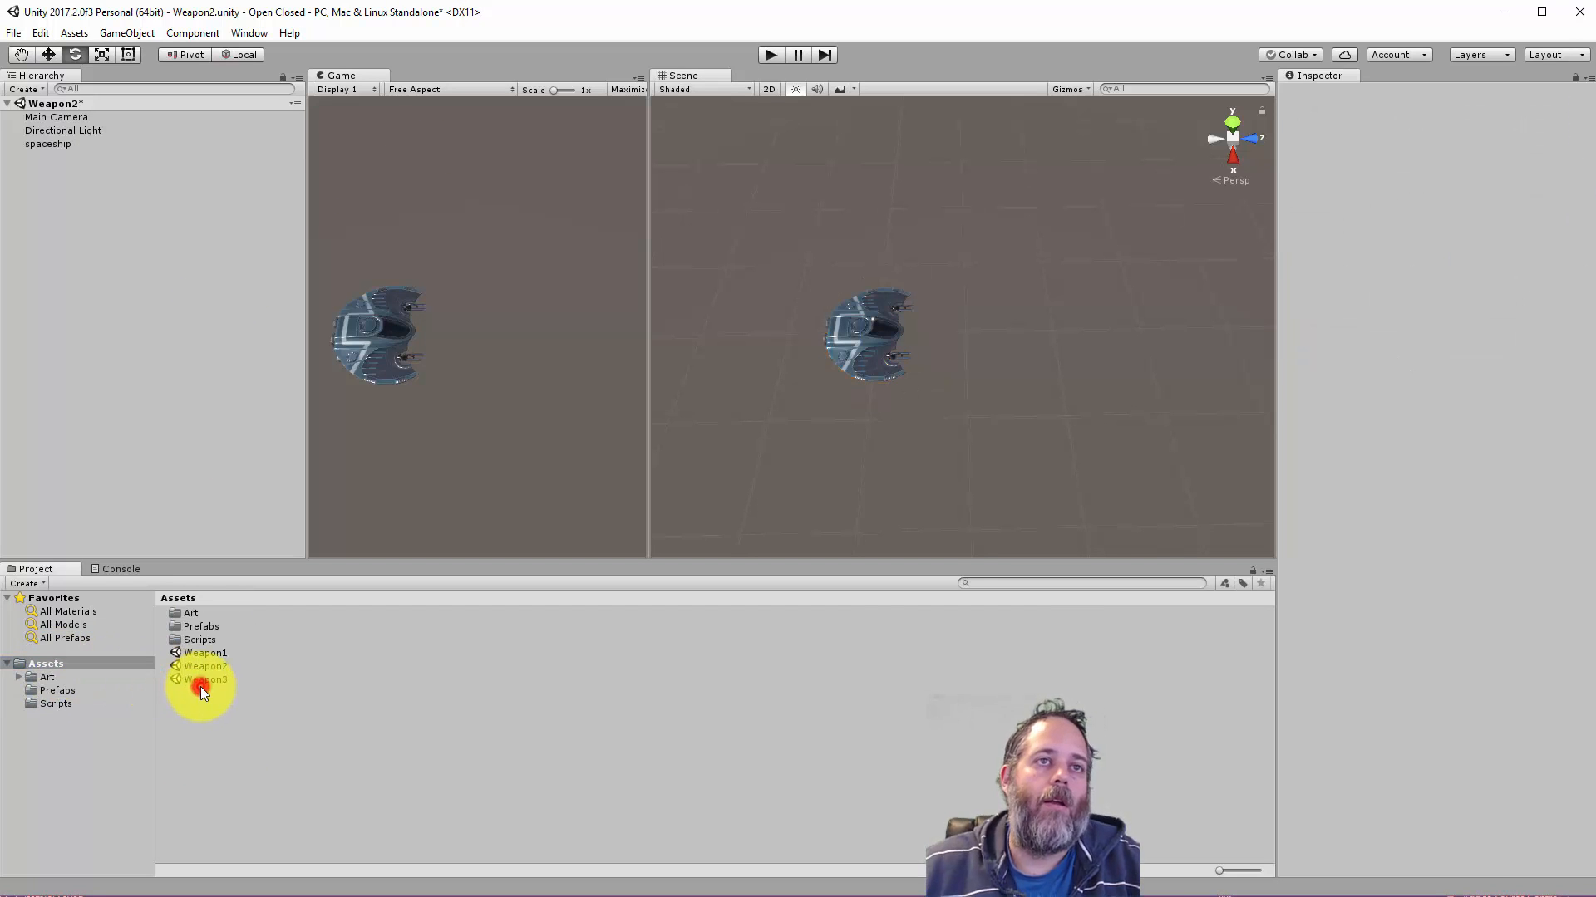
{"action": "double_click", "coordinate": [205, 679]}
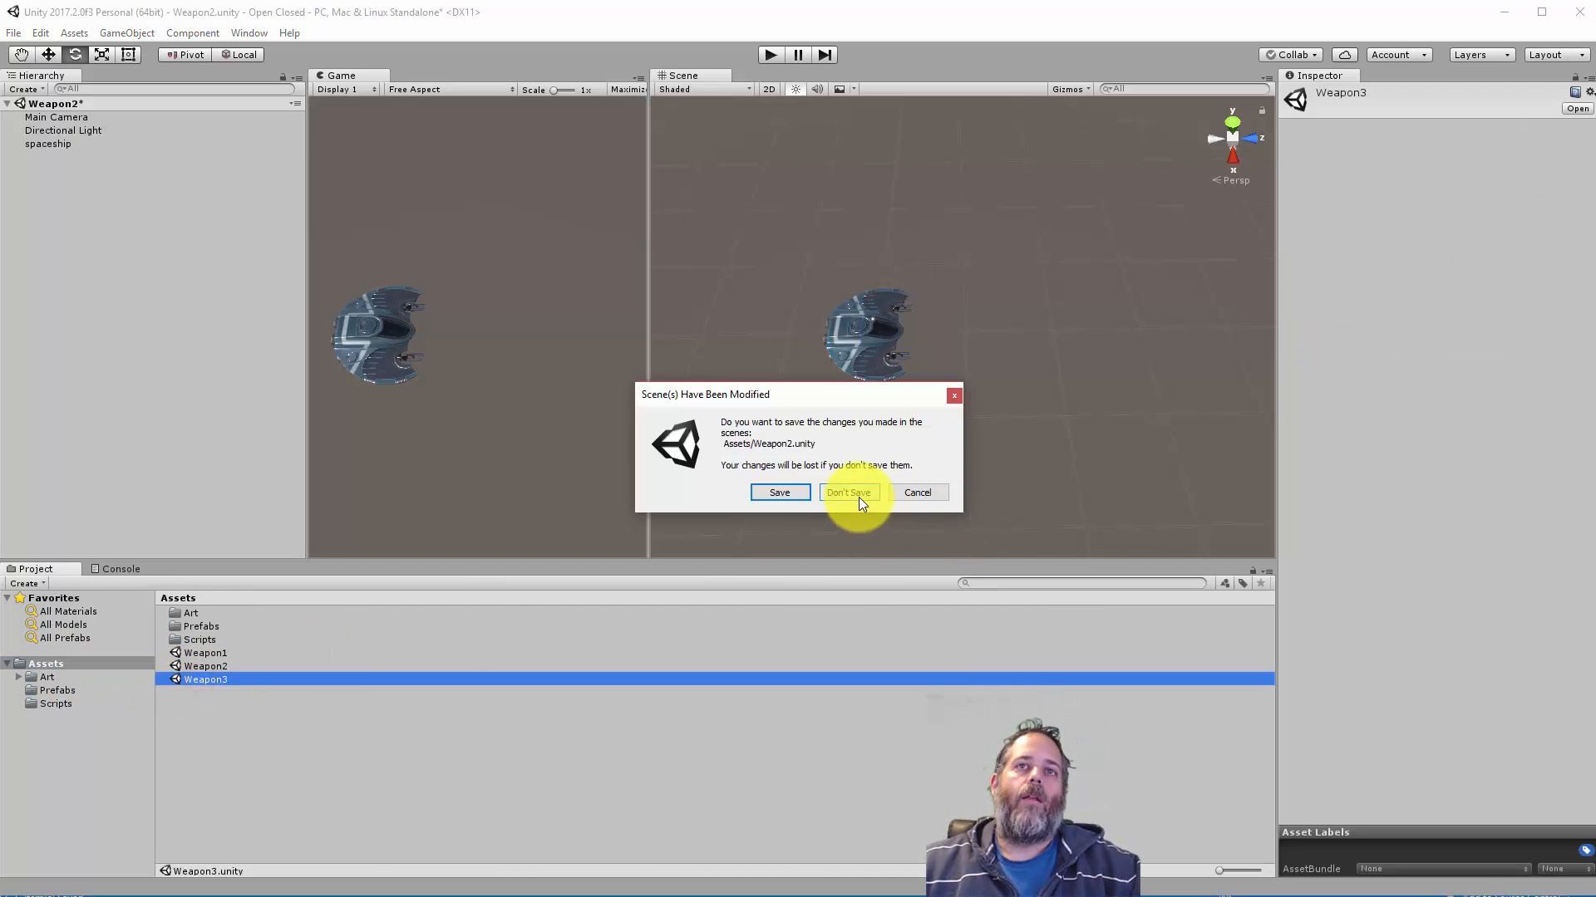
{"action": "left_click", "coordinate": [848, 493]}
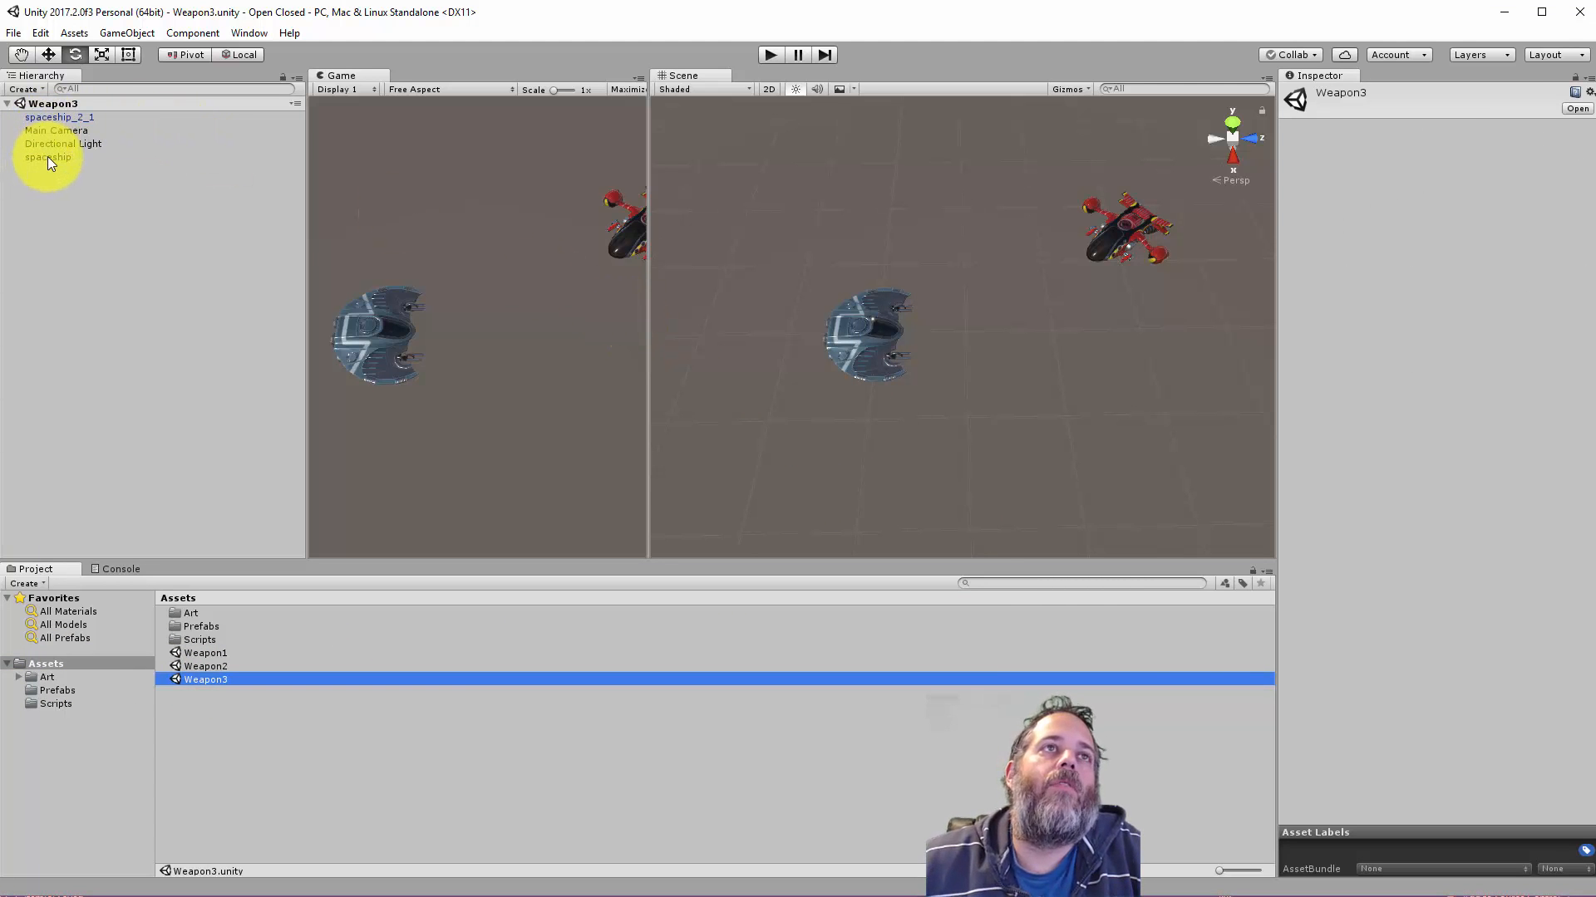
Step: Select the spaceship and test in play mode that it fires bullets
{"action": "left_click", "coordinate": [48, 157]}
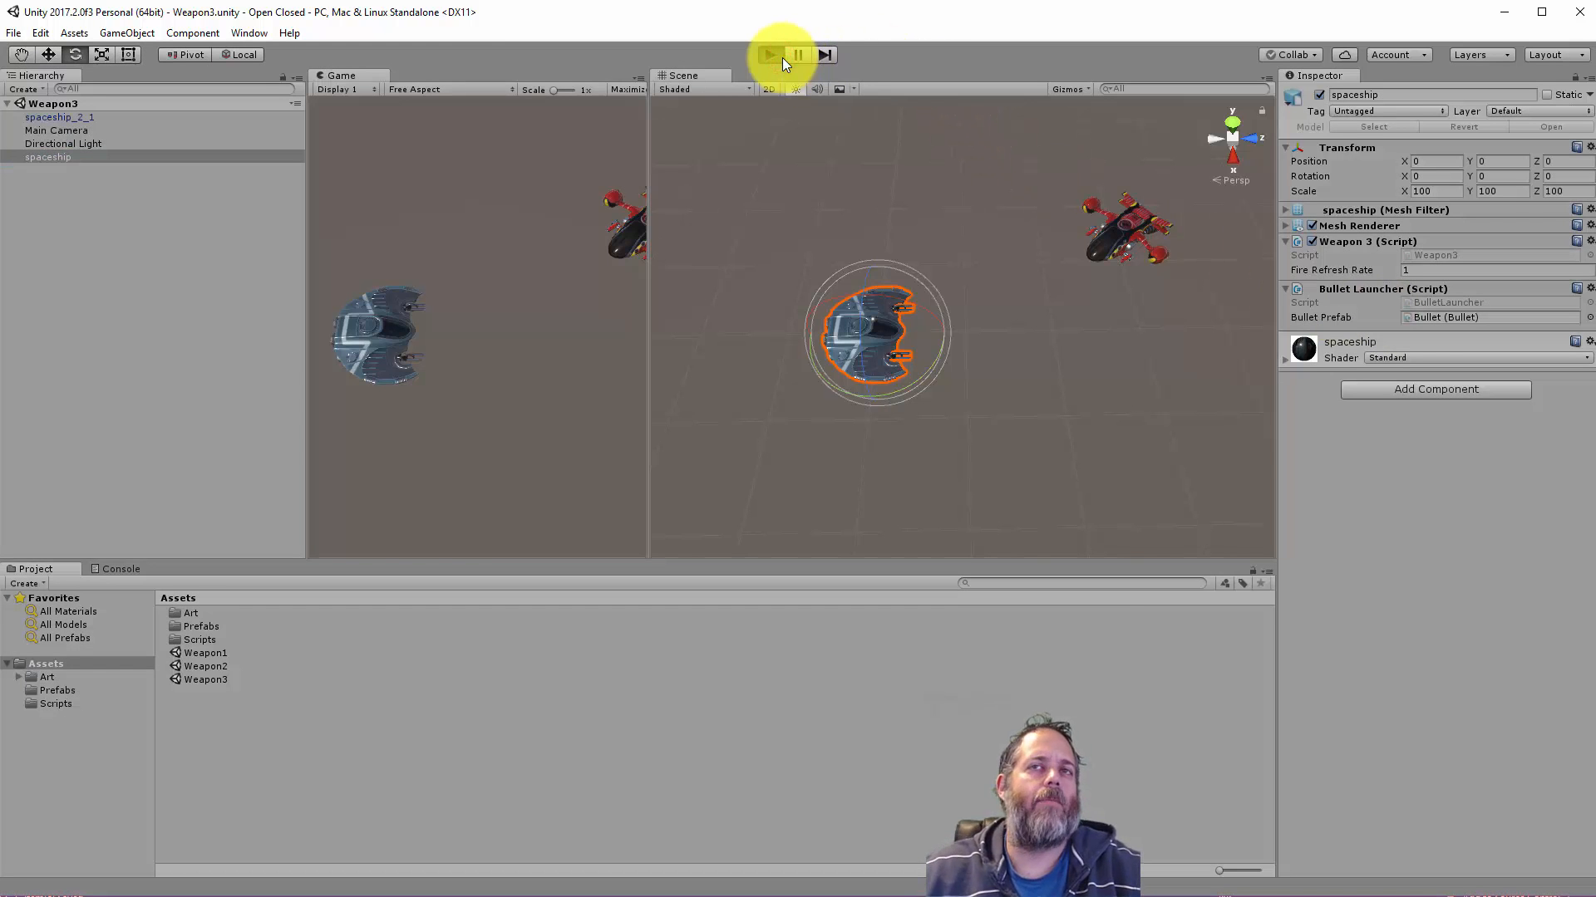
{"action": "left_click", "coordinate": [769, 55]}
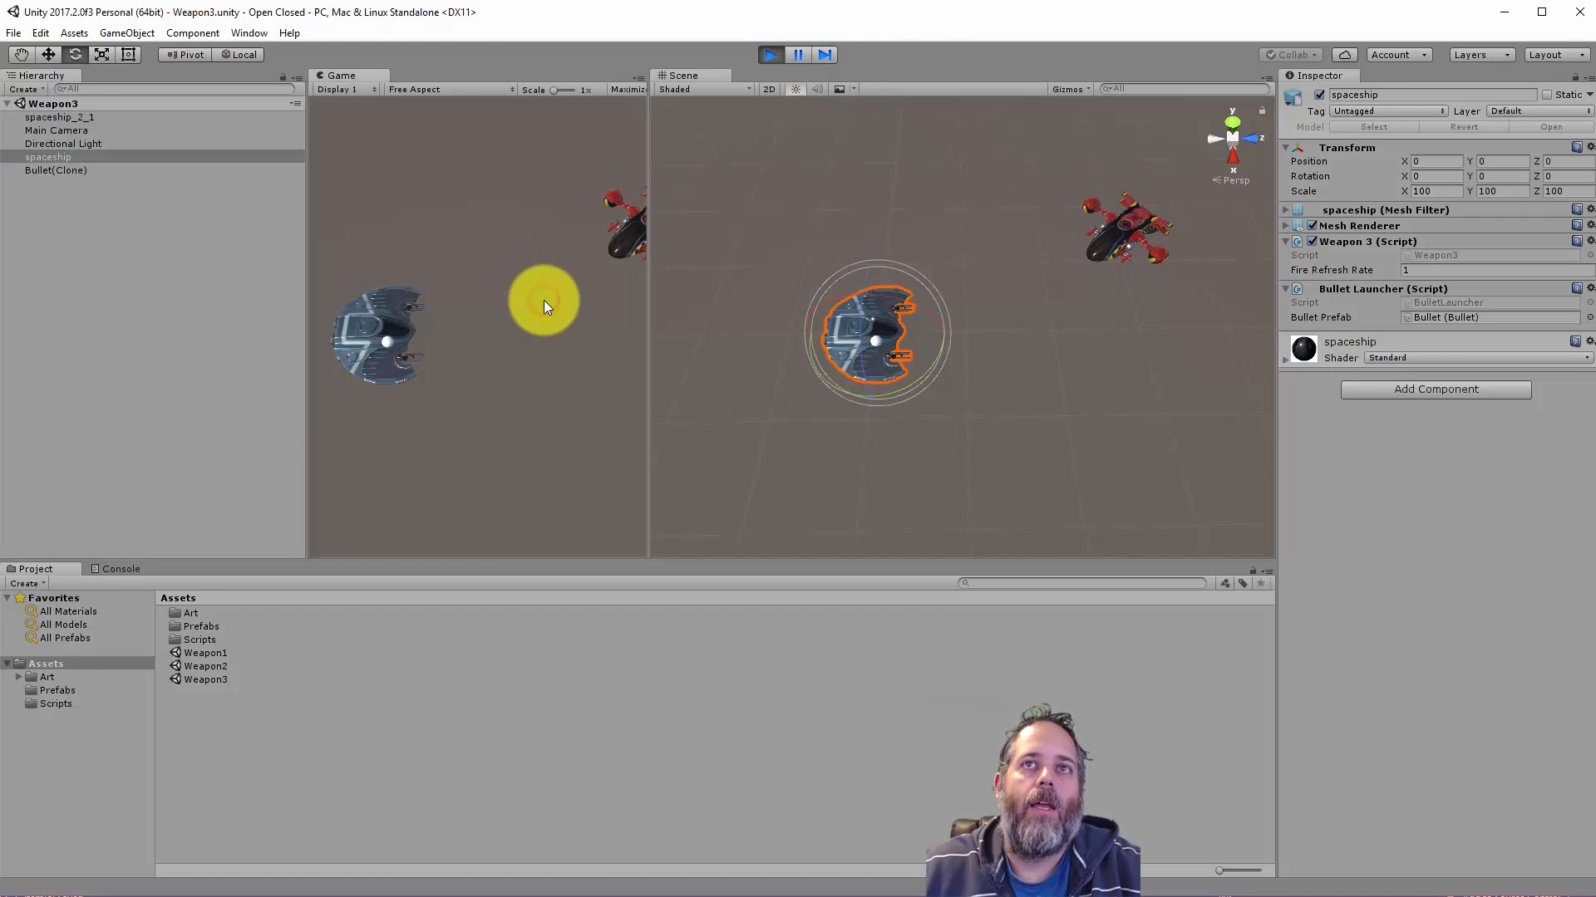
{"action": "left_click", "coordinate": [770, 55]}
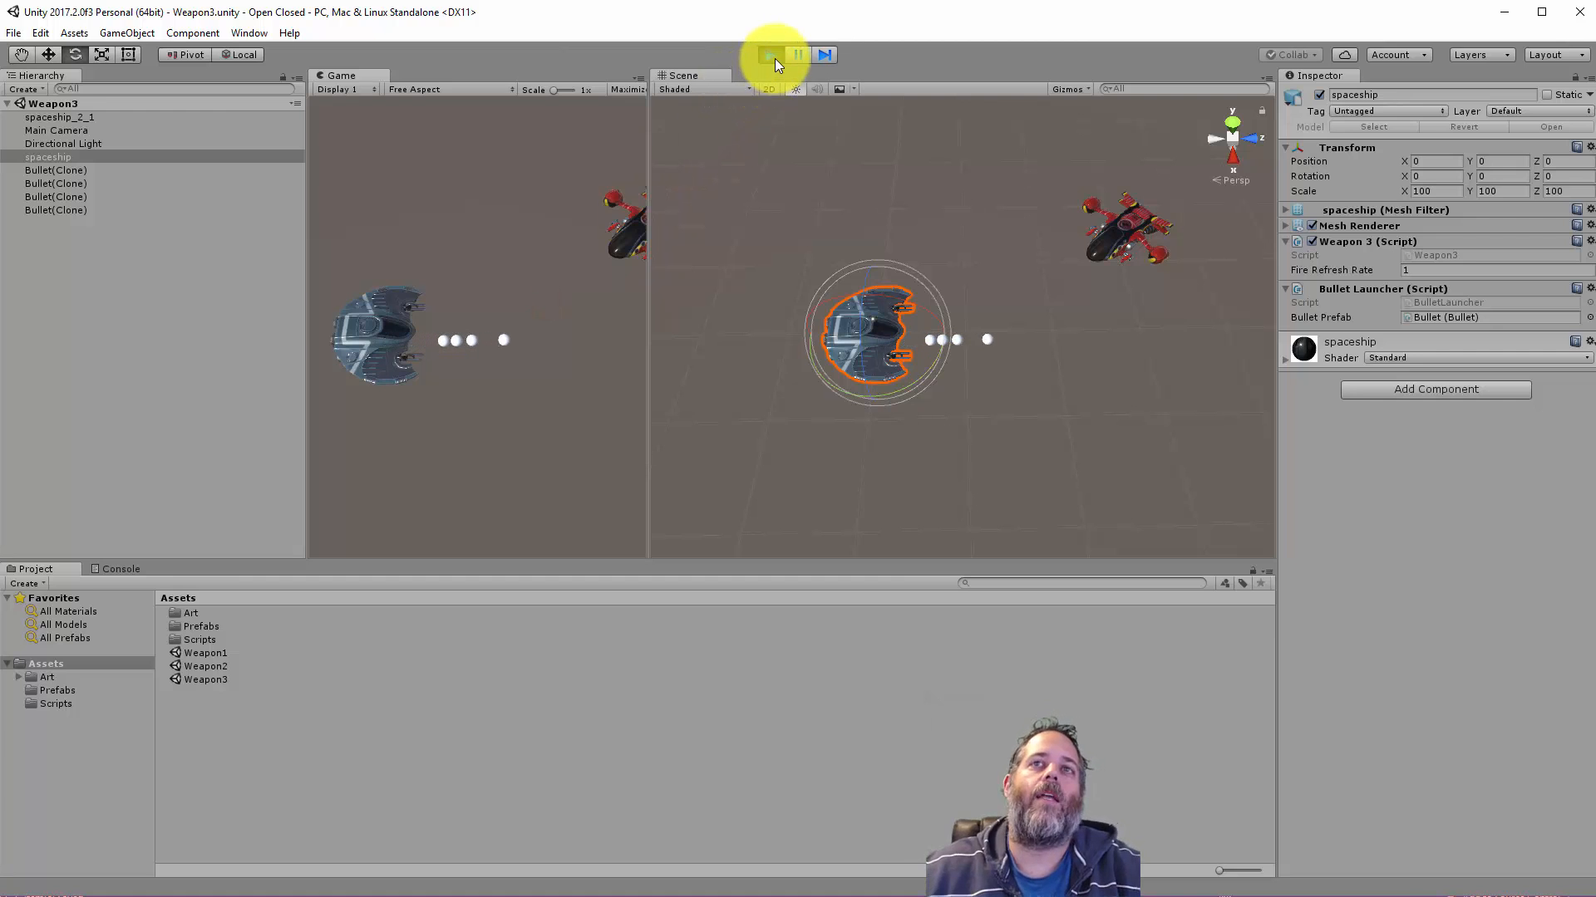
{"action": "left_click", "coordinate": [770, 54]}
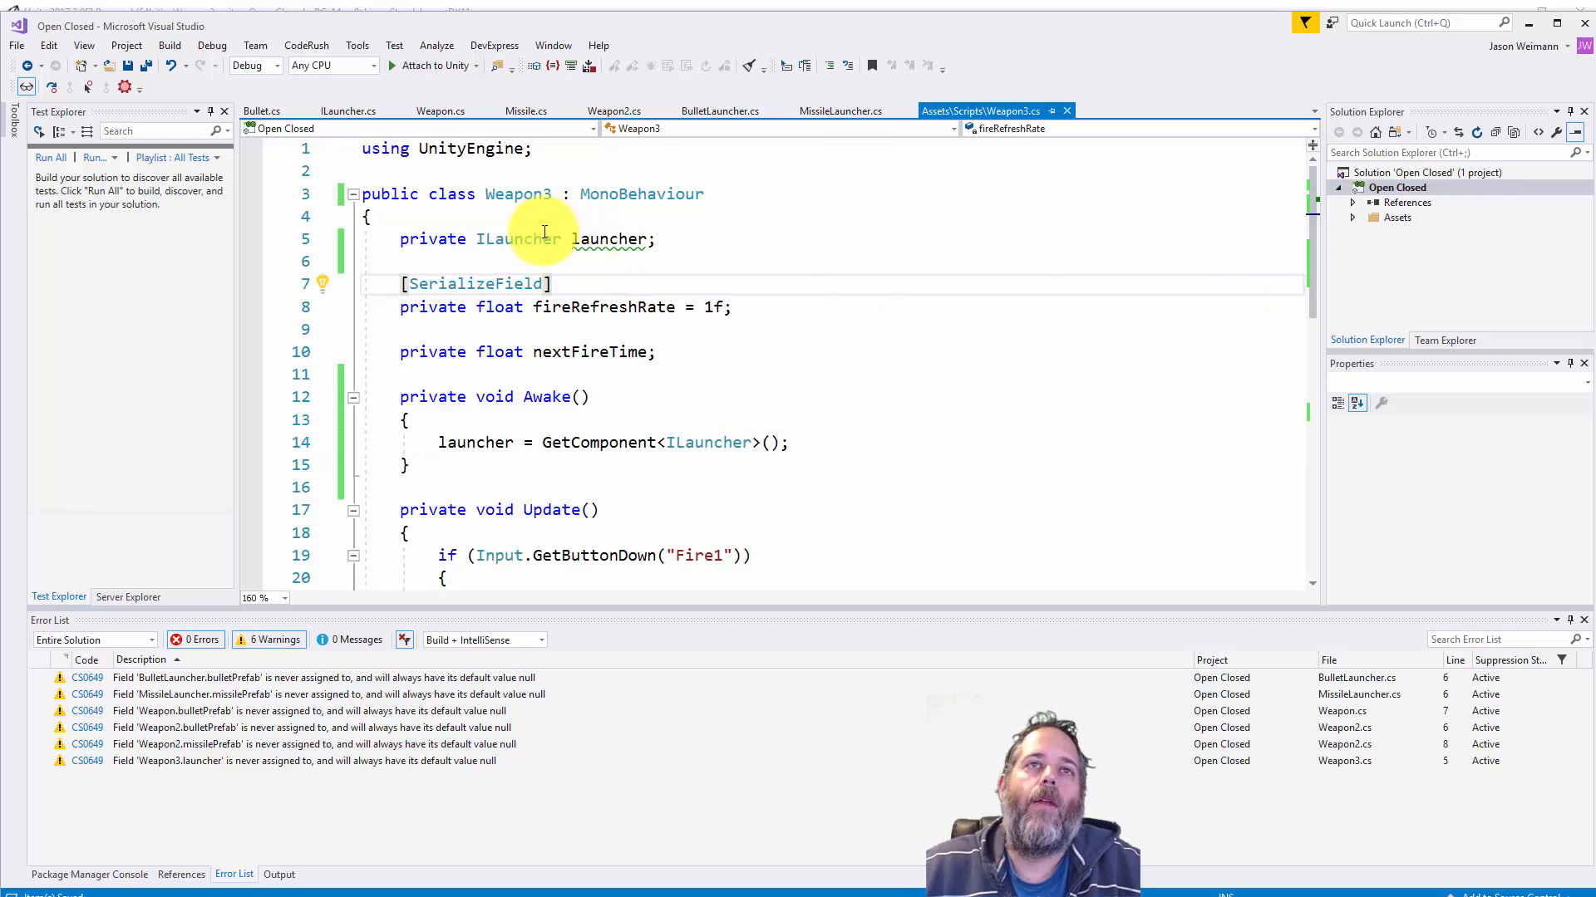
{"action": "mouse_move", "coordinate": [525, 239]}
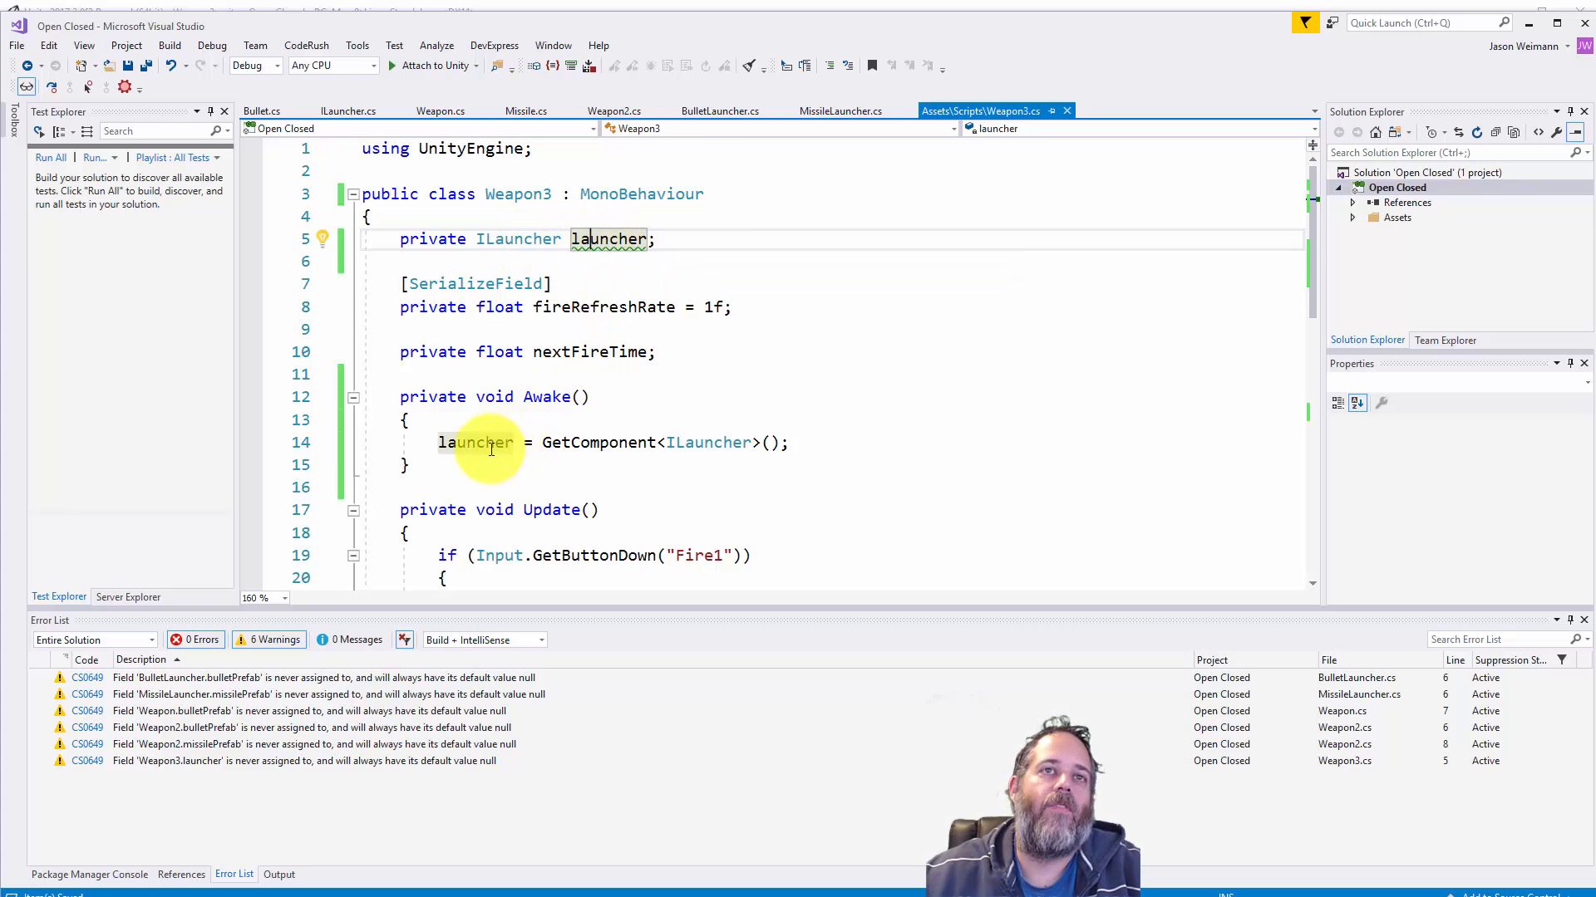
{"action": "mouse_move", "coordinate": [697, 352]}
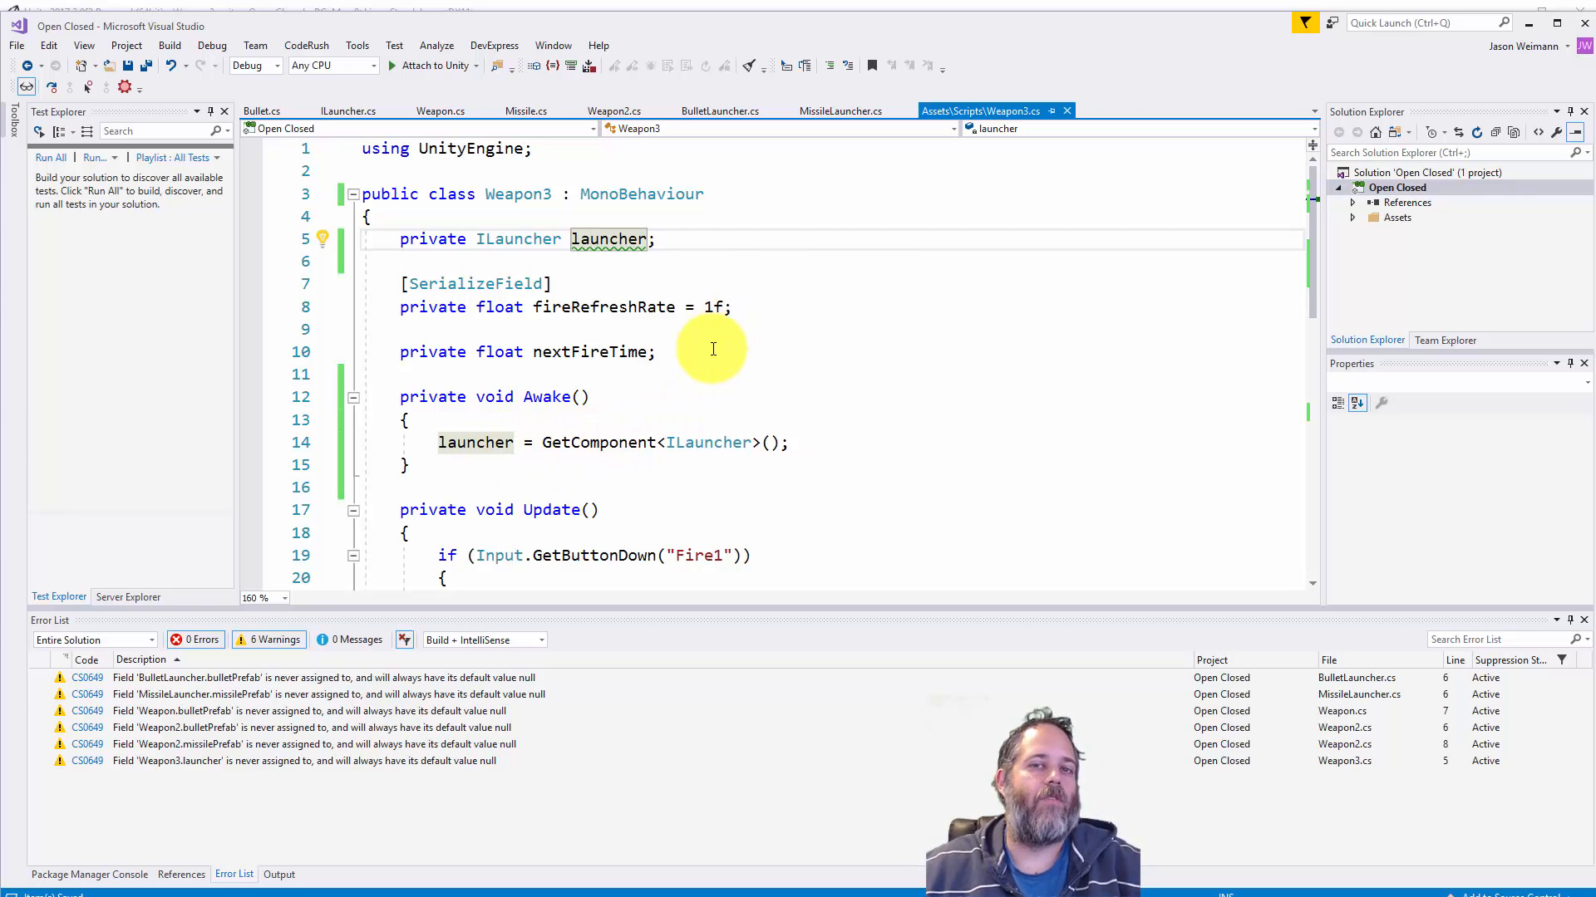
Step: Scroll through Weapon3.cs Awake, Update and FireWeapon, ending on the ILauncher interface
{"action": "scroll", "scroll_direction": "down", "scroll_amount": 3}
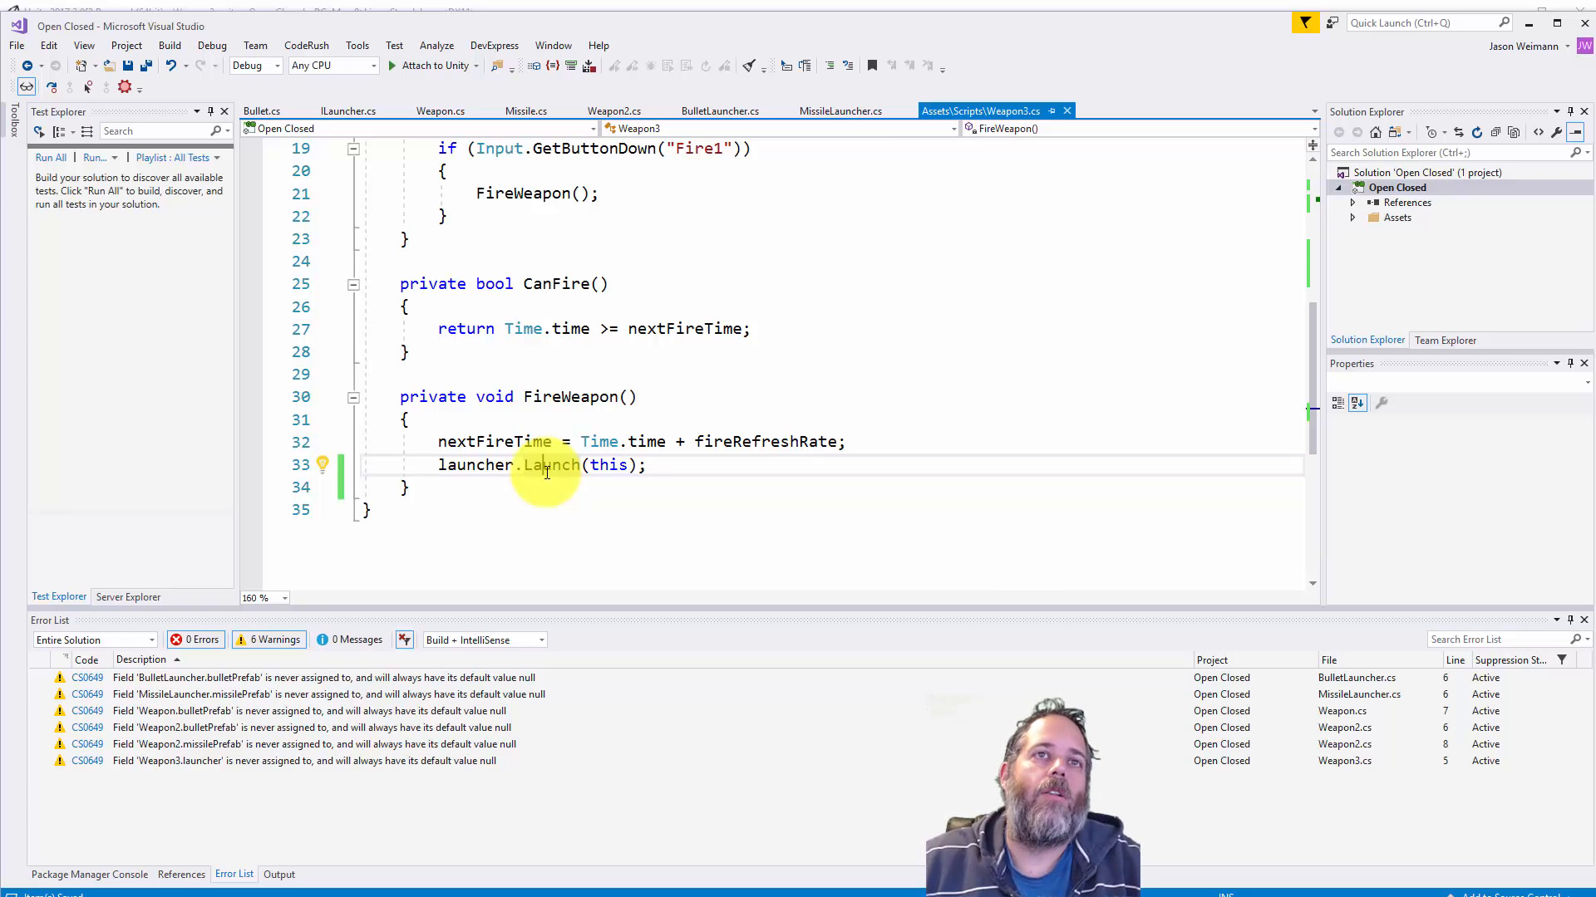
{"action": "scroll", "scroll_direction": "up", "scroll_amount": 3}
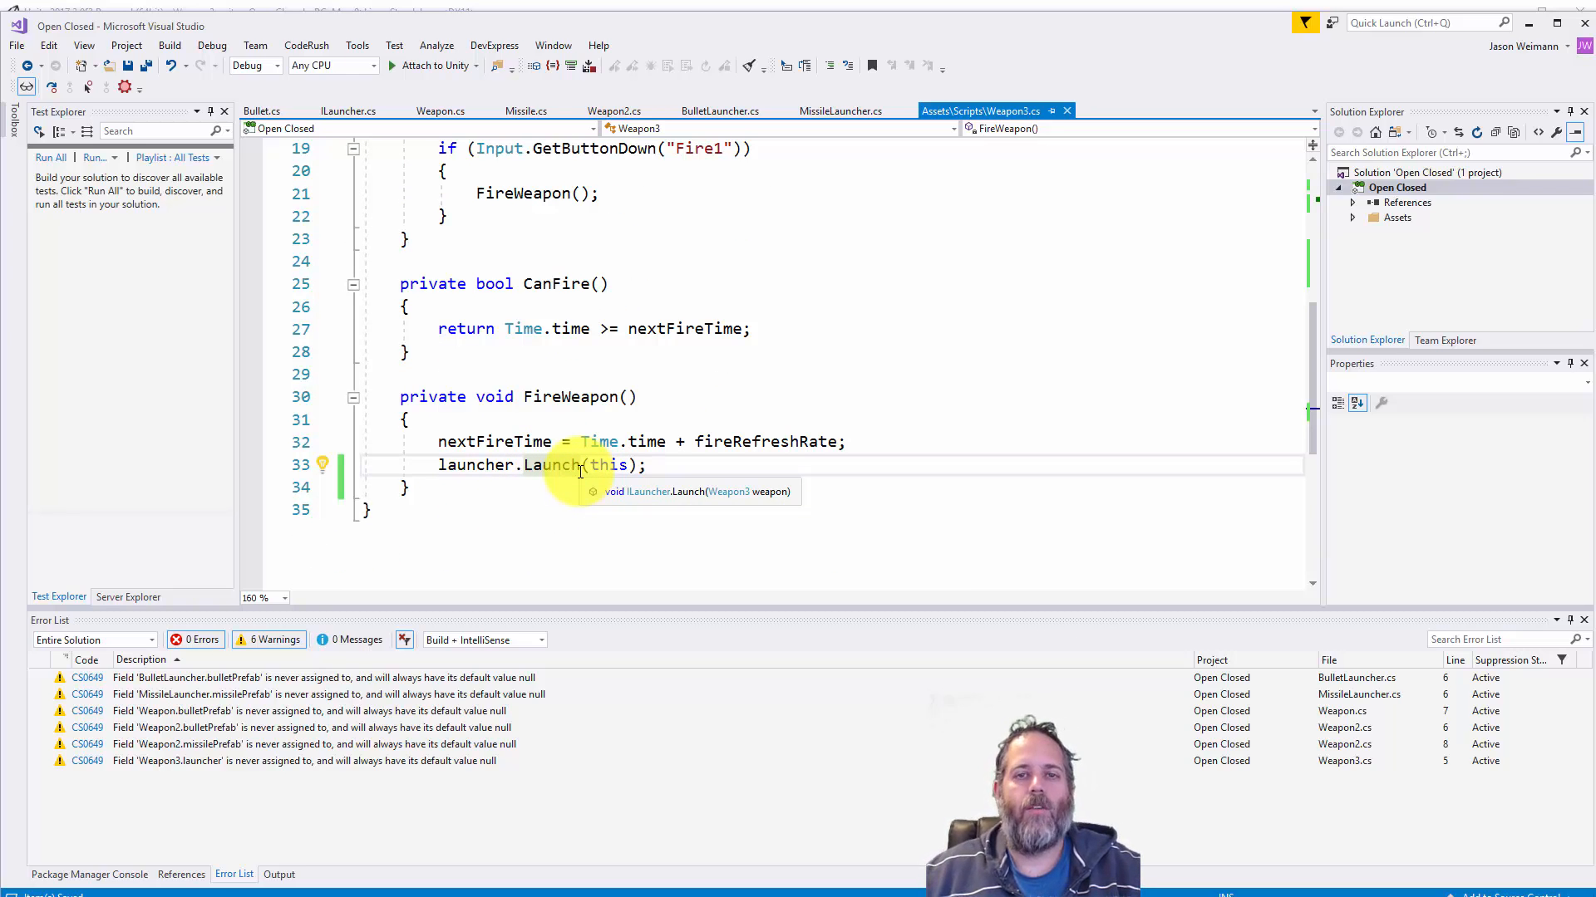
{"action": "scroll", "scroll_direction": "up", "scroll_amount": 3}
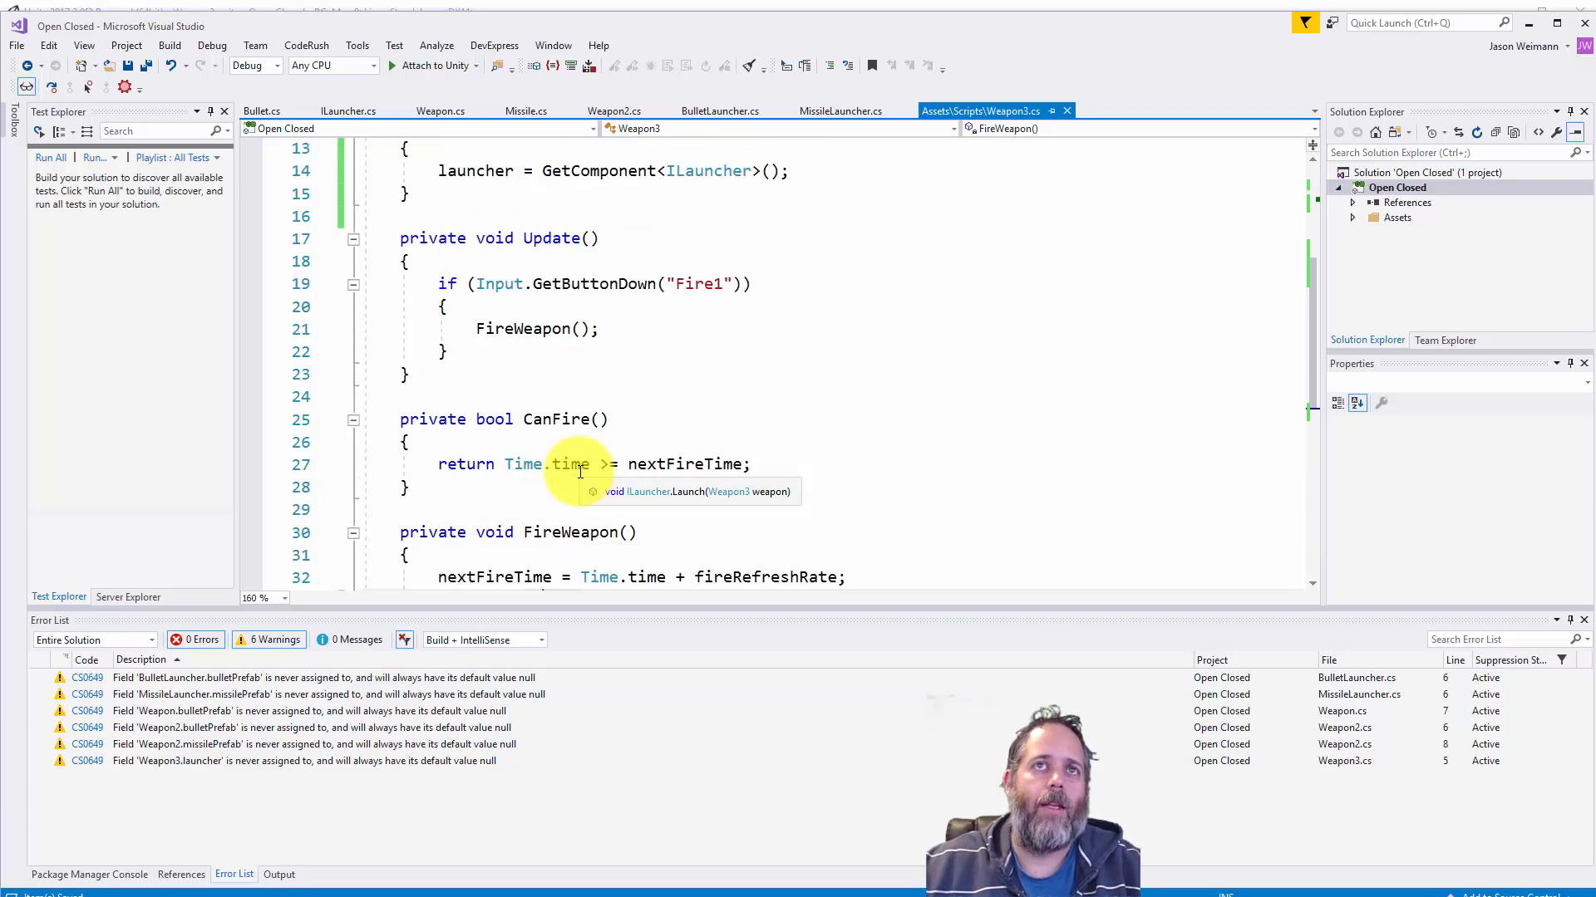
{"action": "scroll", "scroll_direction": "up", "scroll_amount": 3}
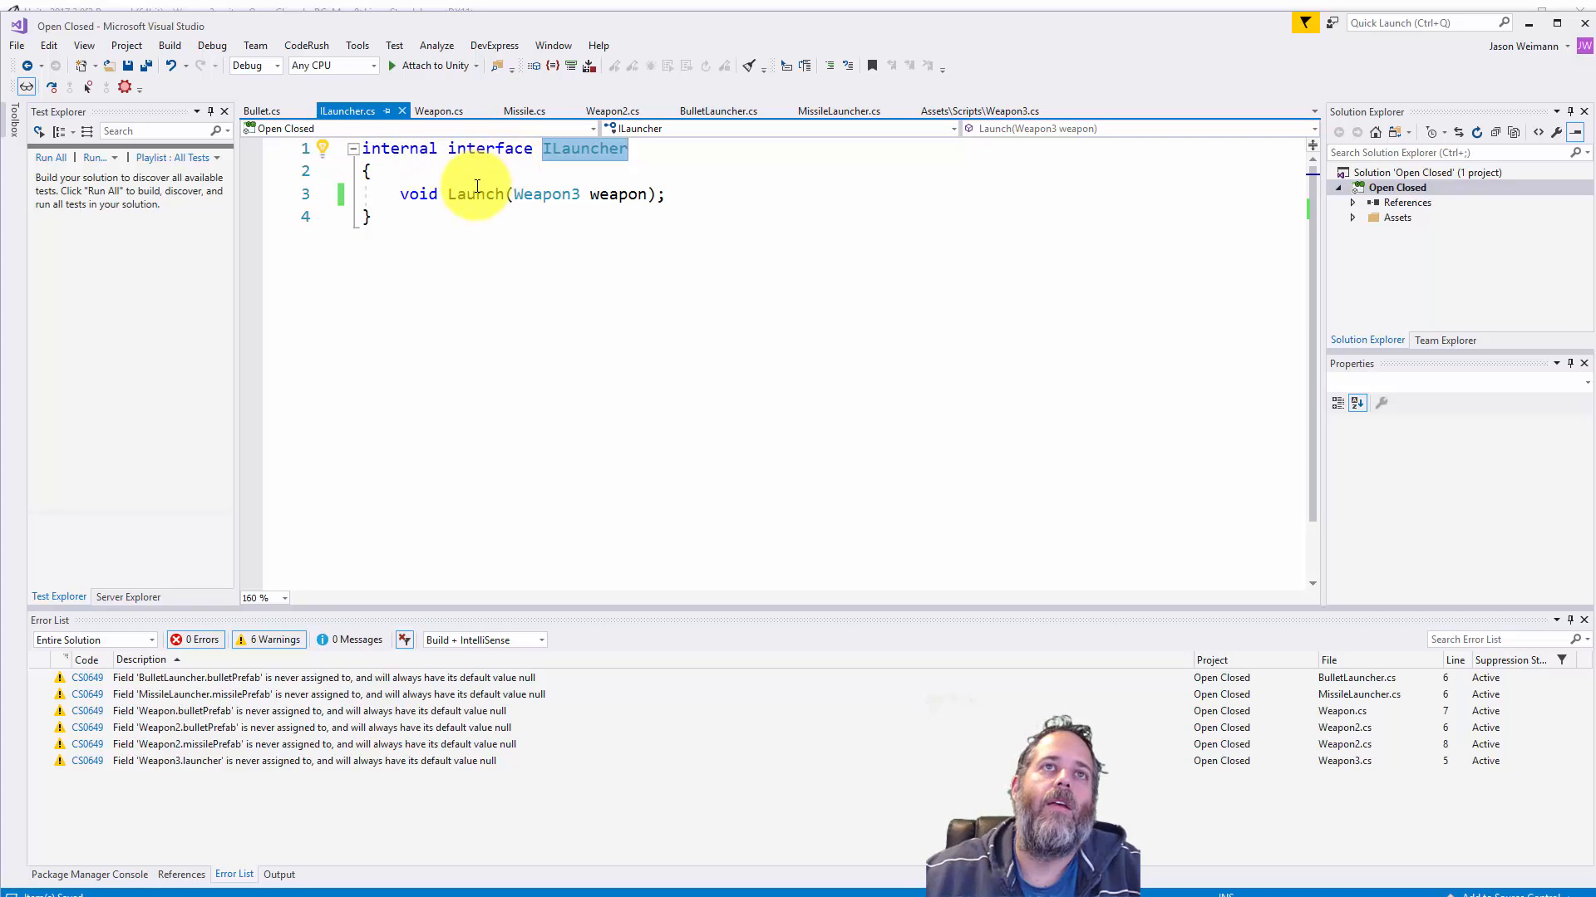
{"action": "mouse_move", "coordinate": [545, 195]}
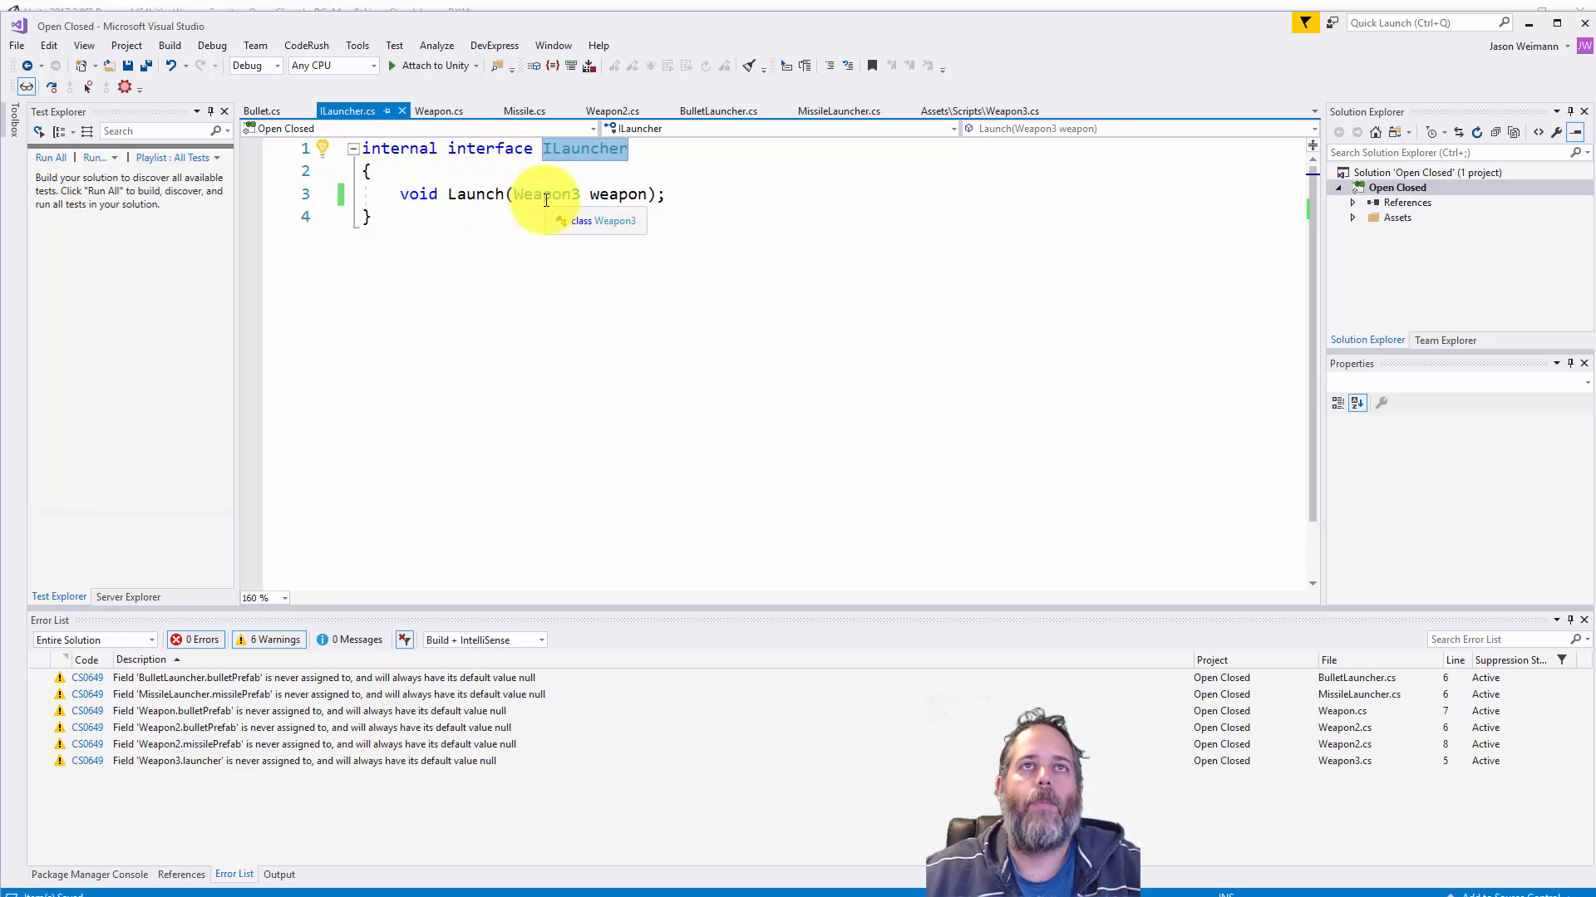
Step: Compare BulletLauncher.cs's Launch against Weapon2.cs's bullet code, ending on BulletLauncher.cs
{"action": "left_click", "coordinate": [979, 111]}
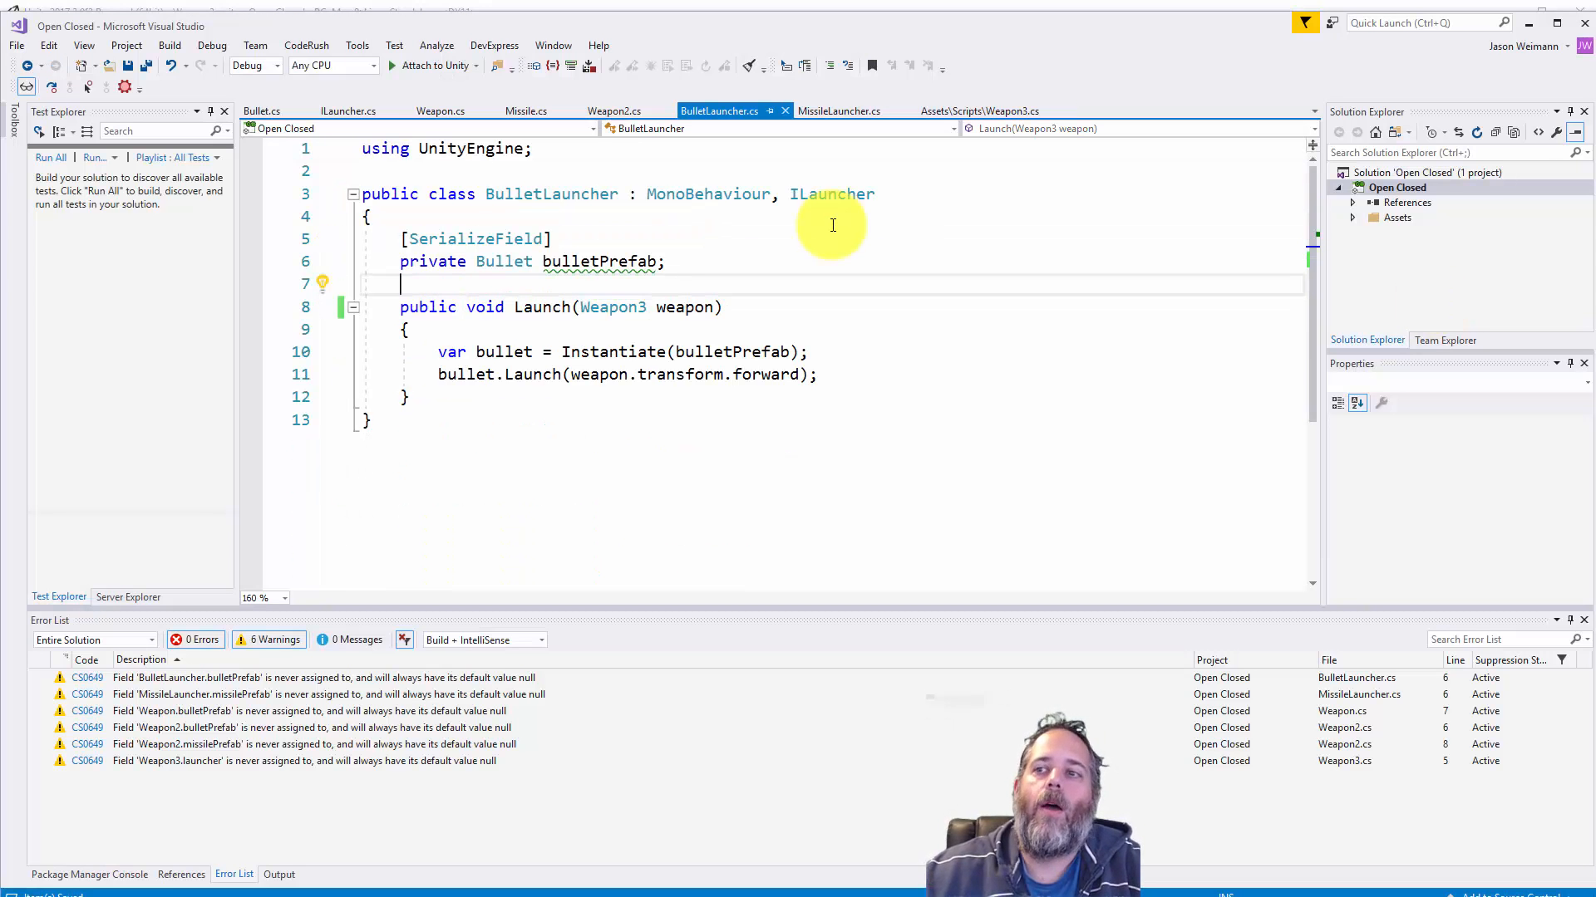
{"action": "mouse_move", "coordinate": [831, 194]}
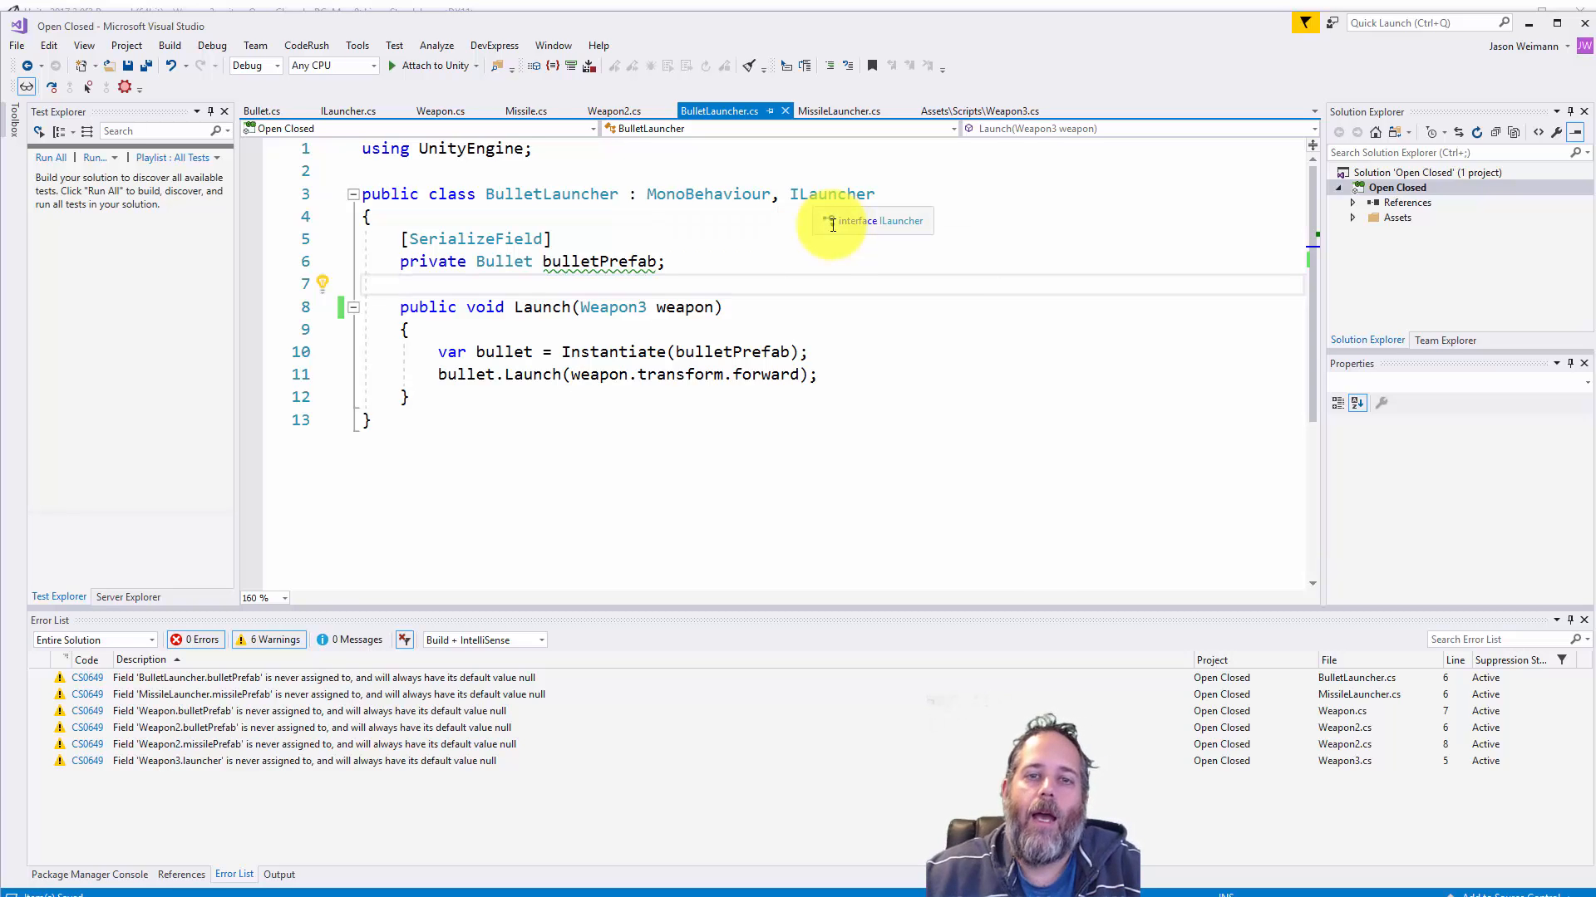
{"action": "mouse_move", "coordinate": [831, 225]}
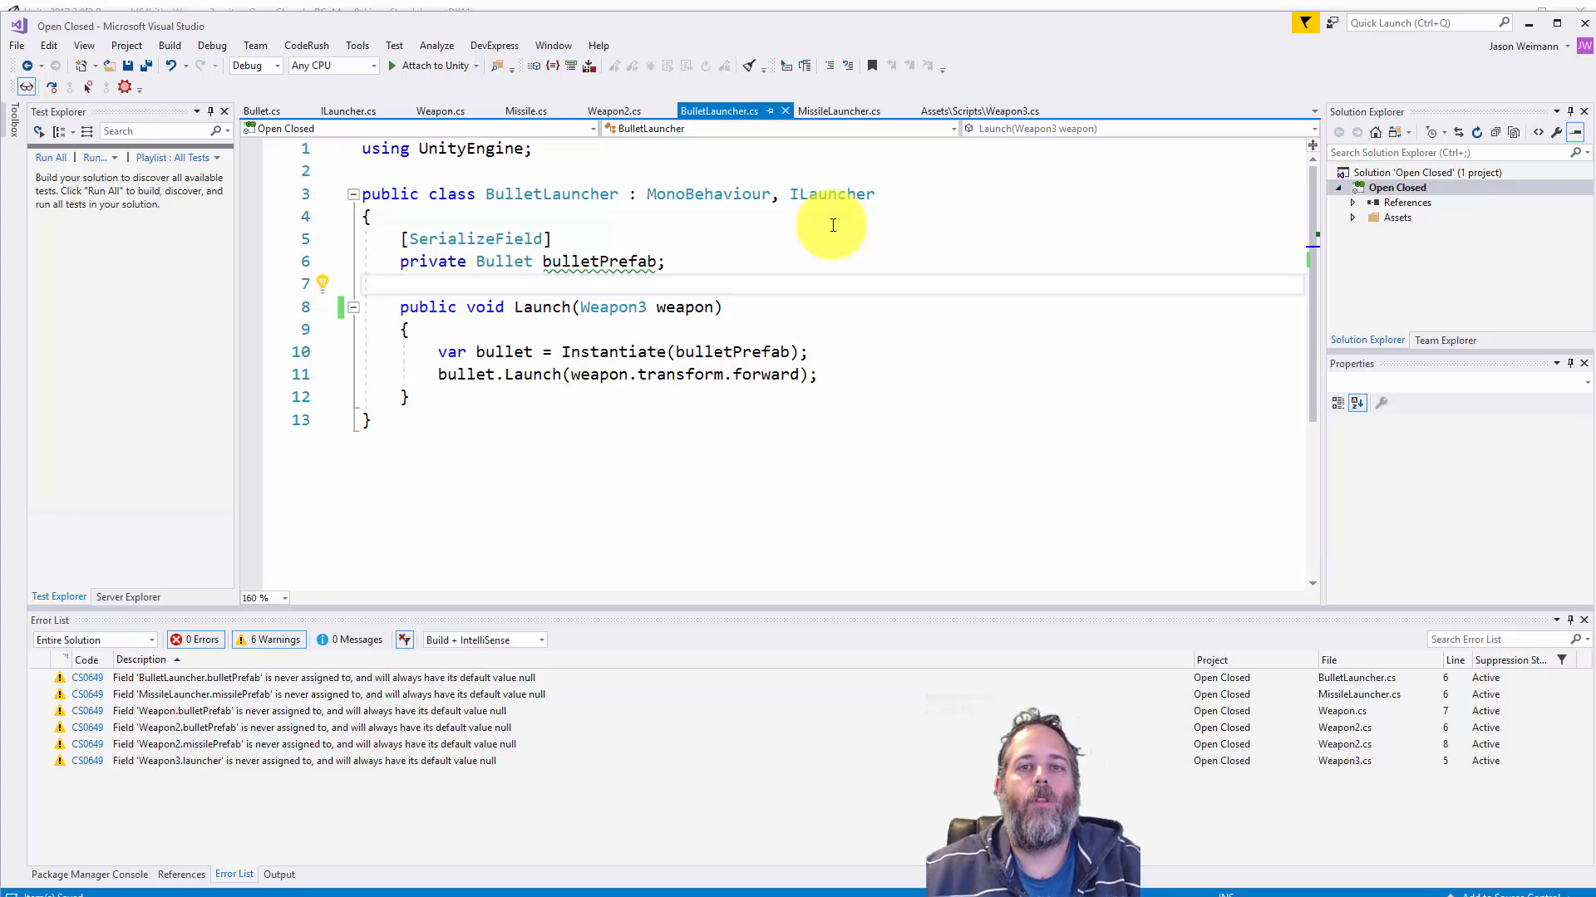
{"action": "left_click", "coordinate": [613, 111]}
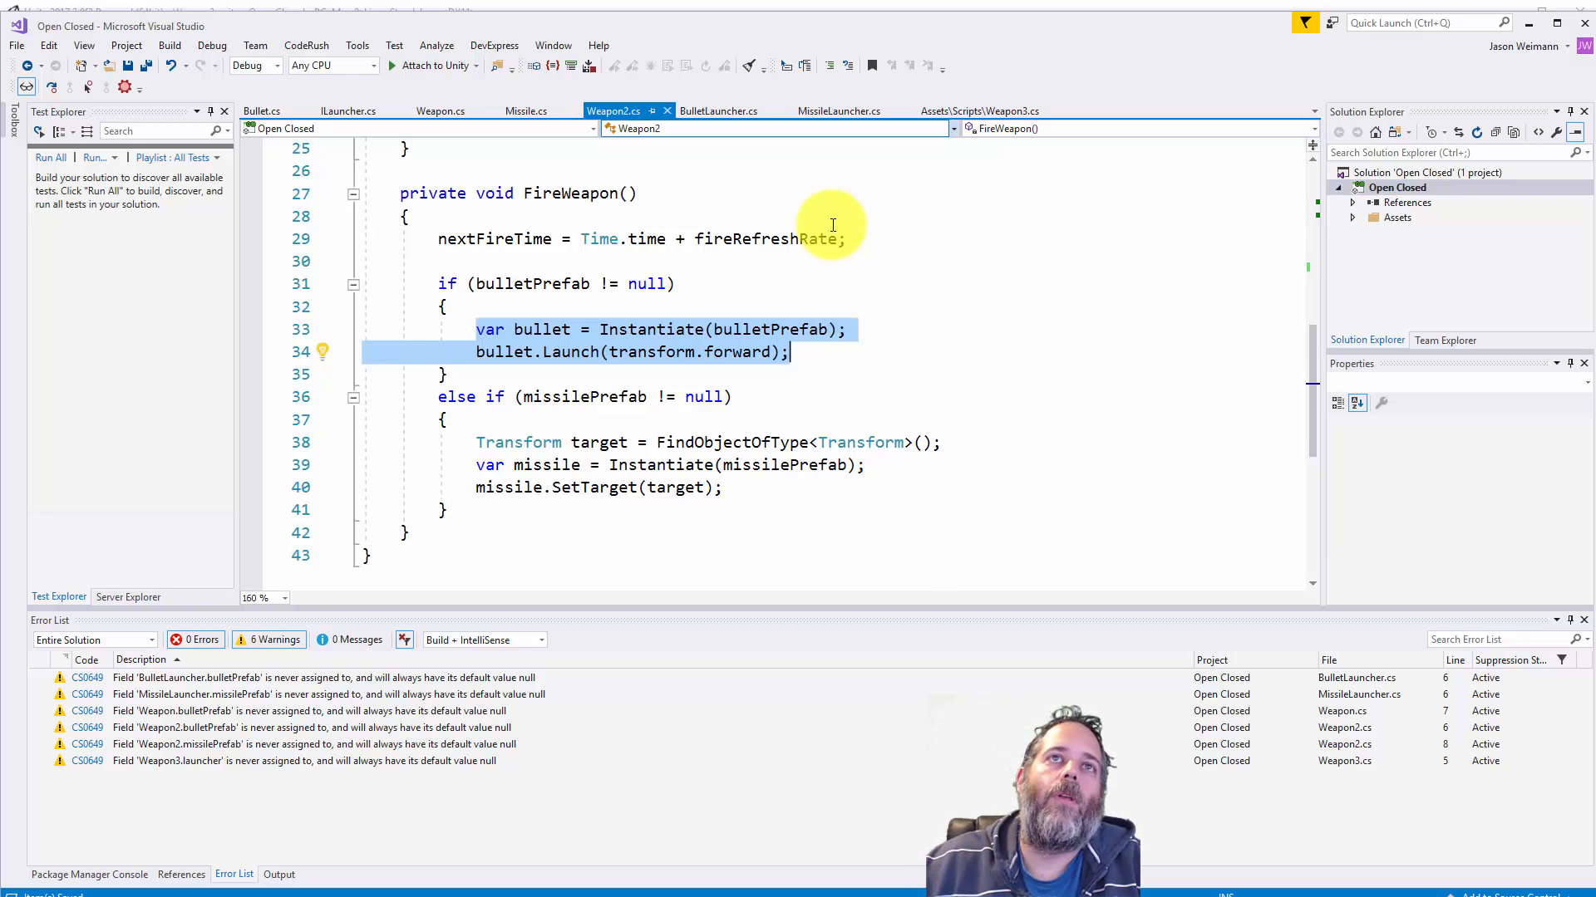
{"action": "left_click", "coordinate": [717, 111]}
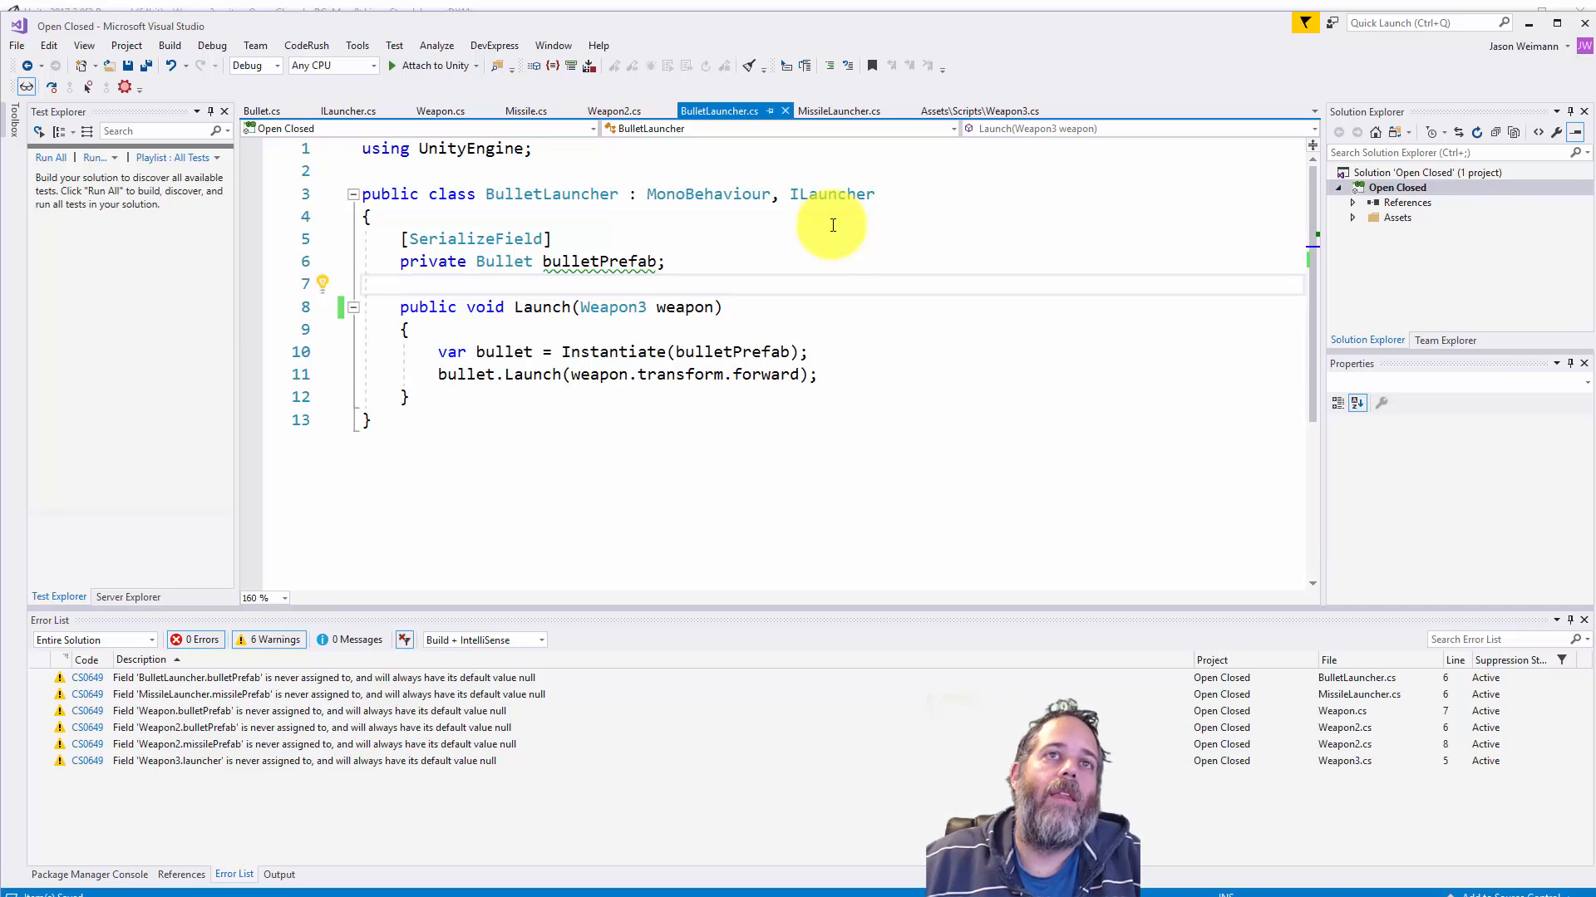
{"action": "mouse_move", "coordinate": [504, 374]}
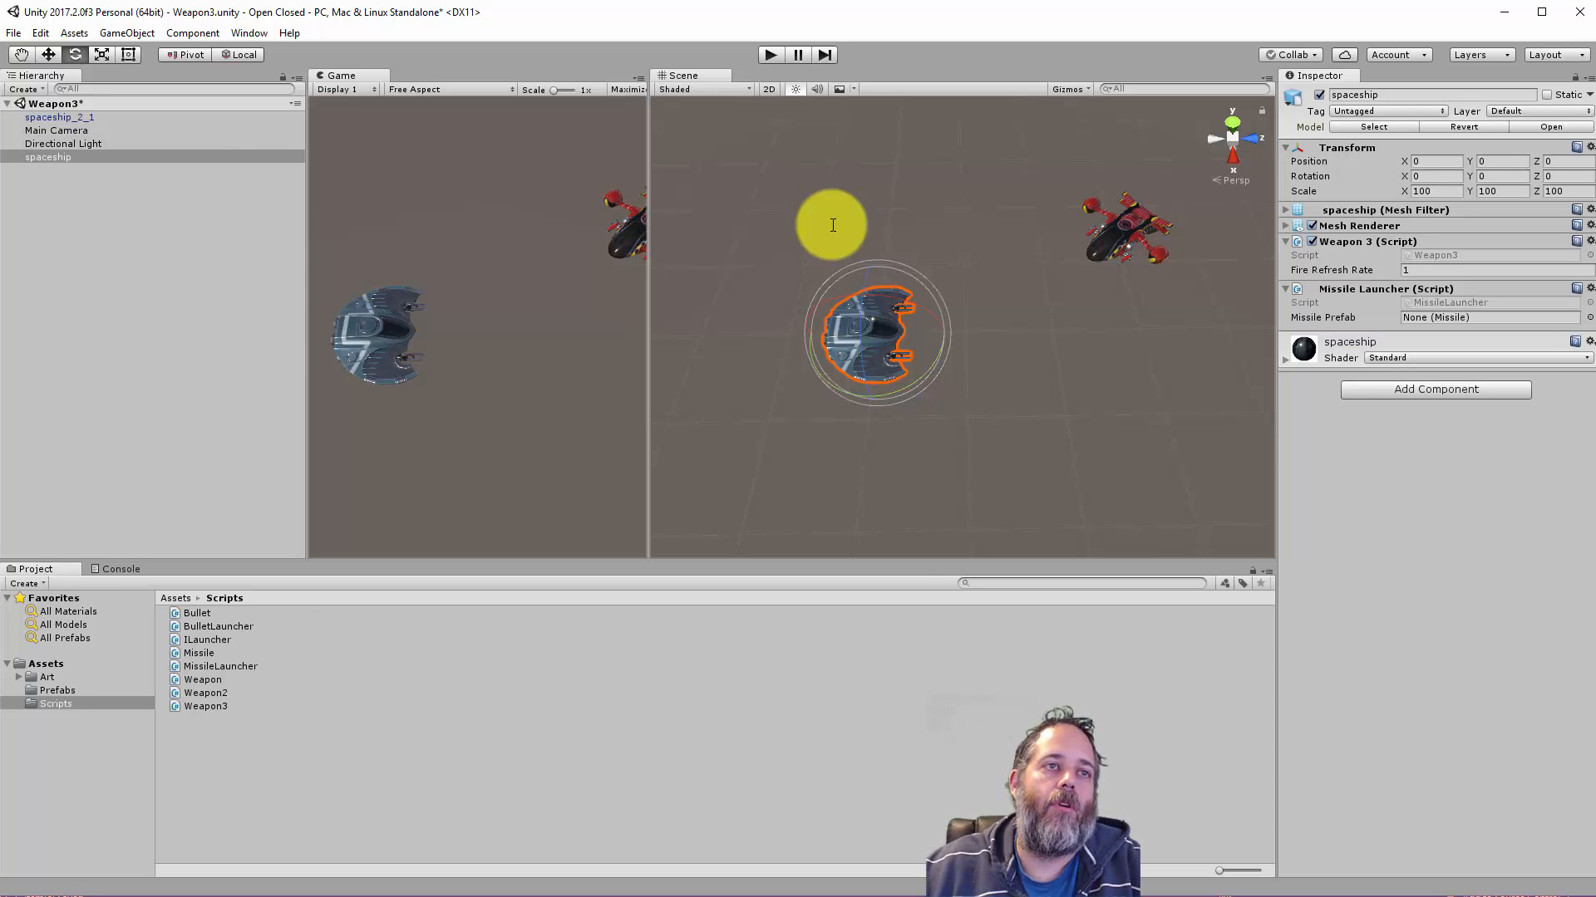
Step: Assign the Missile prefab from Assets/Prefabs to the Missile Launcher's Missile Prefab field
{"action": "left_click", "coordinate": [57, 690]}
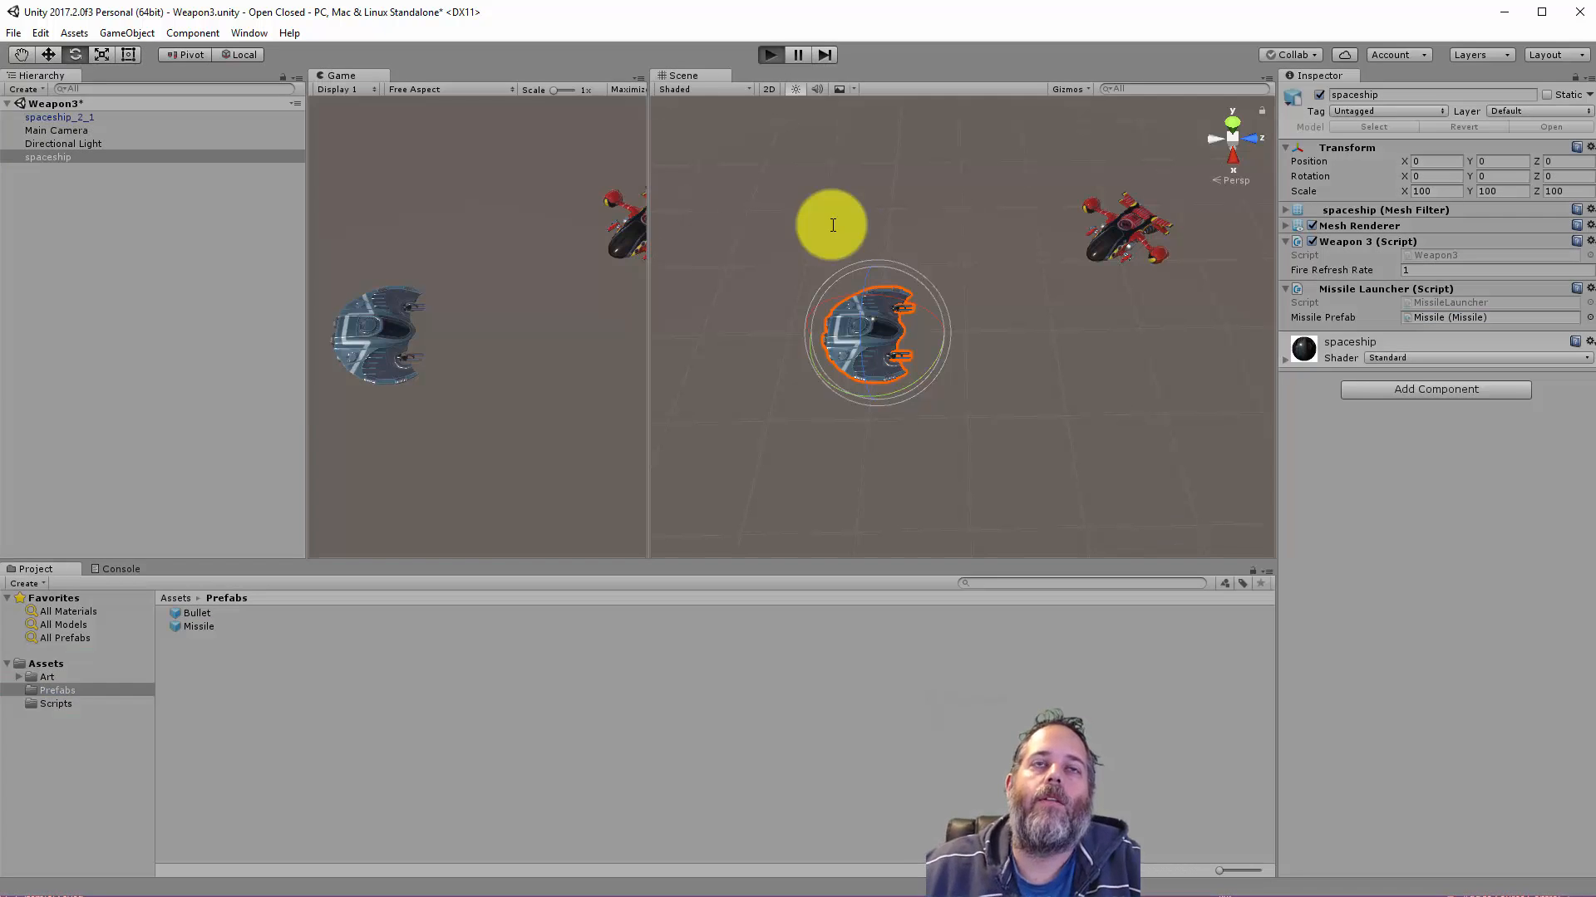
{"action": "left_click", "coordinate": [770, 55]}
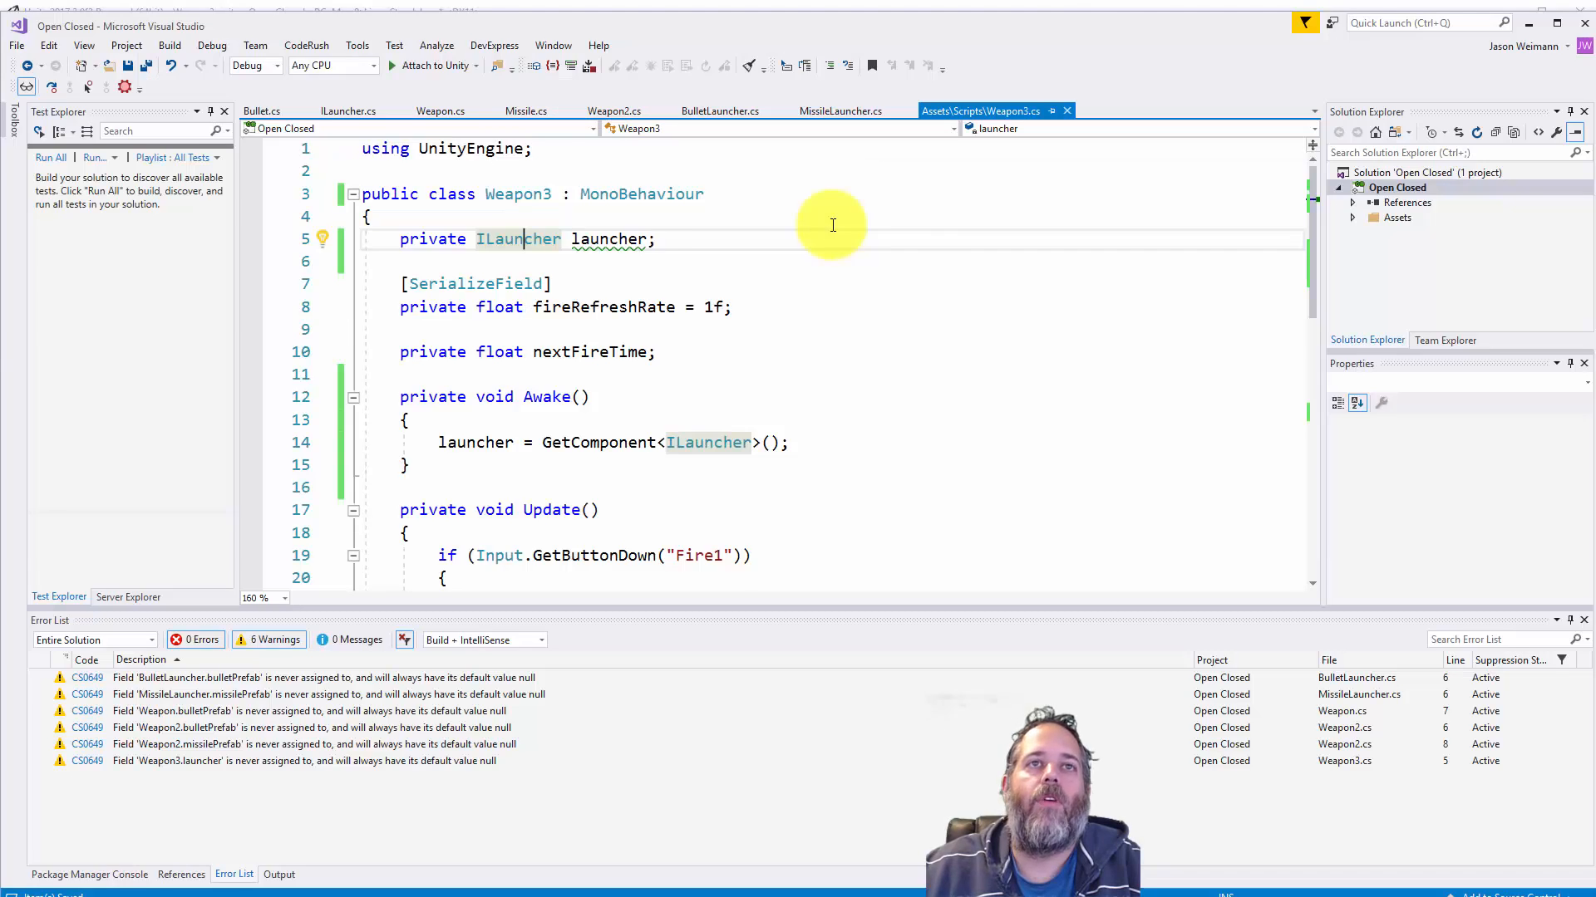
Step: Prefix Weapon3.cs Update's Fire1 condition with CanFire() &&
{"action": "scroll", "scroll_direction": "down", "scroll_amount": 3}
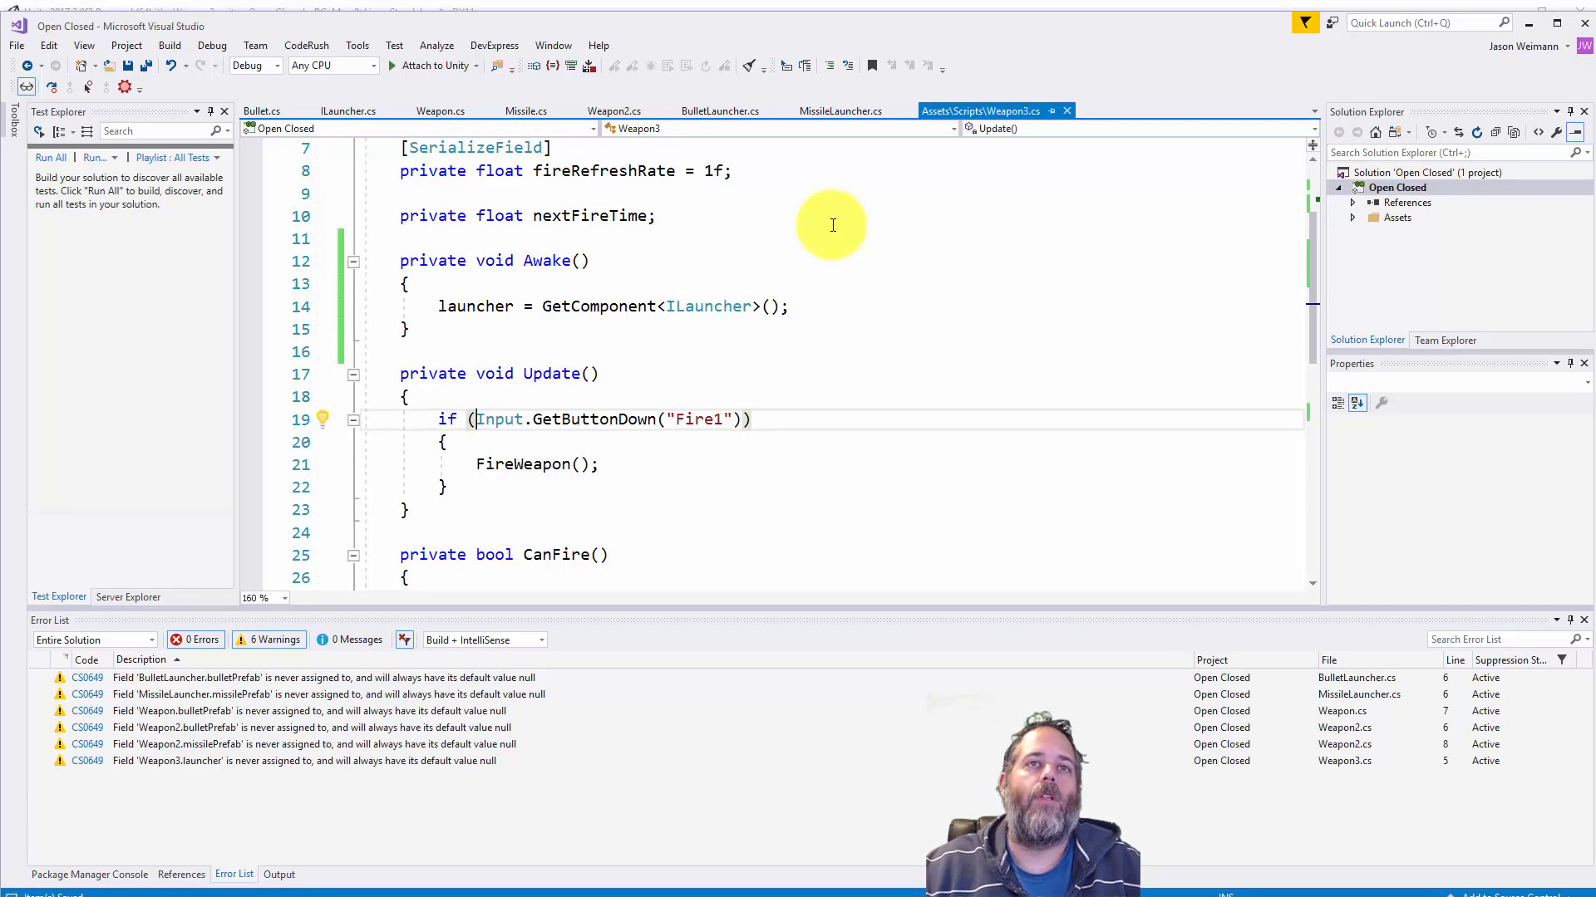
{"action": "type", "text": "CanFire() &&"}
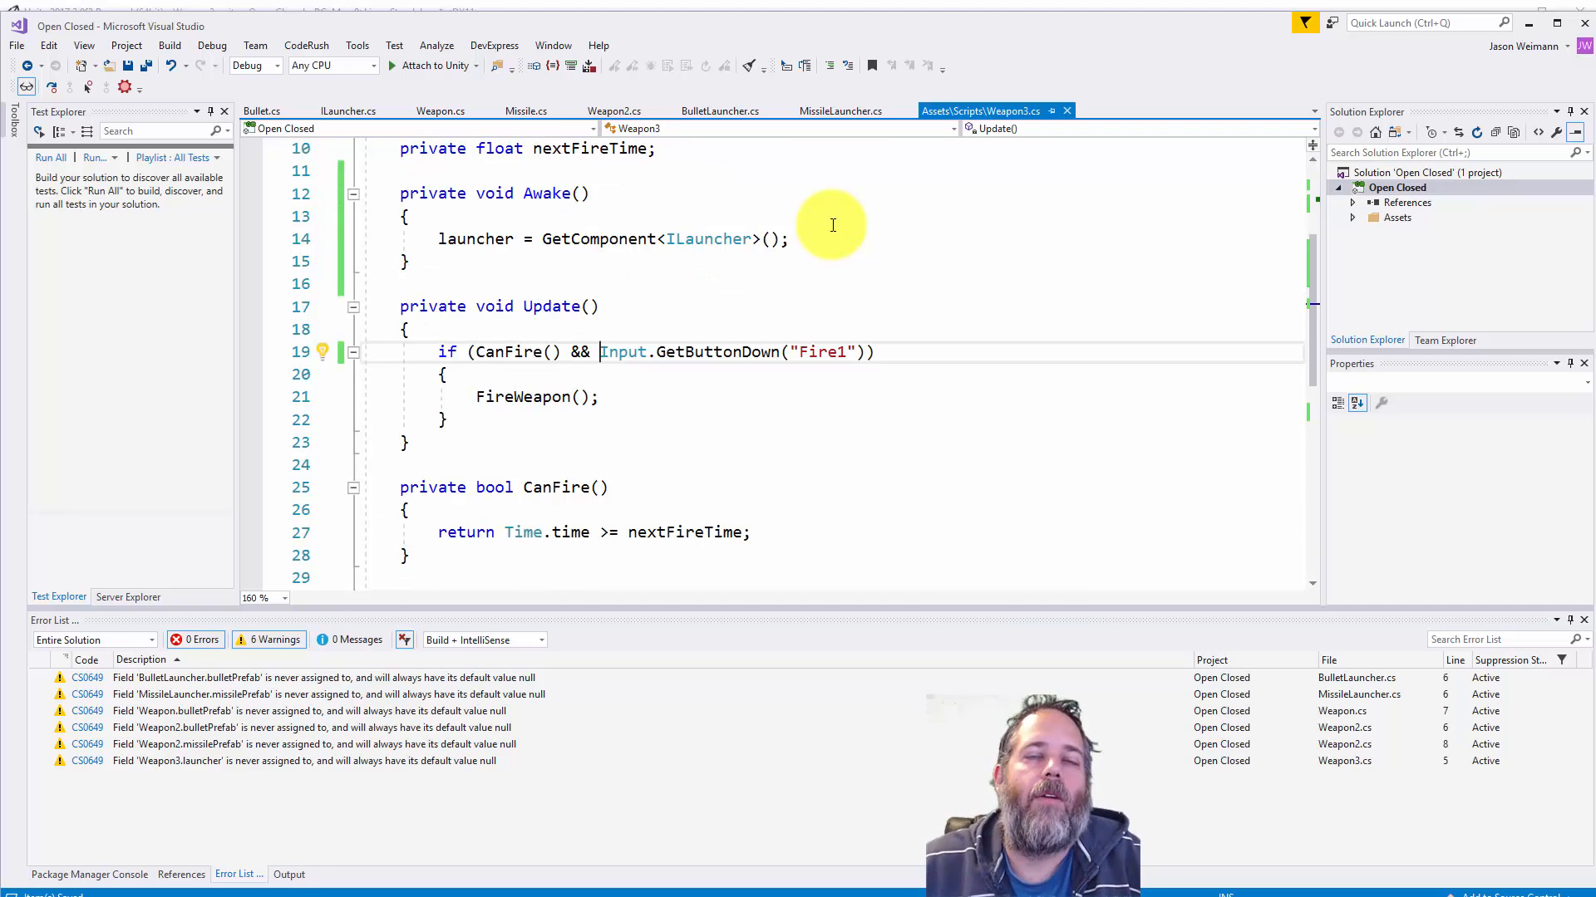
{"action": "scroll", "scroll_direction": "down", "scroll_amount": 3}
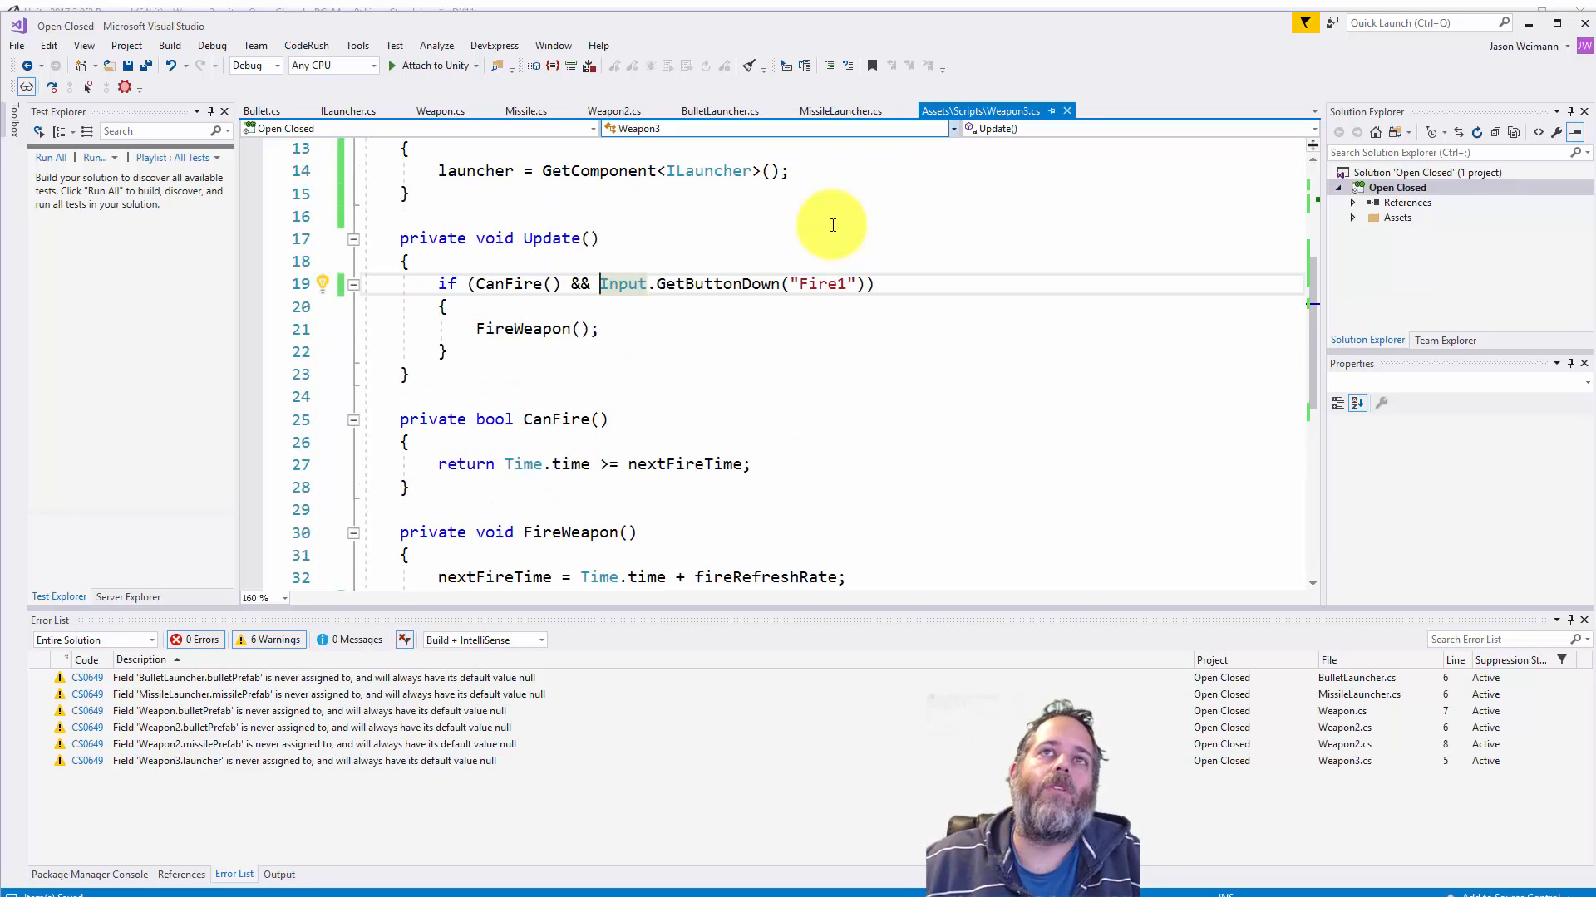
{"action": "left_click", "coordinate": [839, 111]}
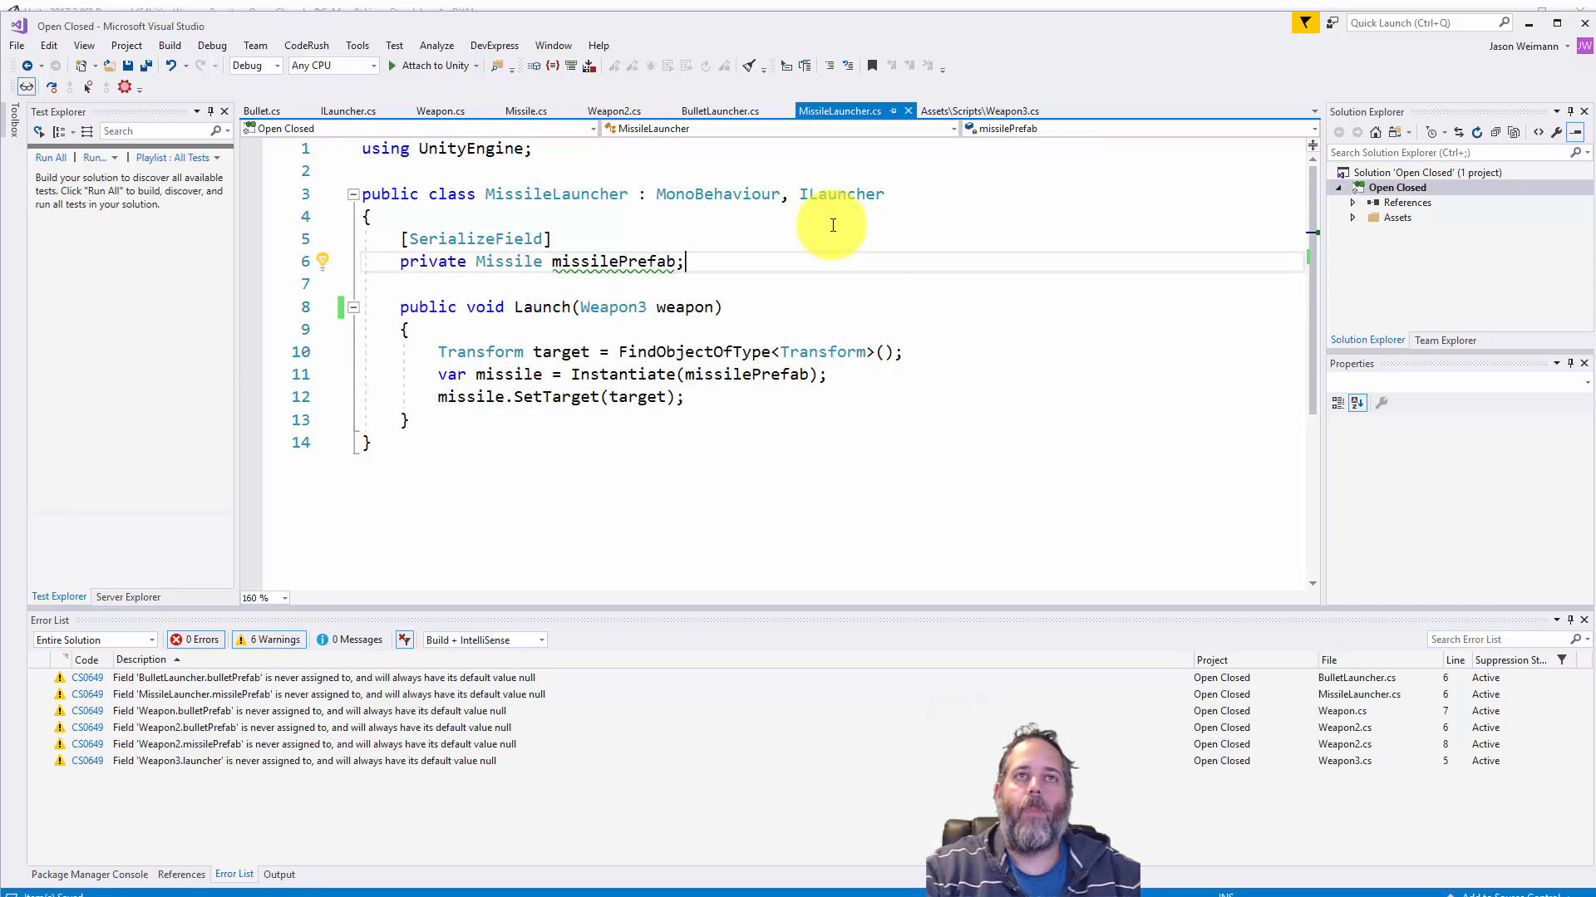
Step: Add [SerializeField] private float missileSelfDestructTimer = 5f below missilePrefab in MissileLauncher.cs
{"action": "type", "text": "[SerializeField]"}
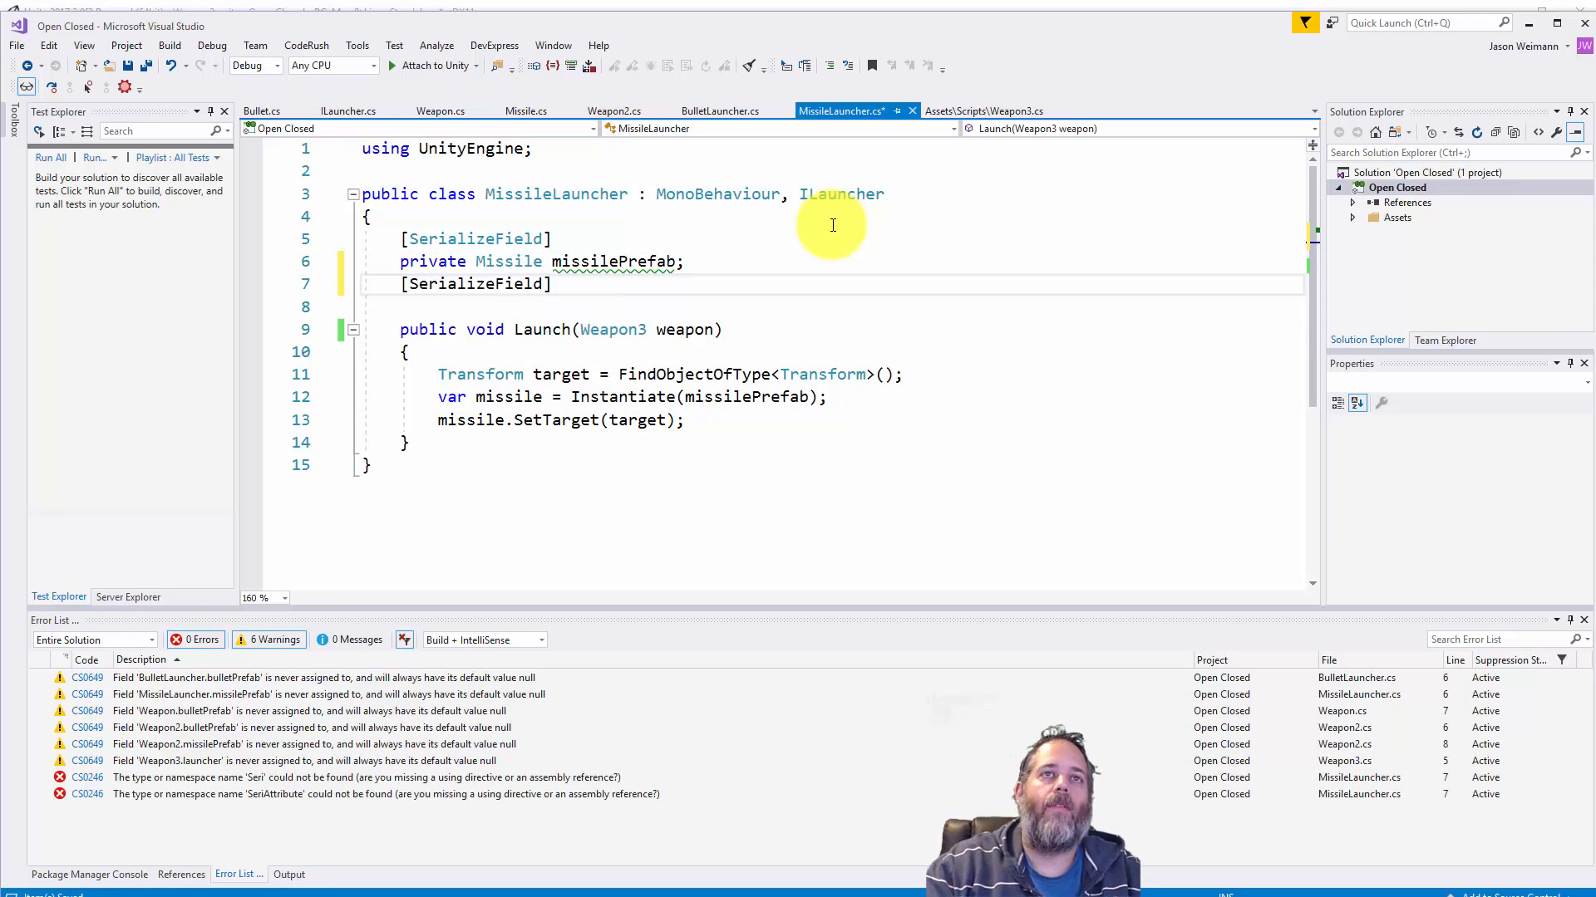
{"action": "type", "text": "private"}
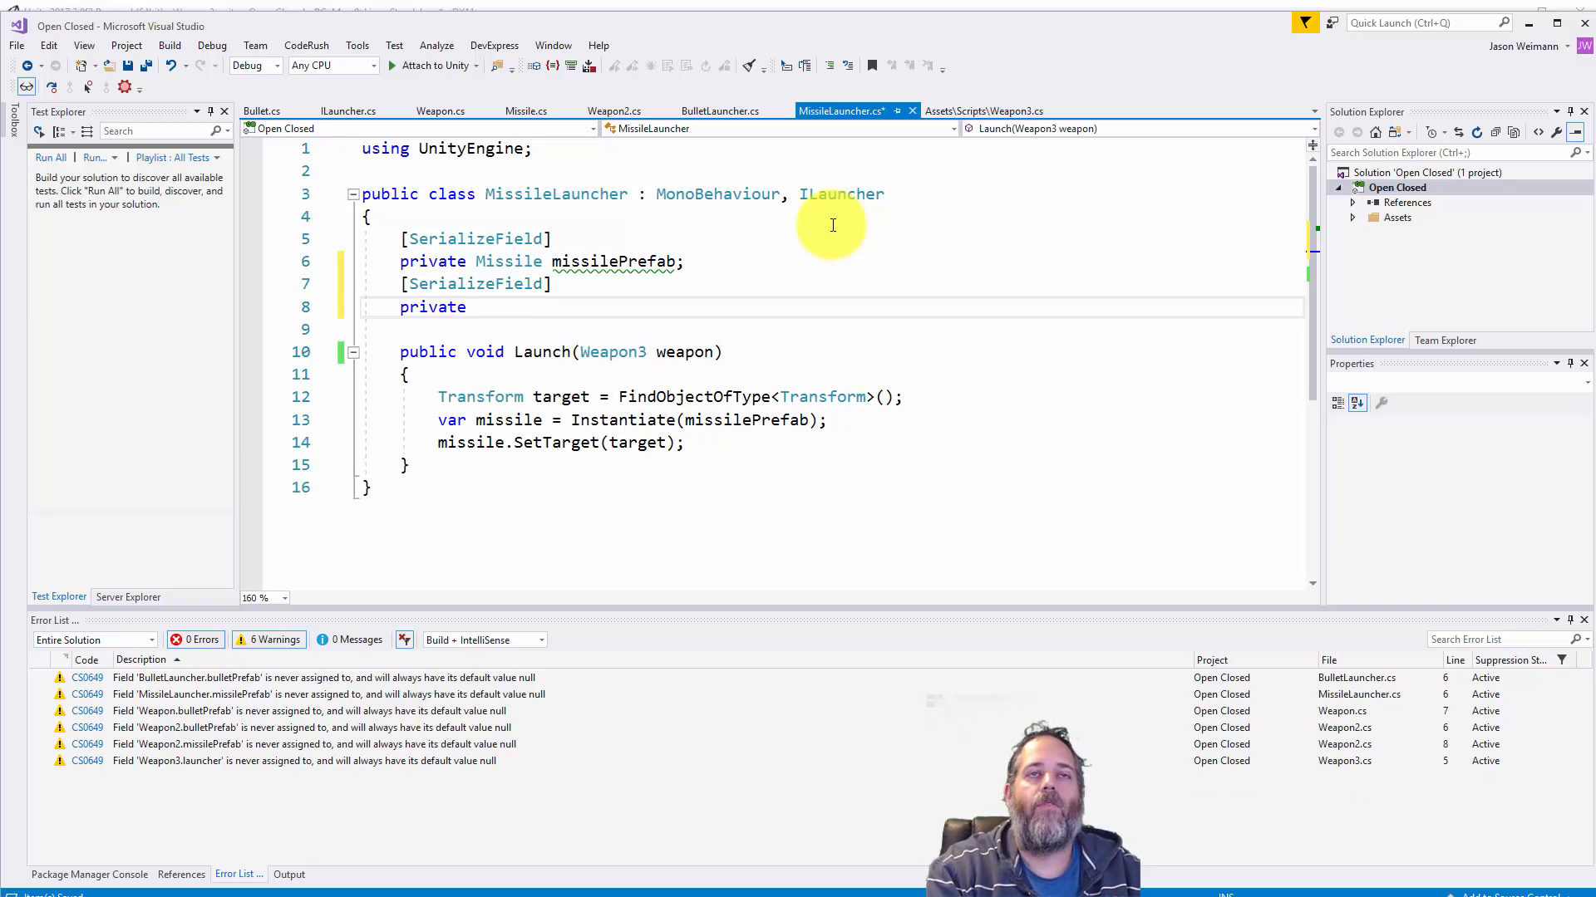
{"action": "type", "text": "float missile"}
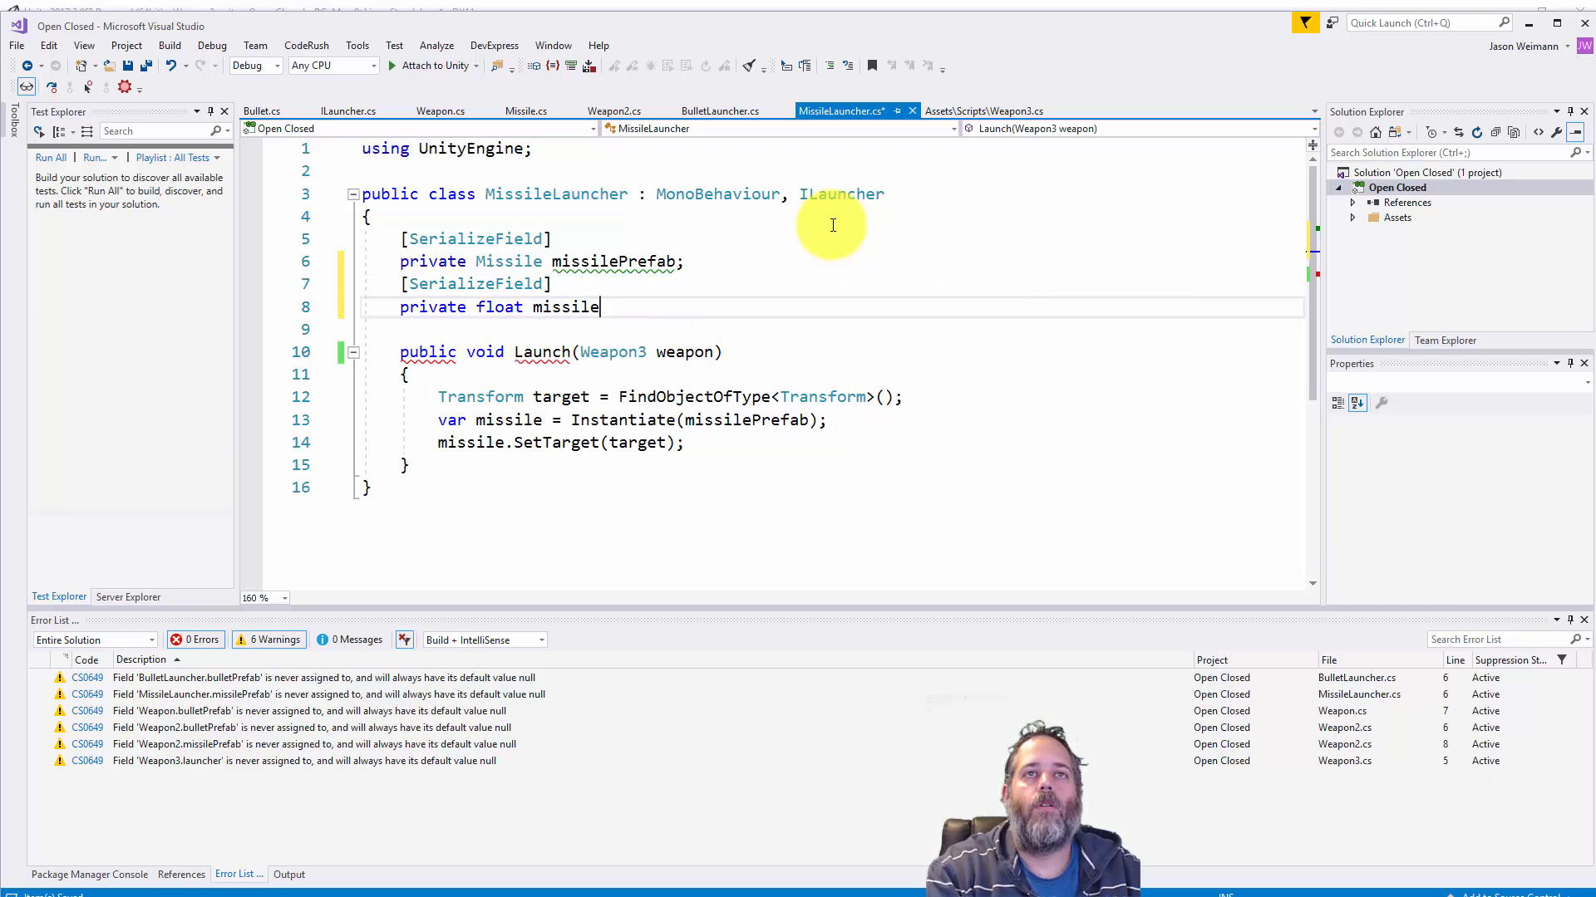
{"action": "type", "text": "SelfD"}
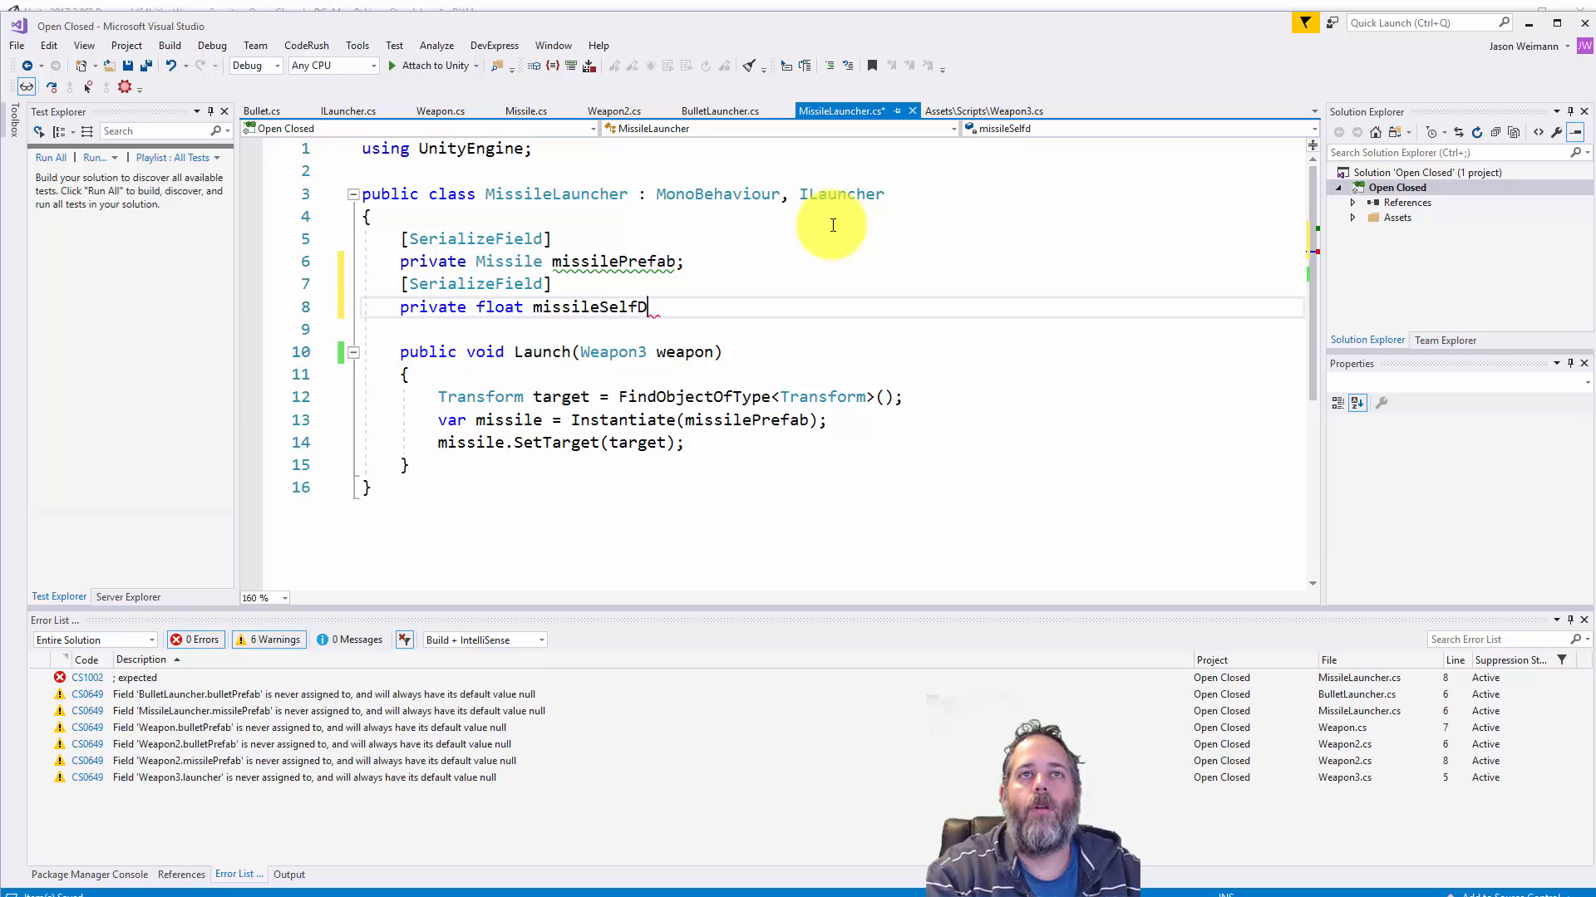
{"action": "type", "text": "estructTimer;"}
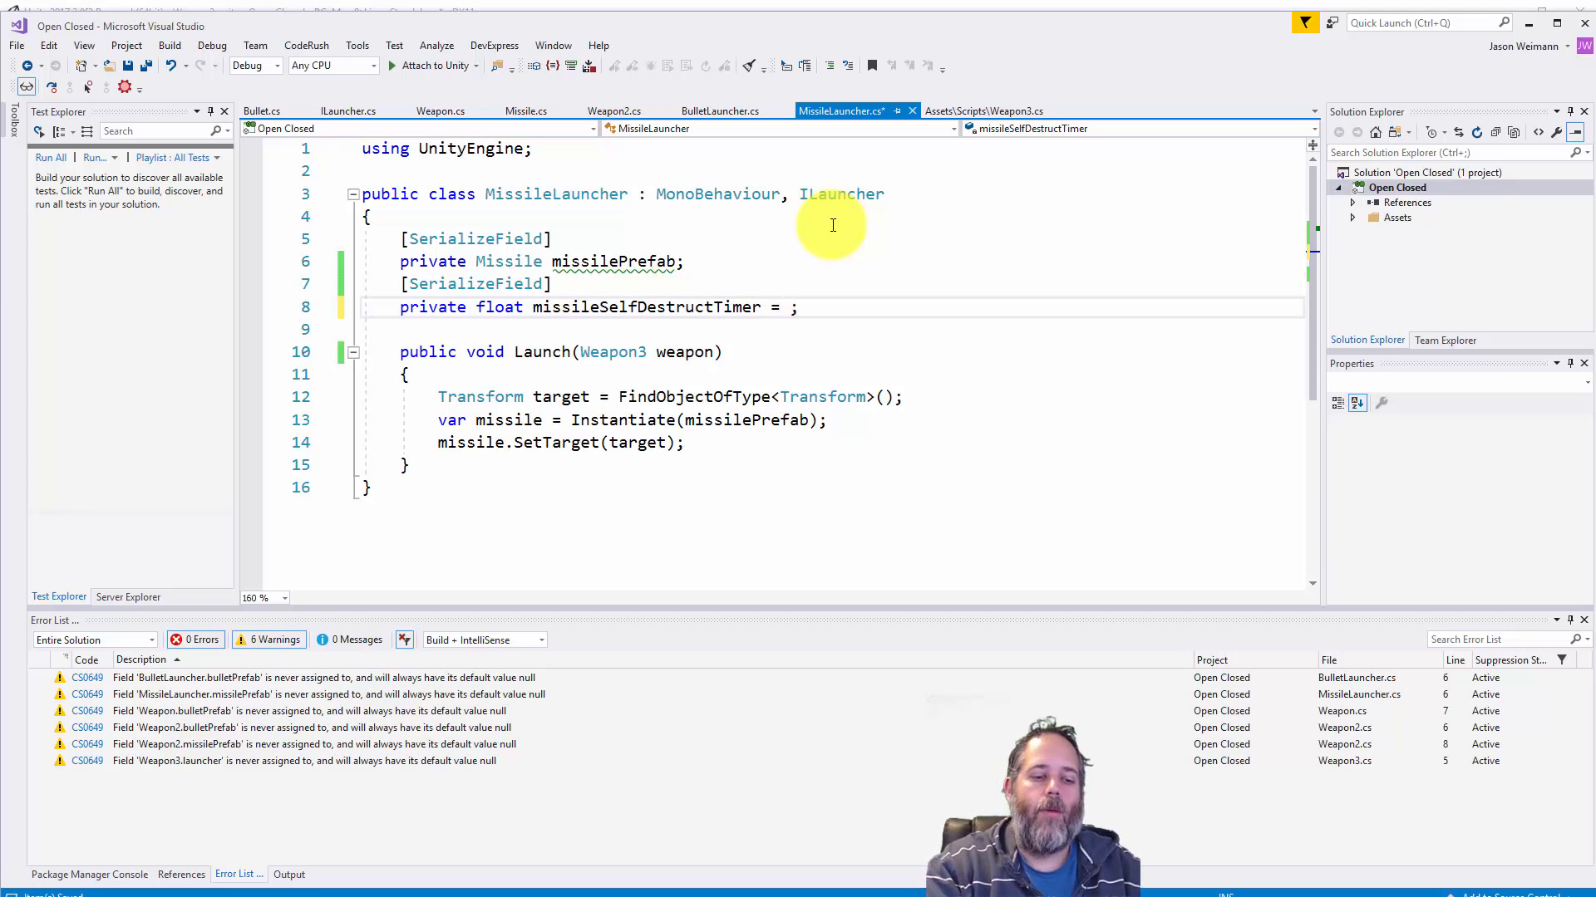
{"action": "type", "text": "5f"}
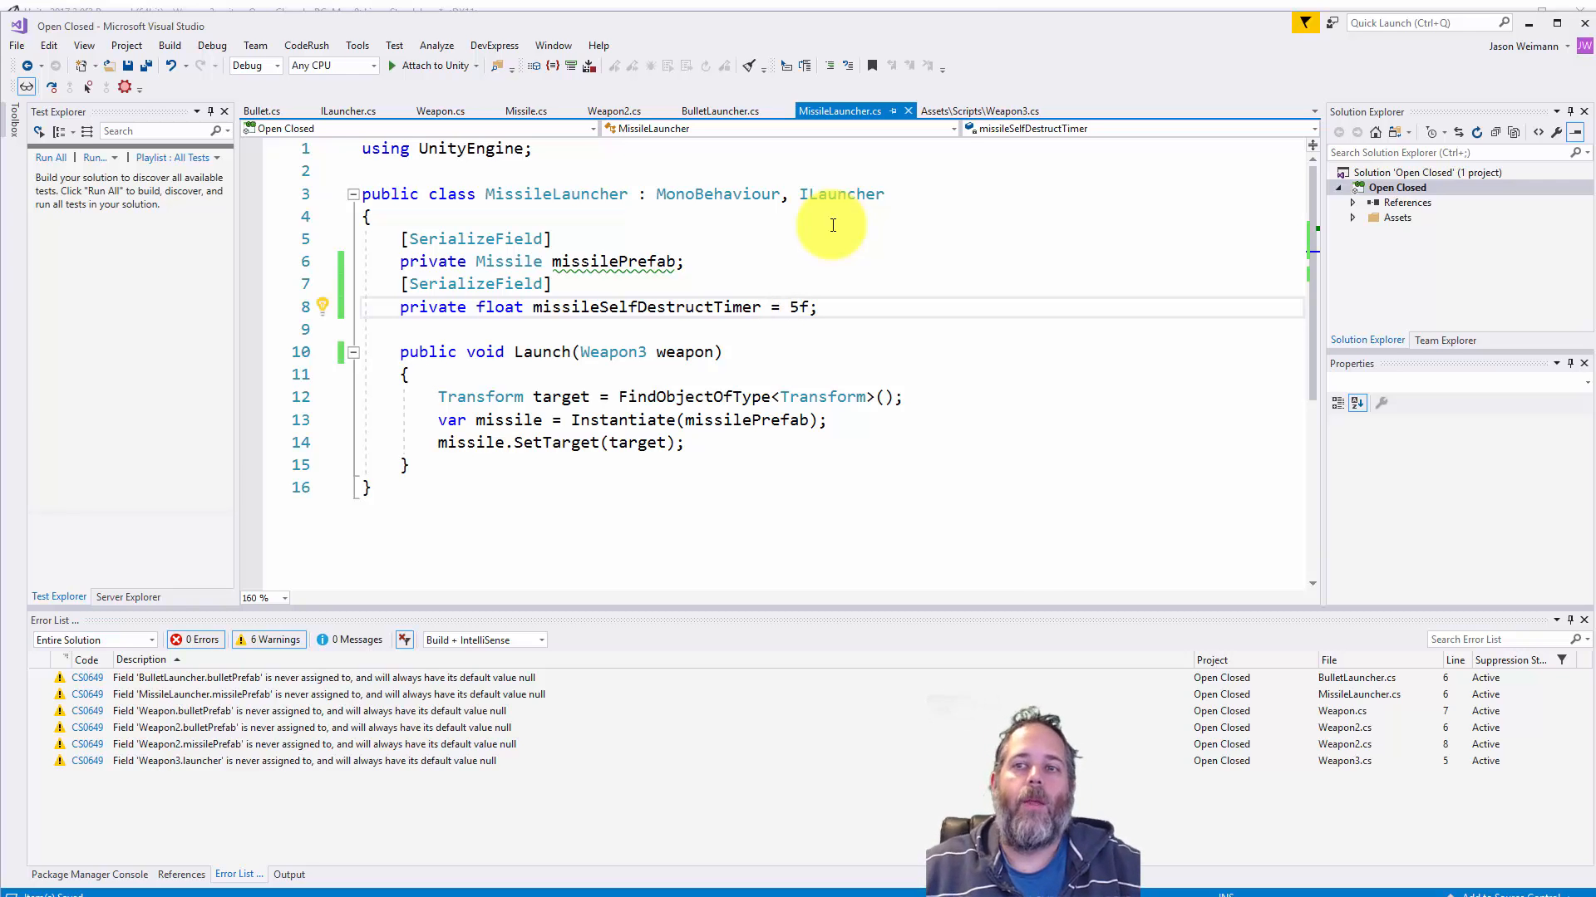
{"action": "left_click", "coordinate": [811, 306]}
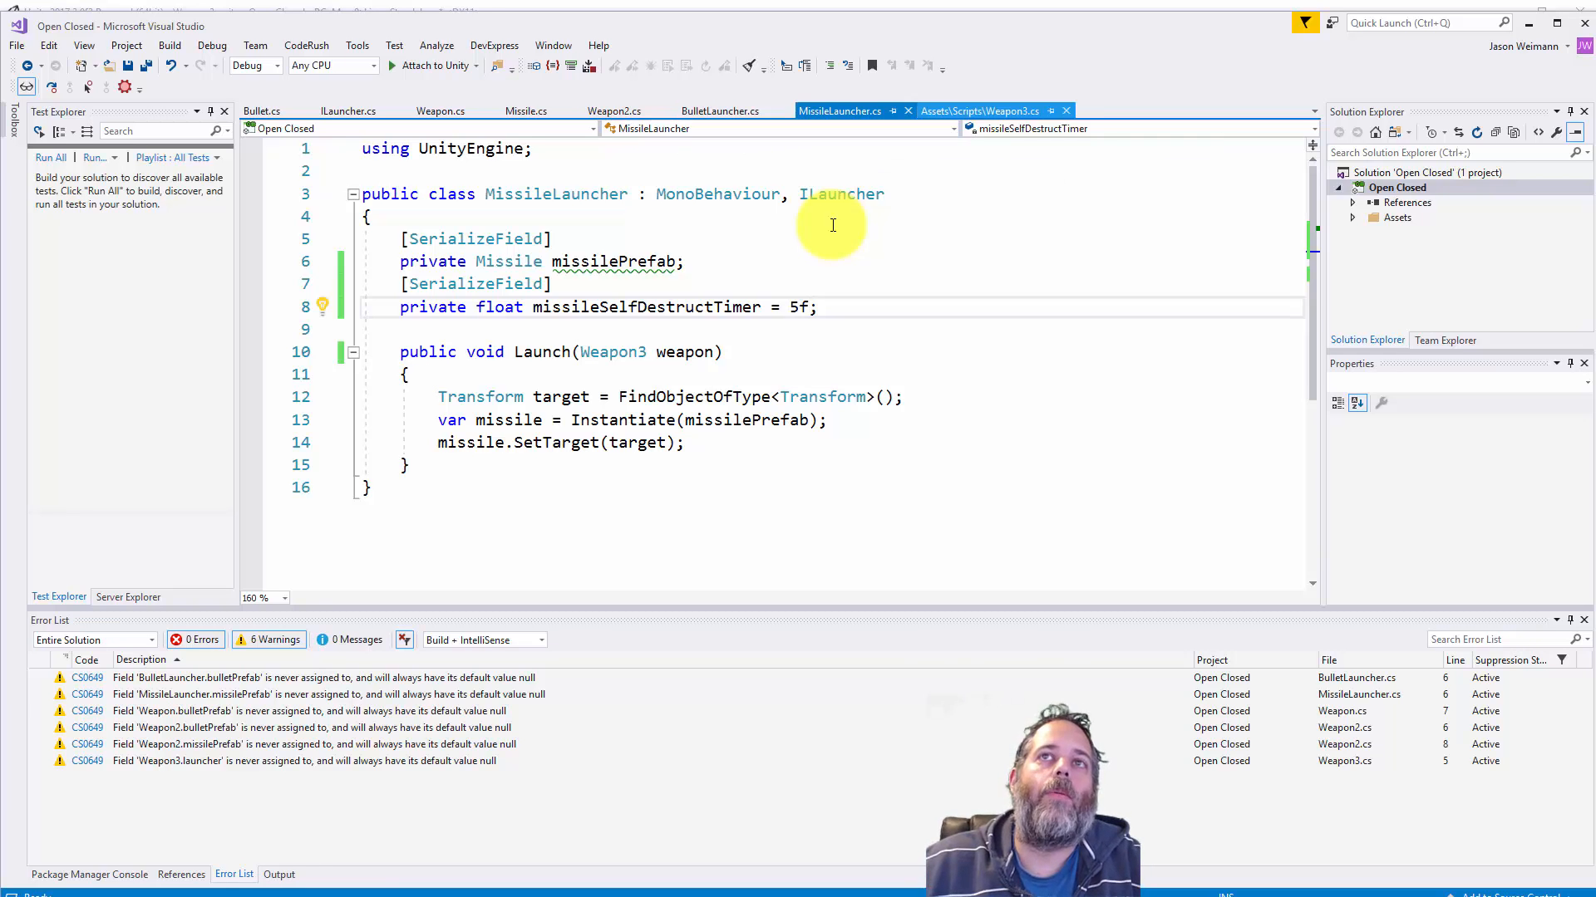
Step: Review Weapon3.cs, examining Awake and highlighting uses of the ILauncher launcher field
{"action": "left_click", "coordinate": [978, 110]}
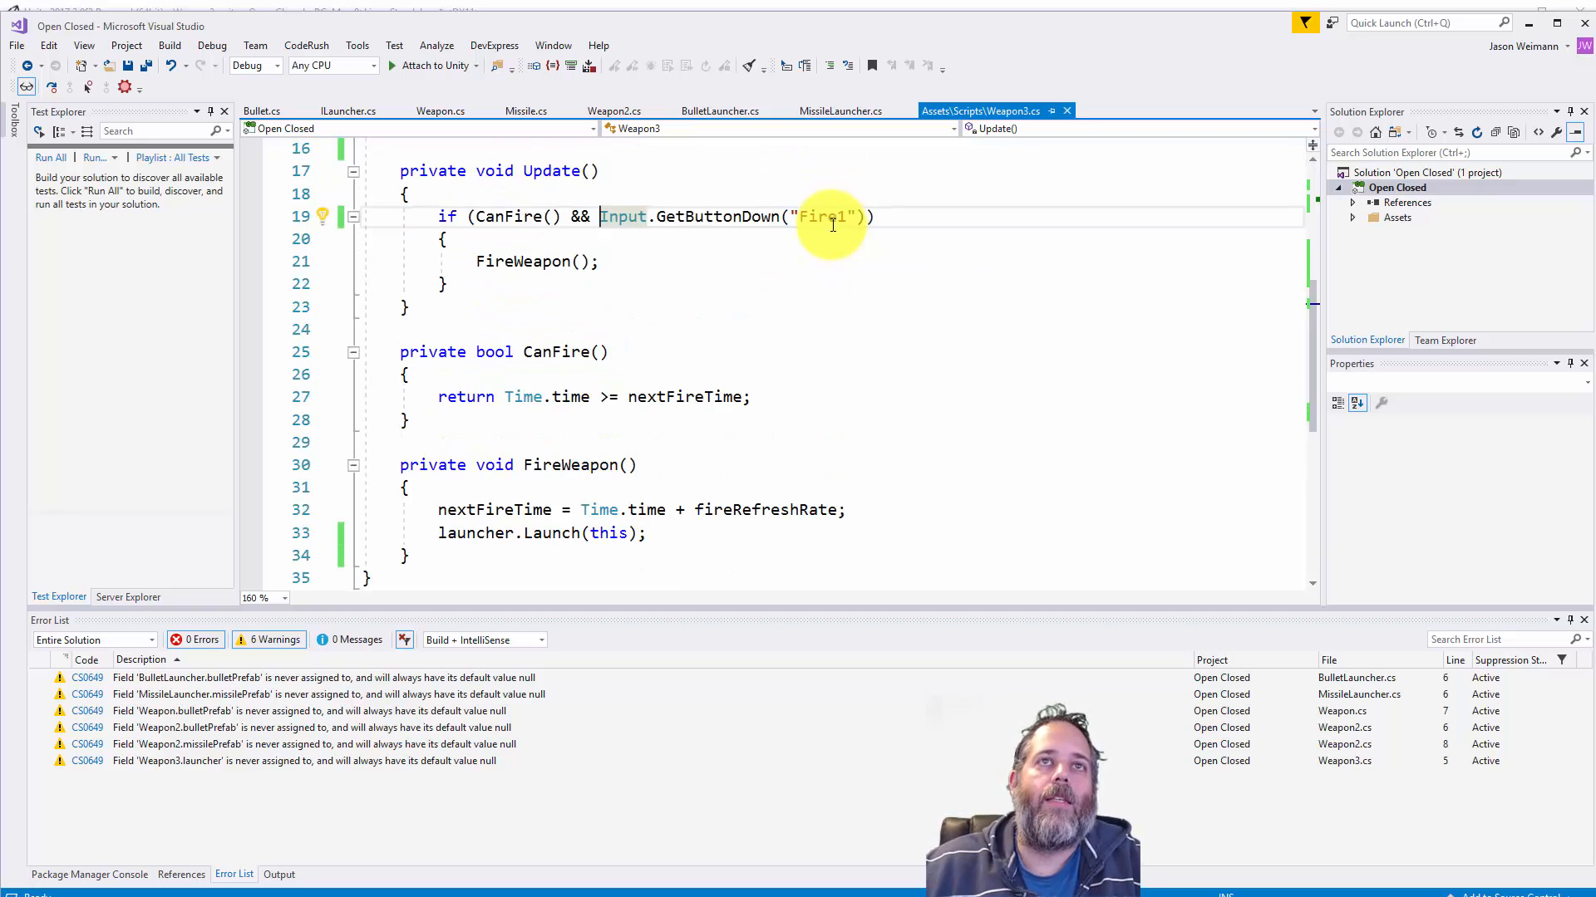
{"action": "scroll", "scroll_direction": "up", "scroll_amount": 3}
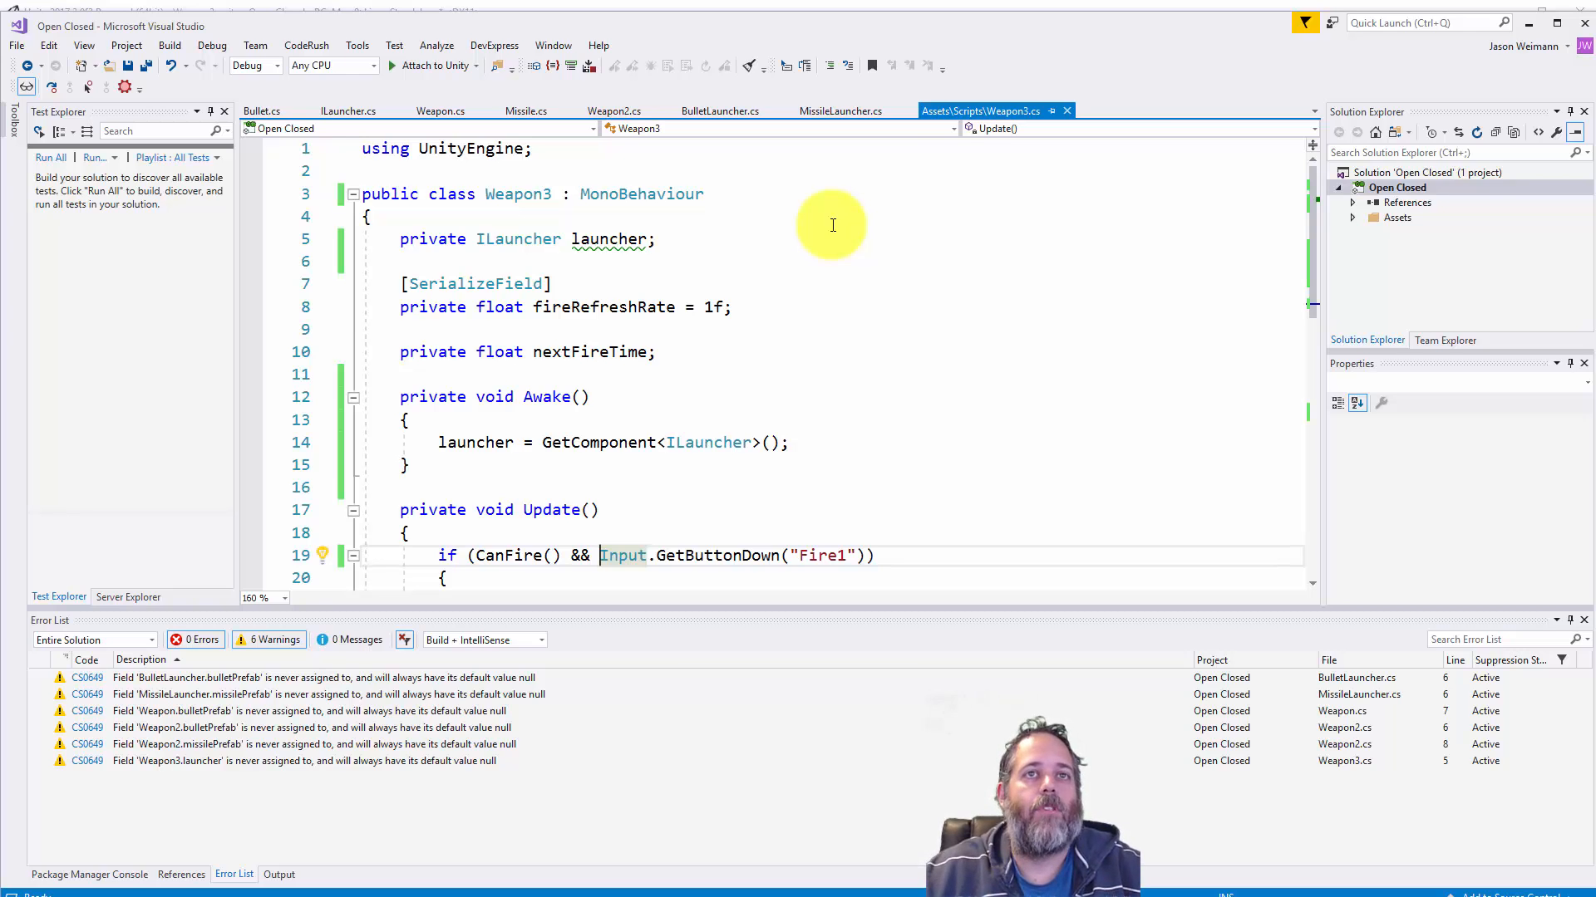
{"action": "scroll", "scroll_direction": "down", "scroll_amount": 3}
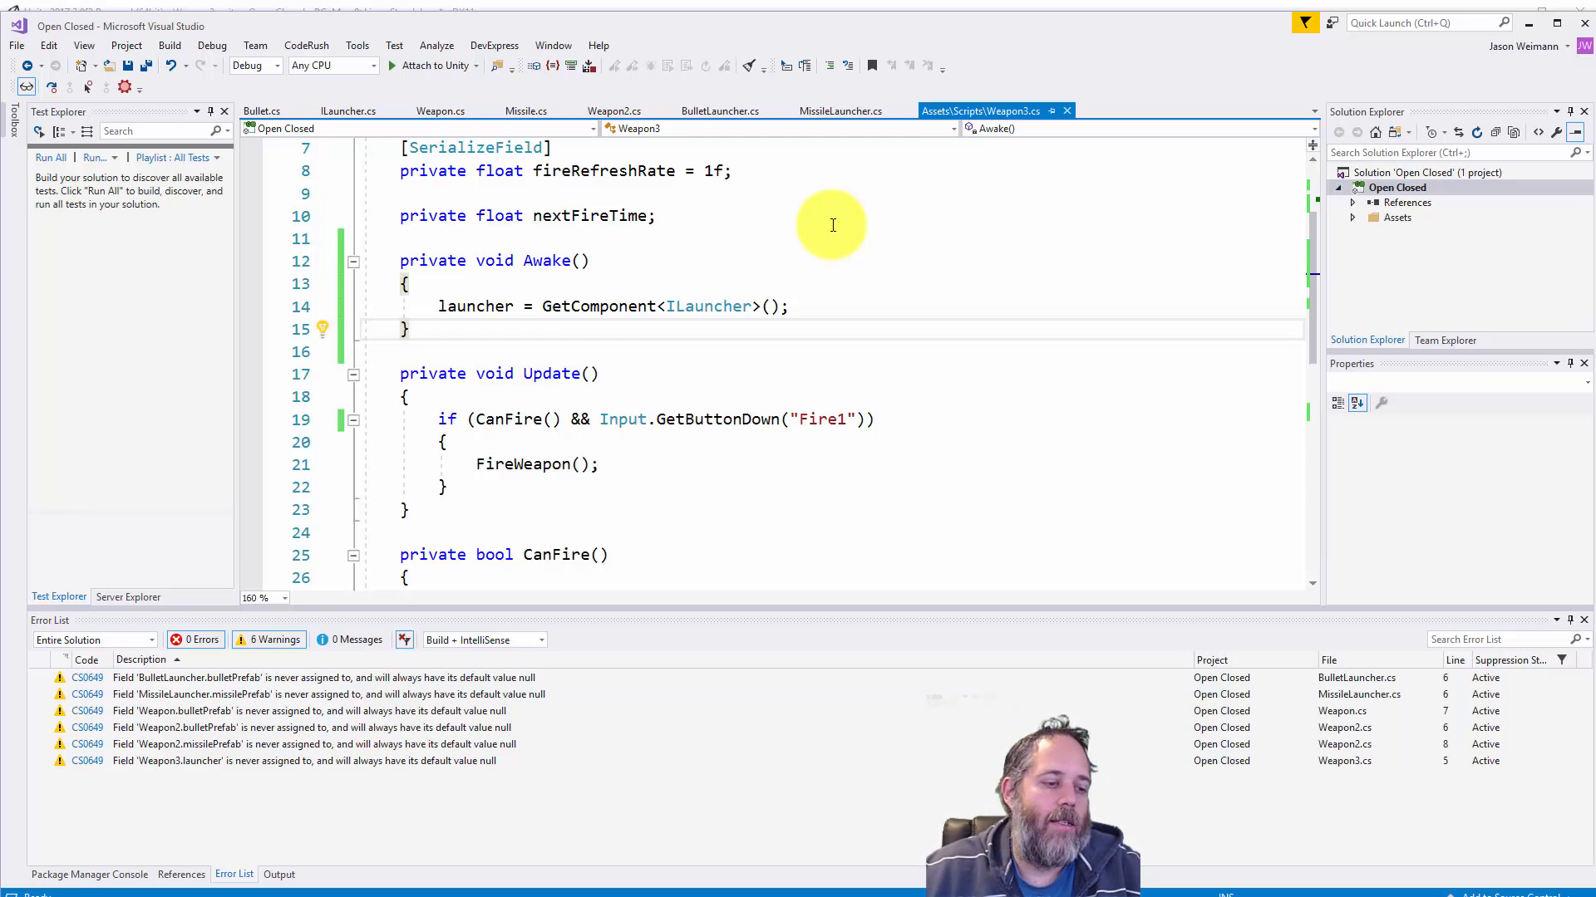
{"action": "left_click", "coordinate": [408, 329]}
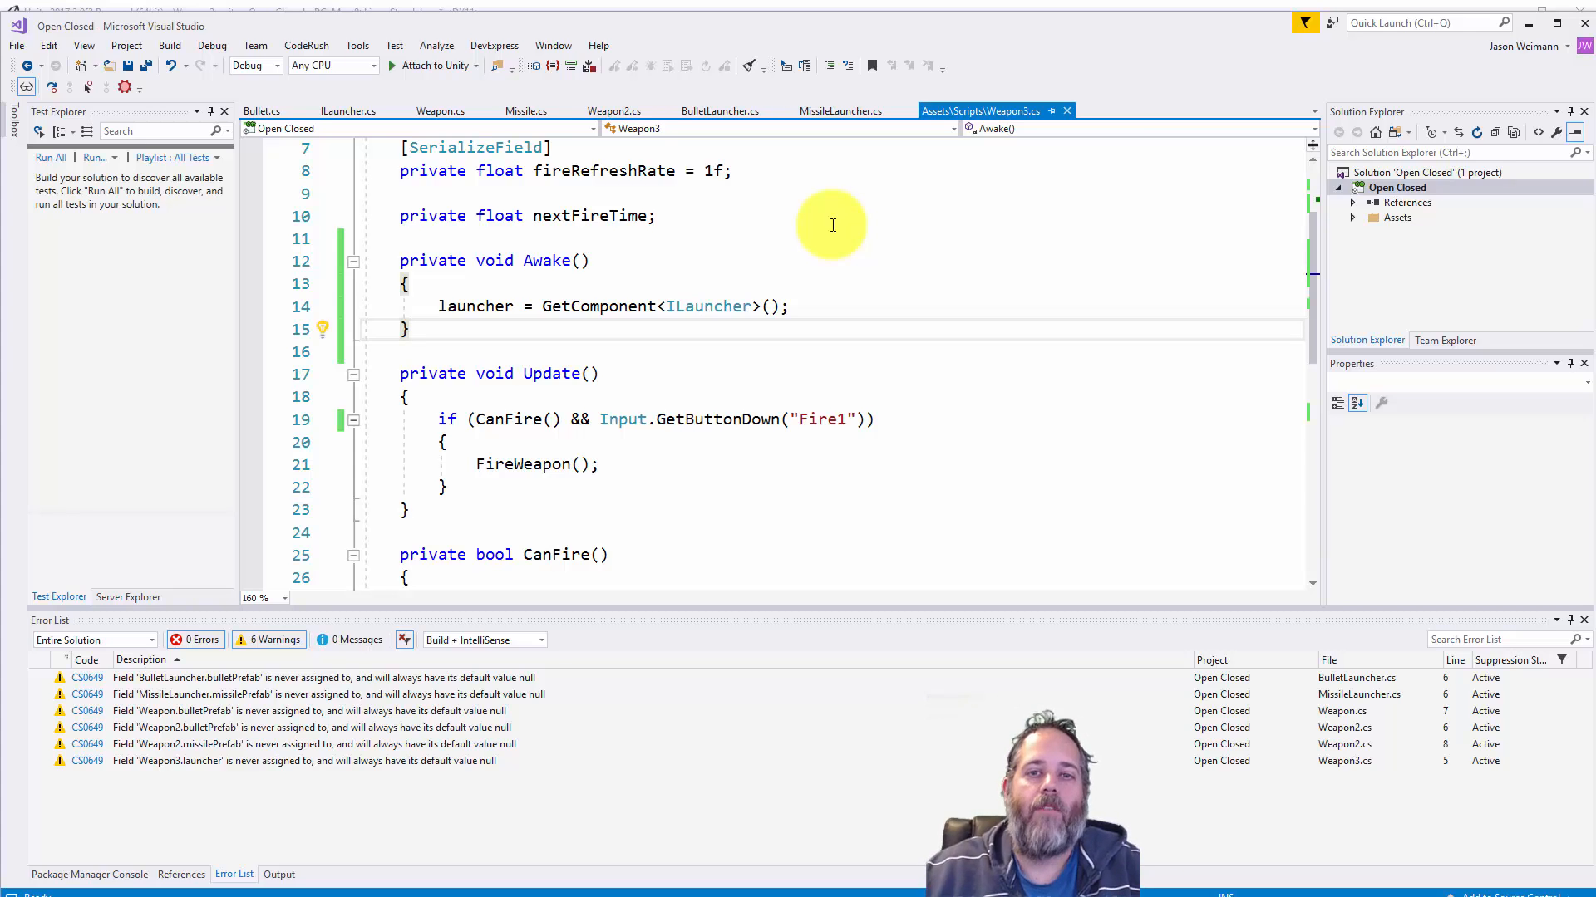
{"action": "scroll", "scroll_direction": "up", "scroll_amount": 3}
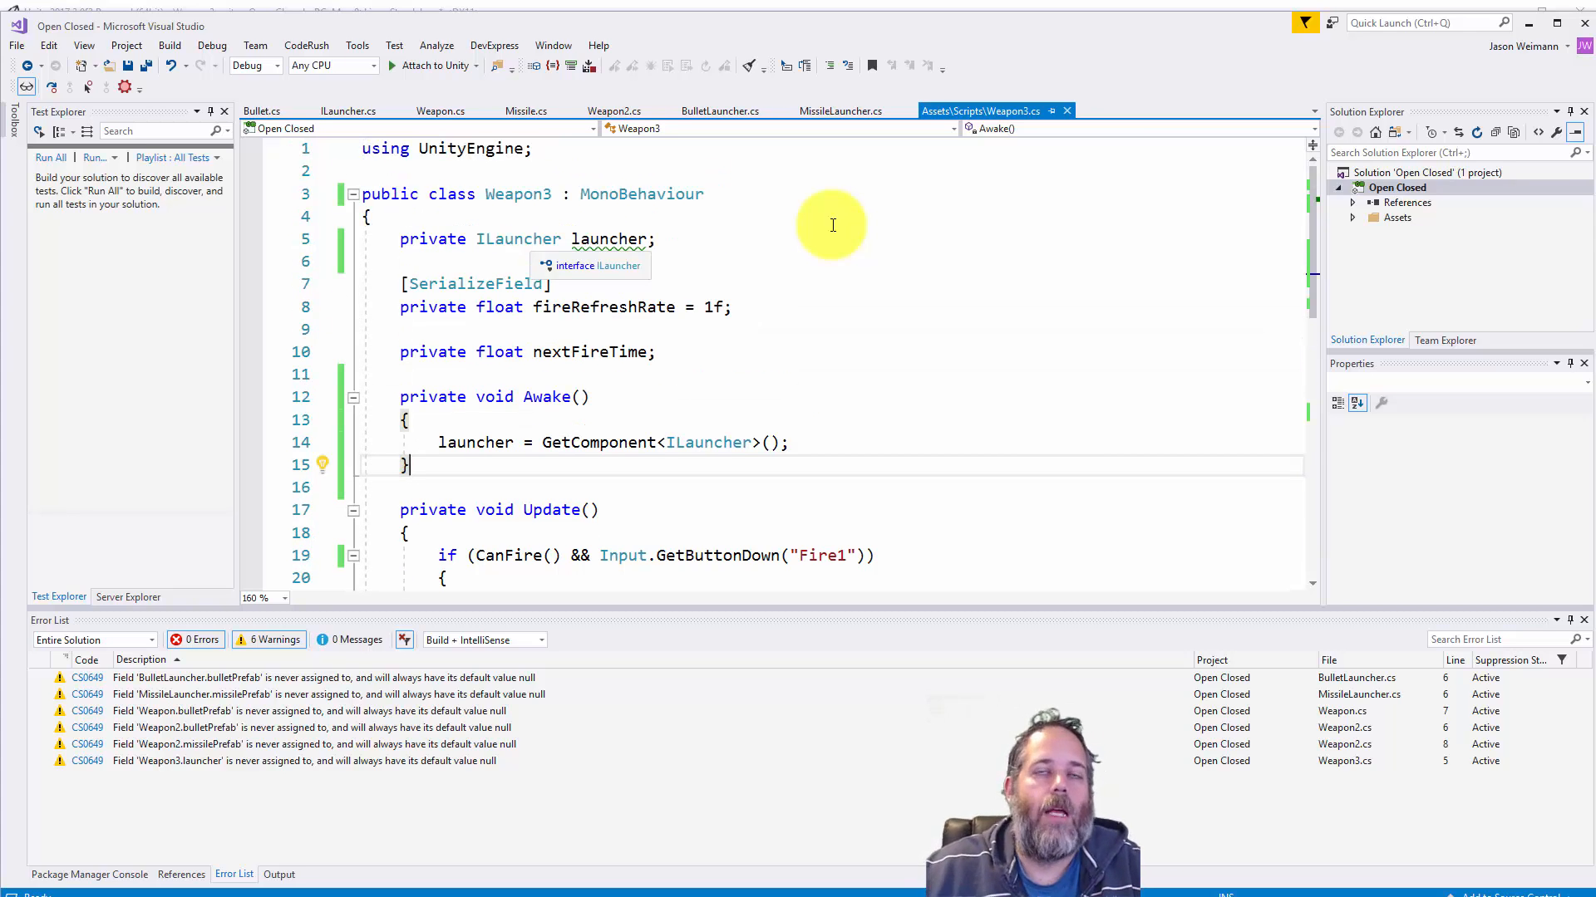
{"action": "left_click", "coordinate": [559, 239]}
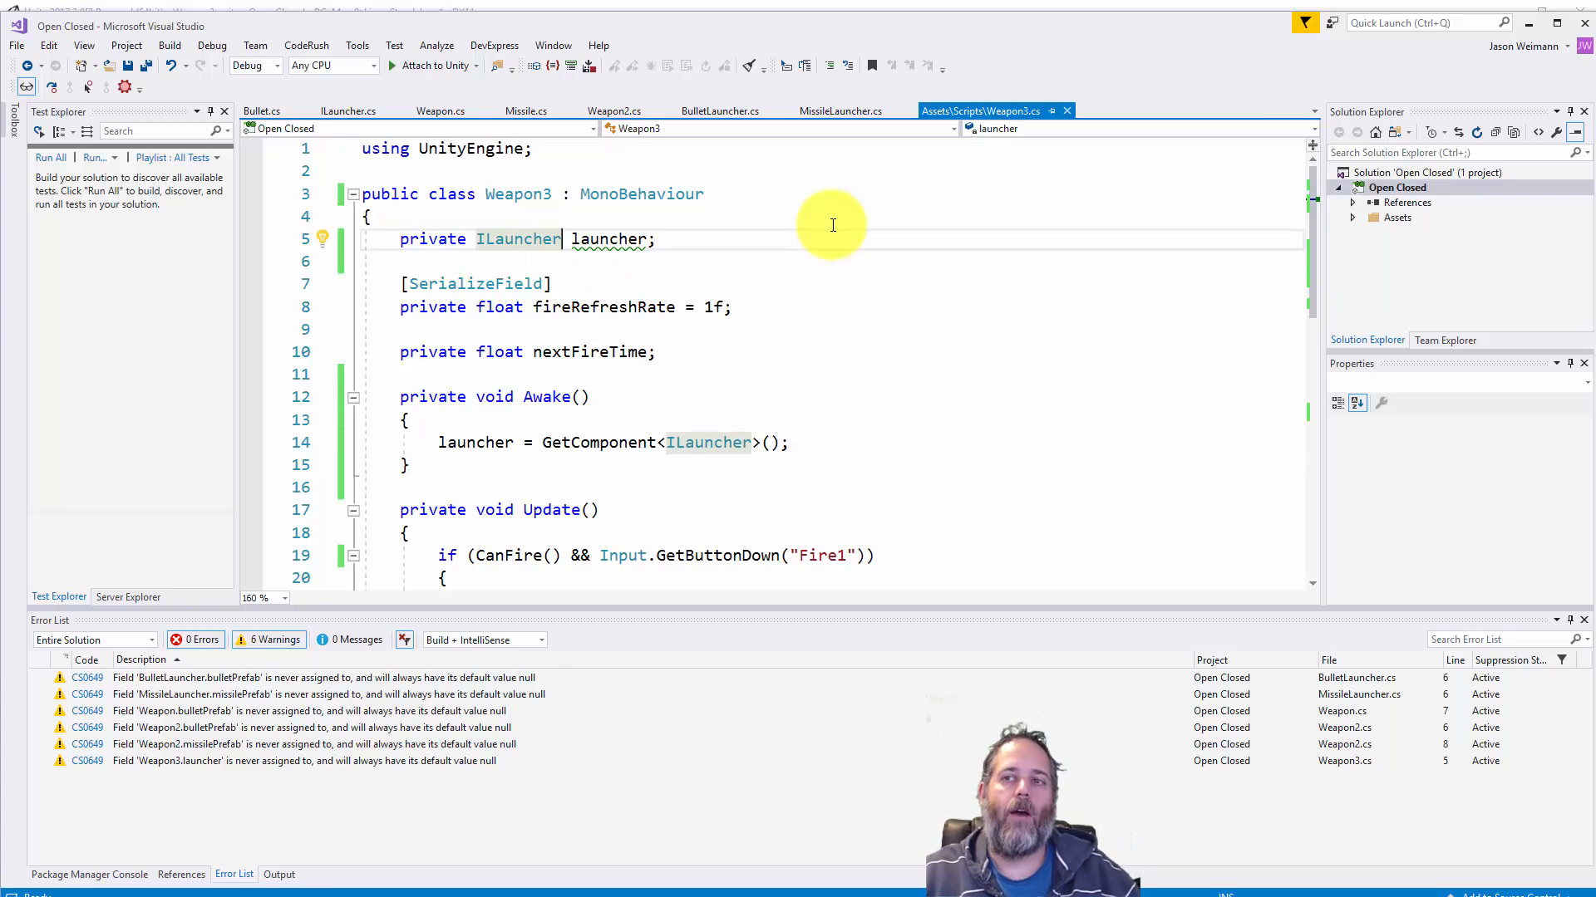
{"action": "scroll", "scroll_direction": "down", "scroll_amount": 3}
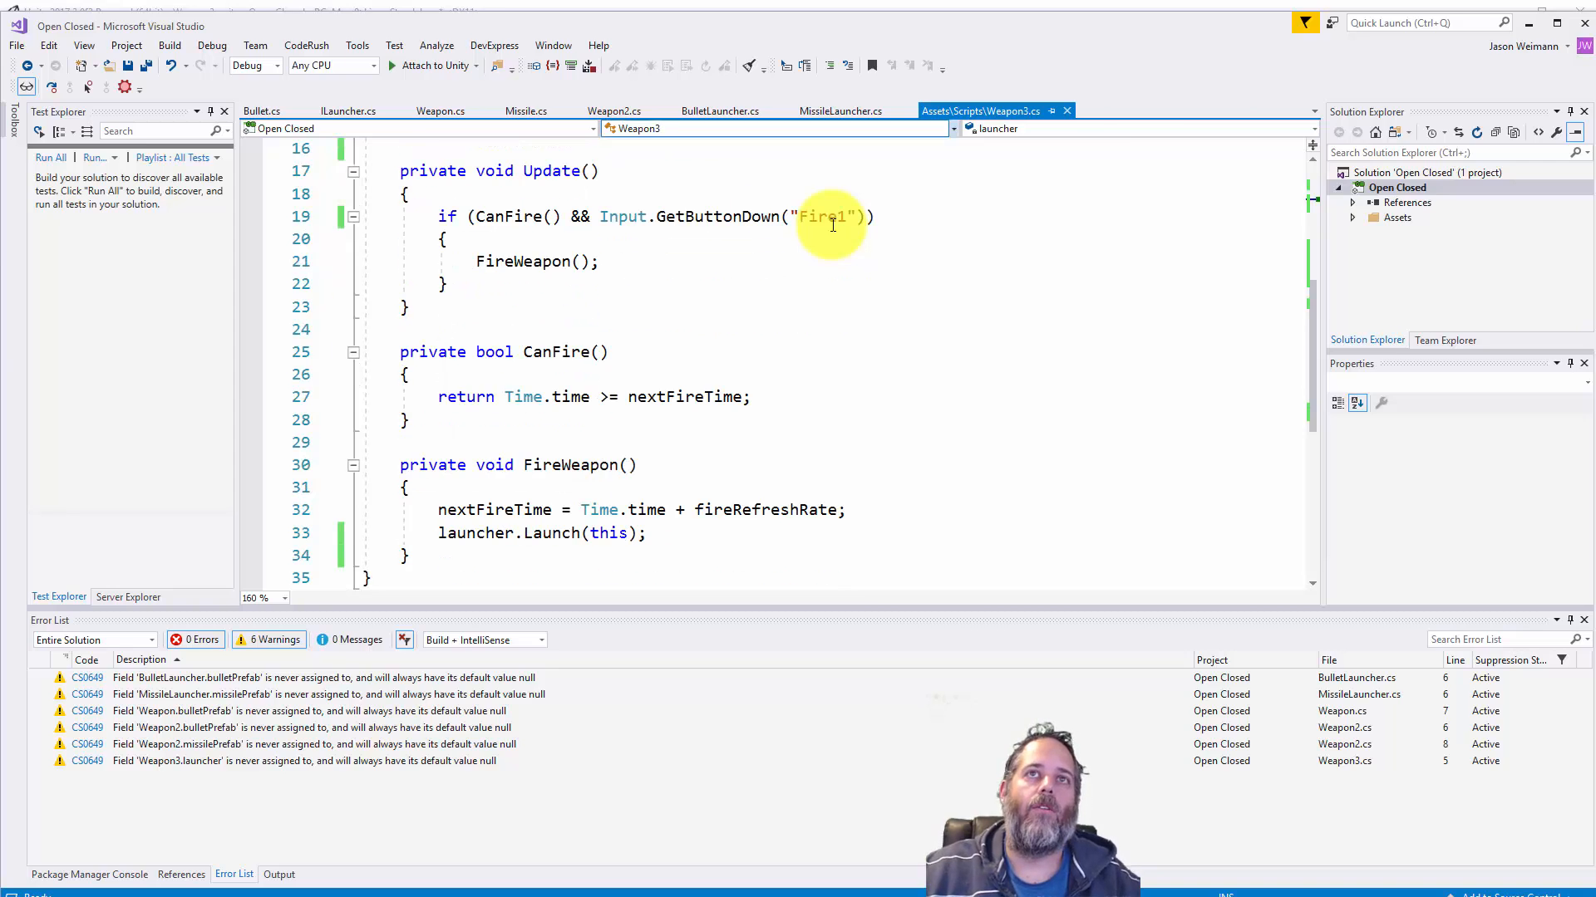